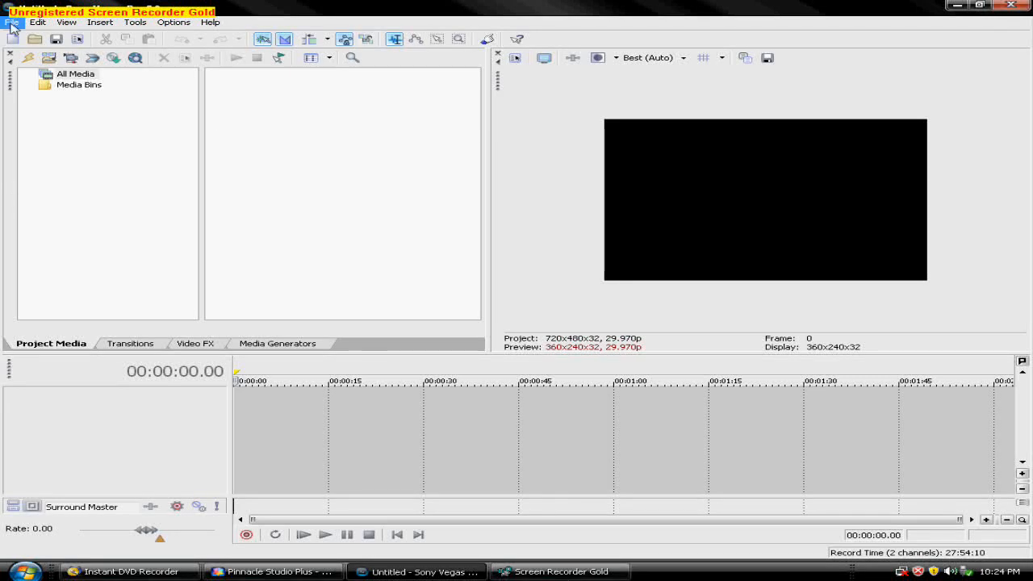
Bring up the File menu to reach the Import > Media command.
click(8, 22)
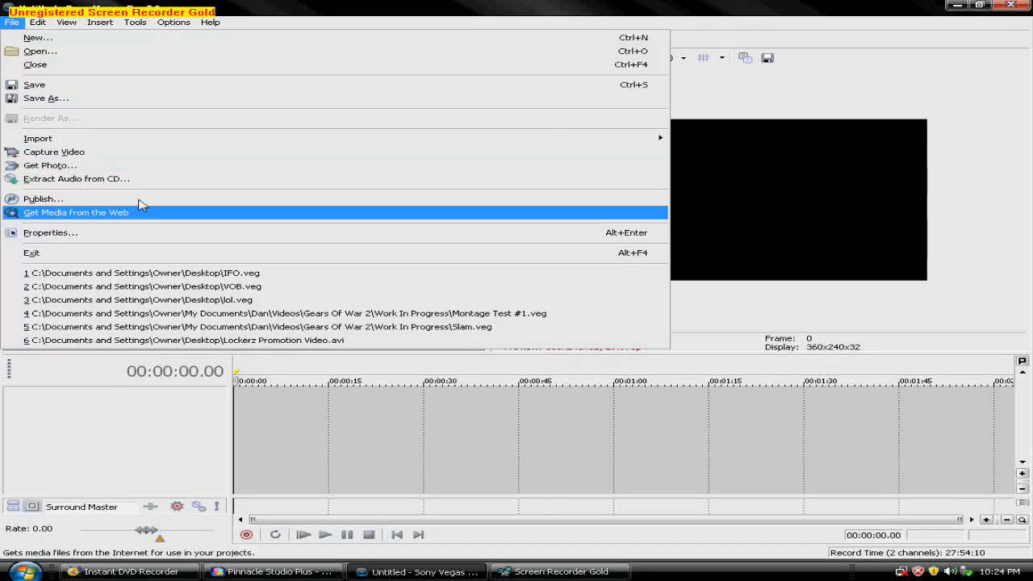
mouse_move(681, 144)
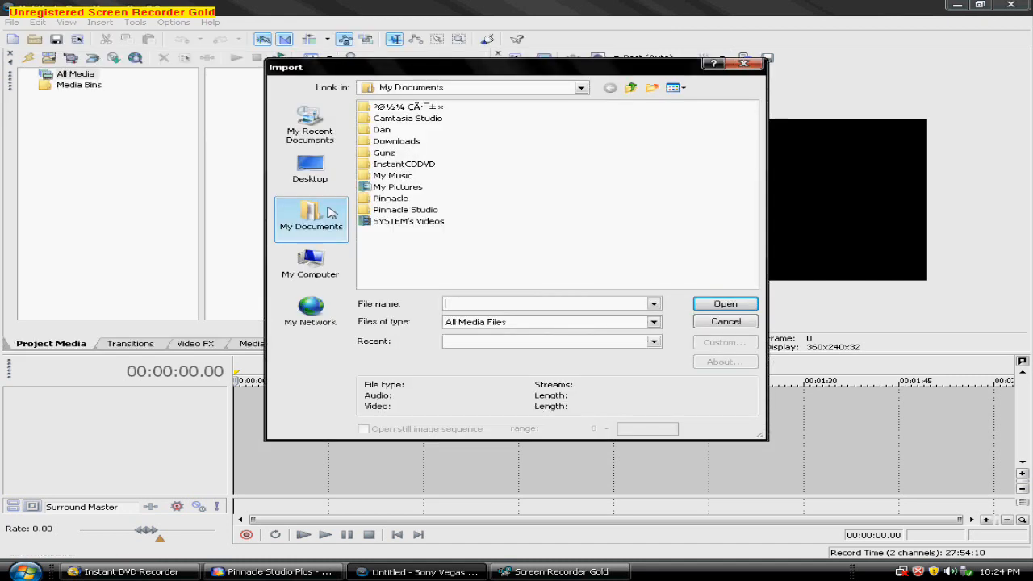
Browse the Import dialog to Desktop\VIDEO_TS and show All Files (*.*) so the VOB, IFO and BUP files appear.
click(310, 166)
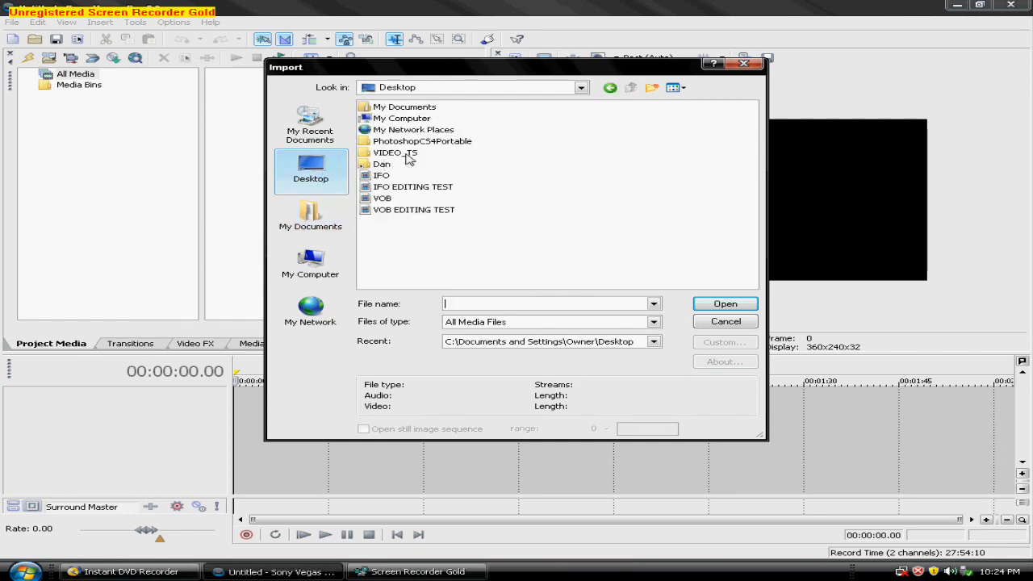
double_click(394, 152)
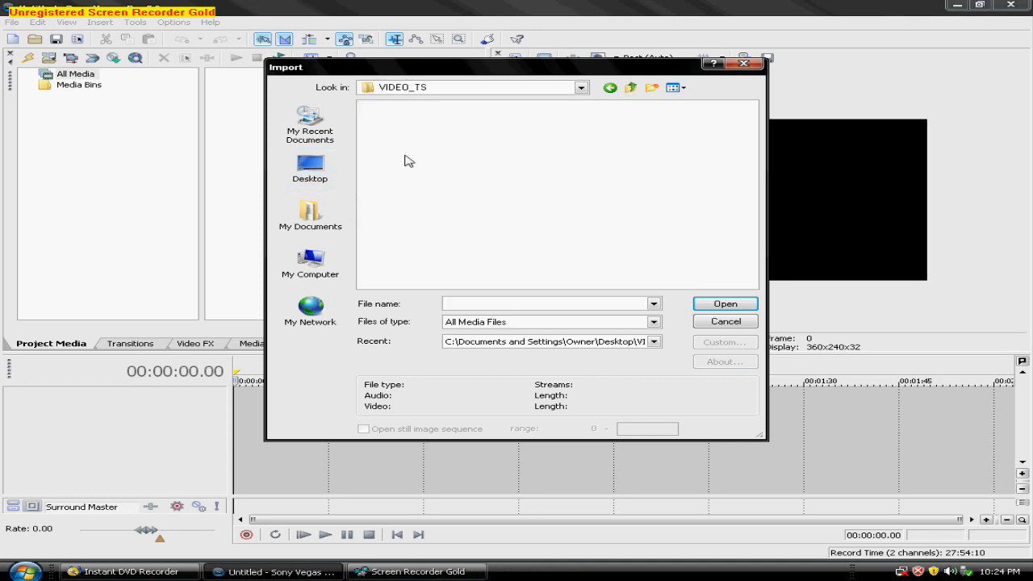
click(653, 323)
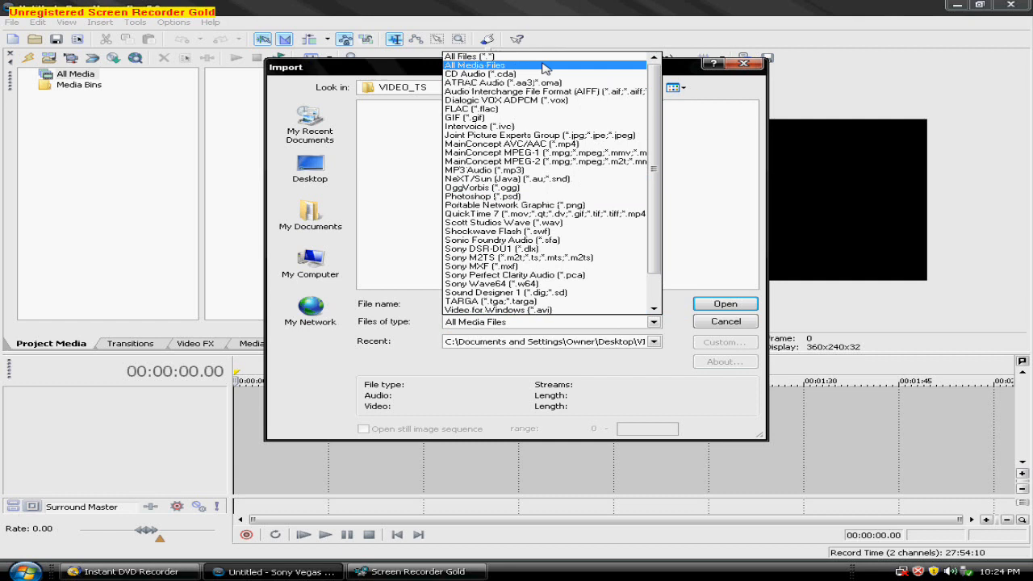
click(476, 48)
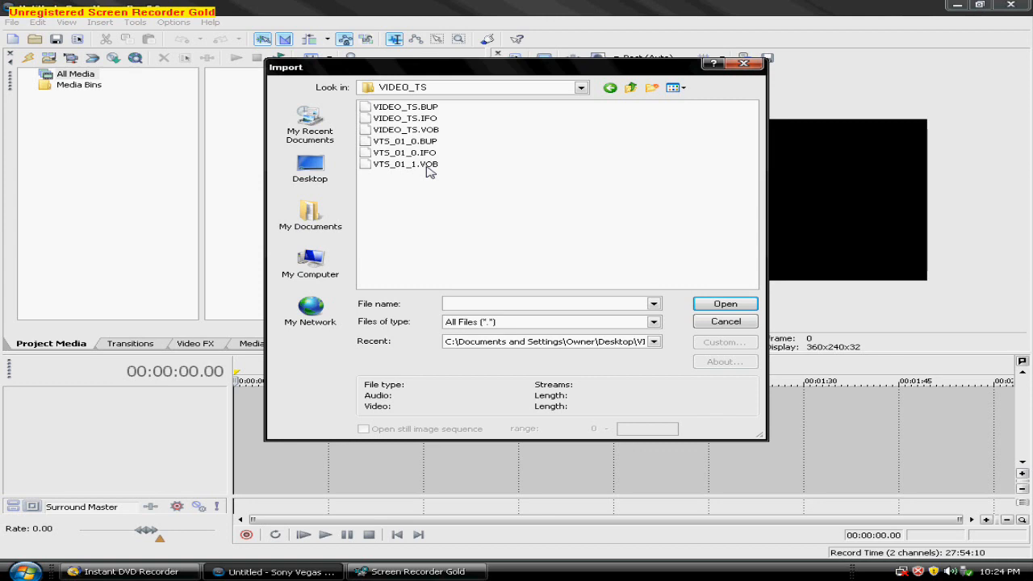
mouse_move(400, 167)
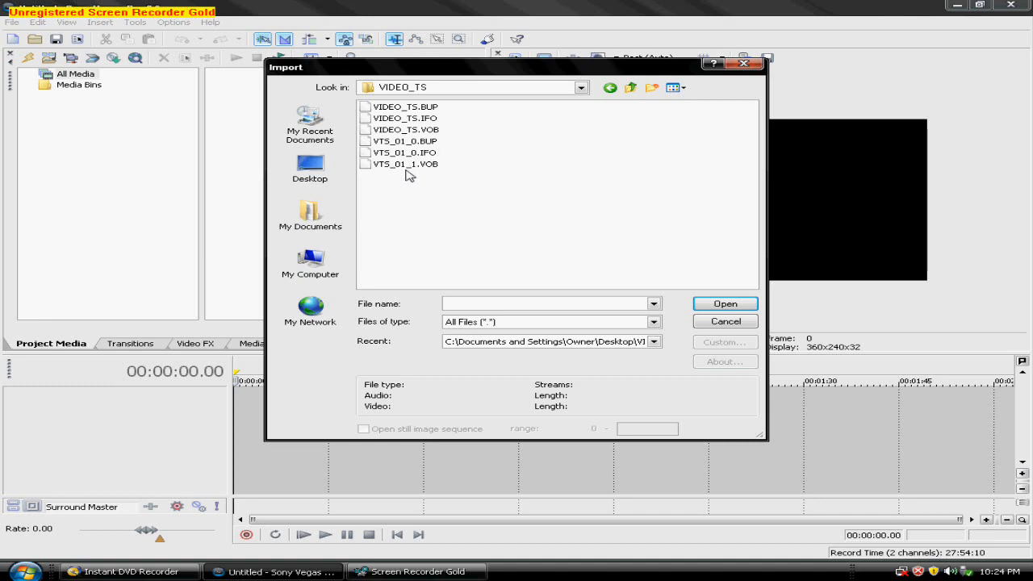
mouse_move(397, 166)
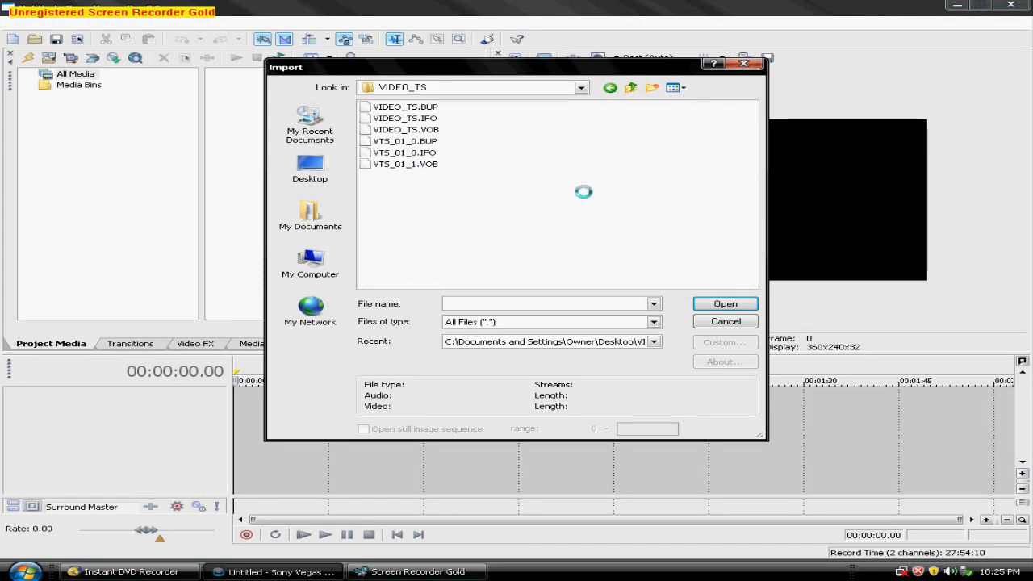
Settle on VTS_01_0.IFO rather than VTS_01_1.VOB and import it into the project media.
click(404, 165)
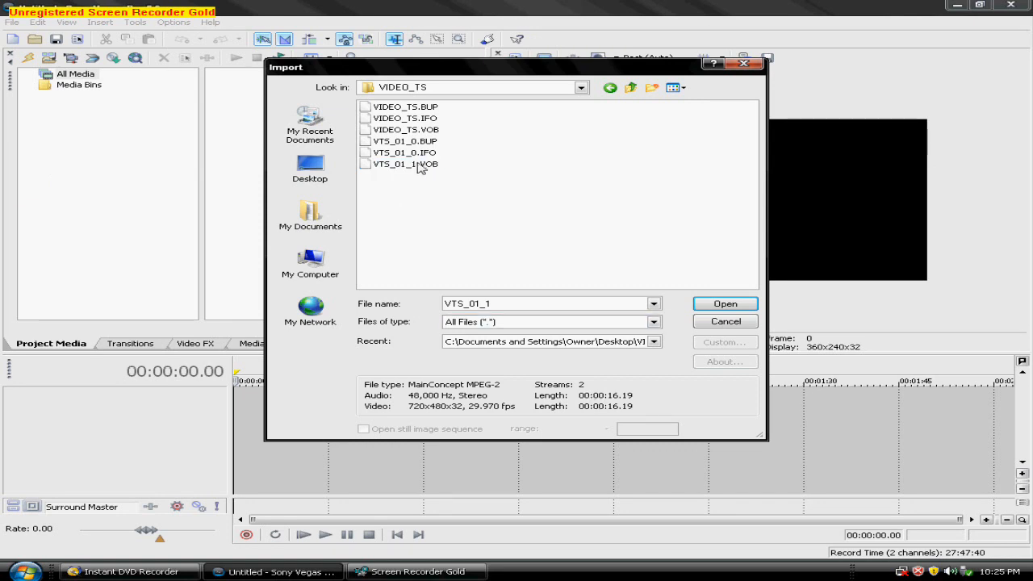
click(400, 163)
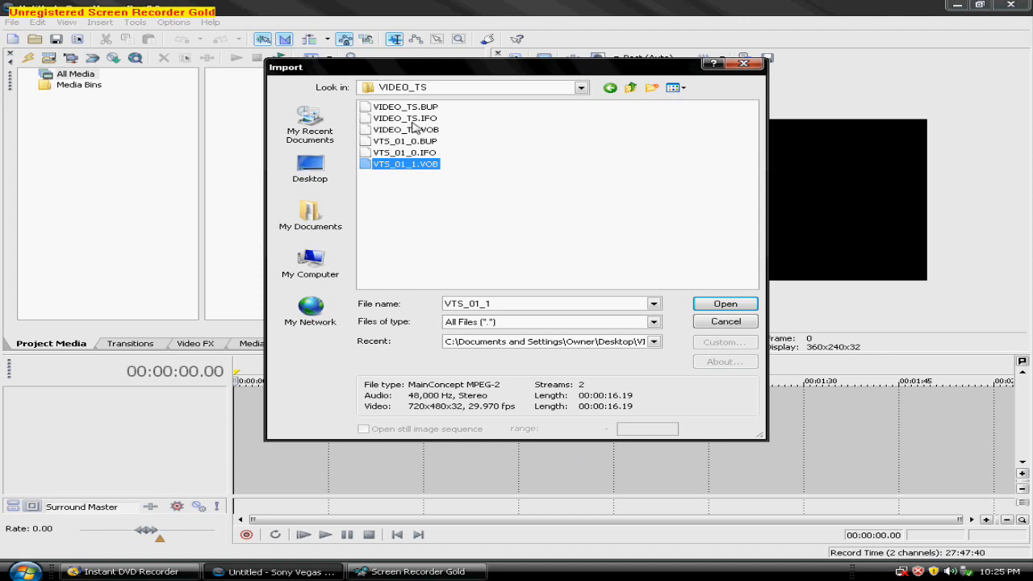
click(400, 151)
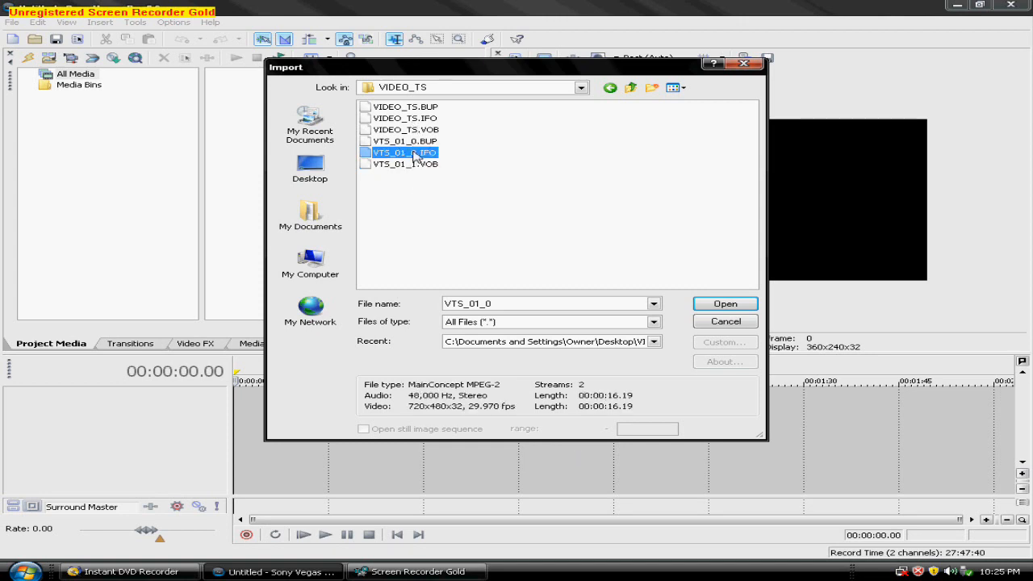
click(407, 163)
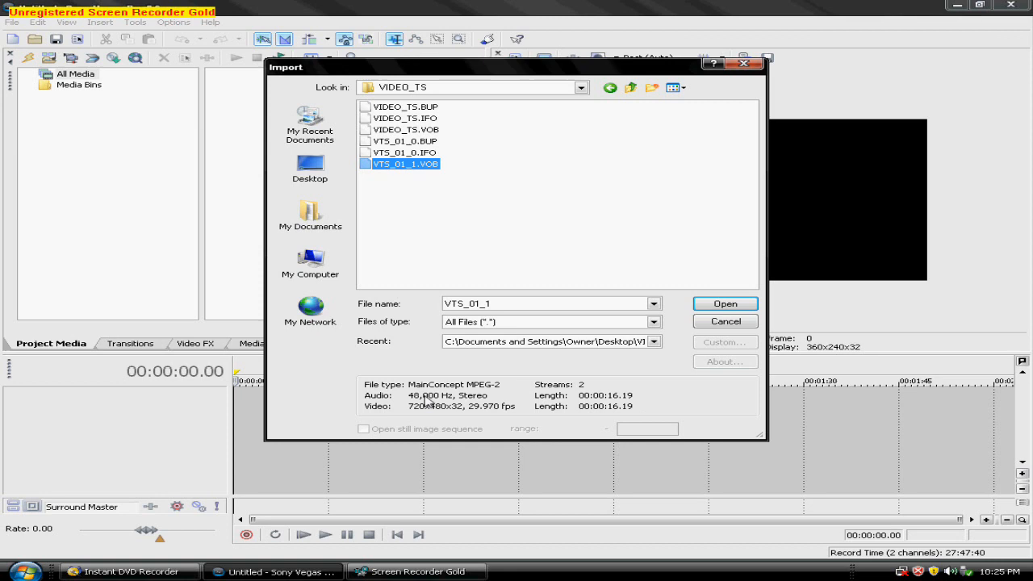
mouse_move(416, 171)
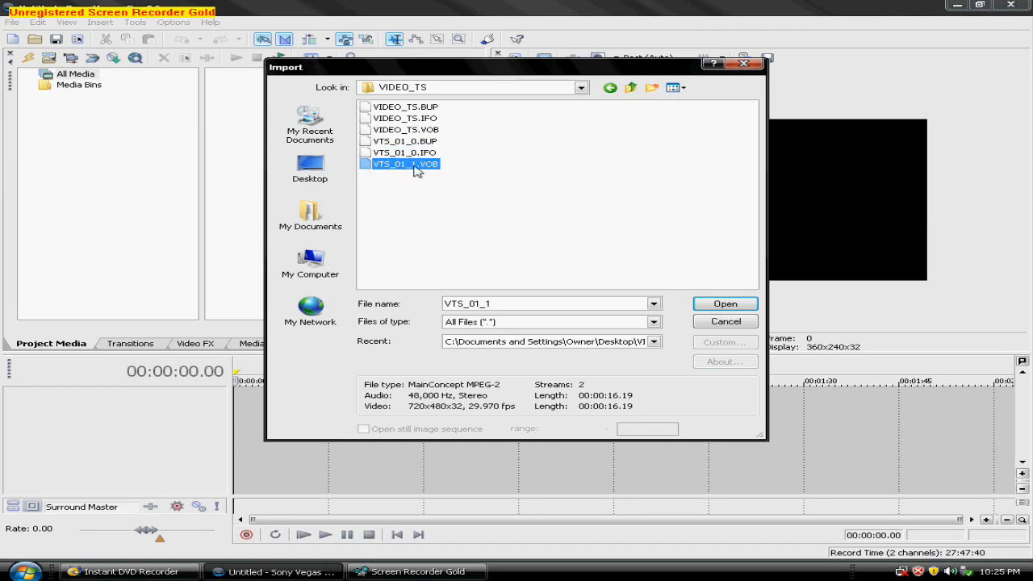
click(402, 152)
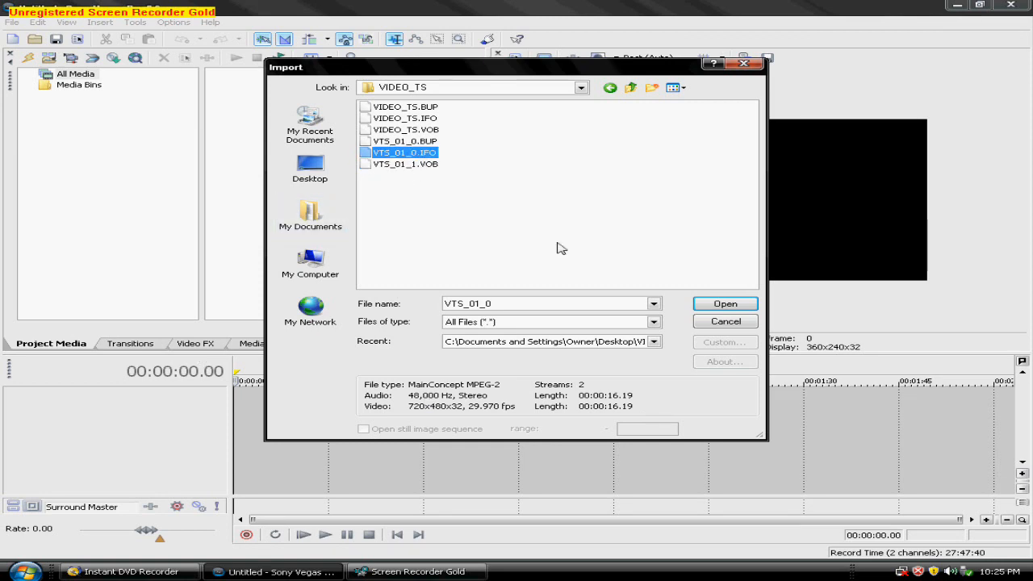
mouse_move(505, 245)
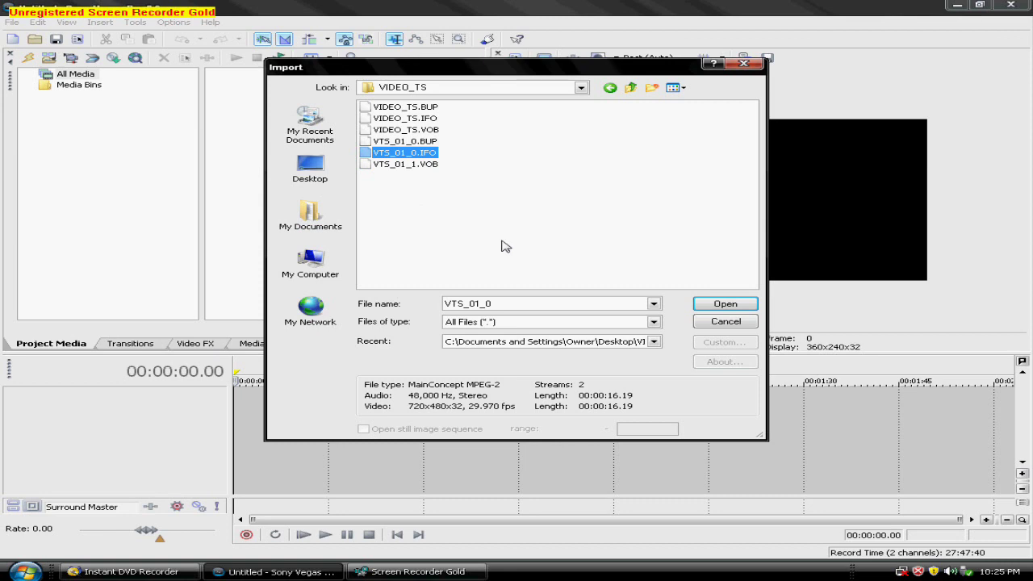
mouse_move(432, 171)
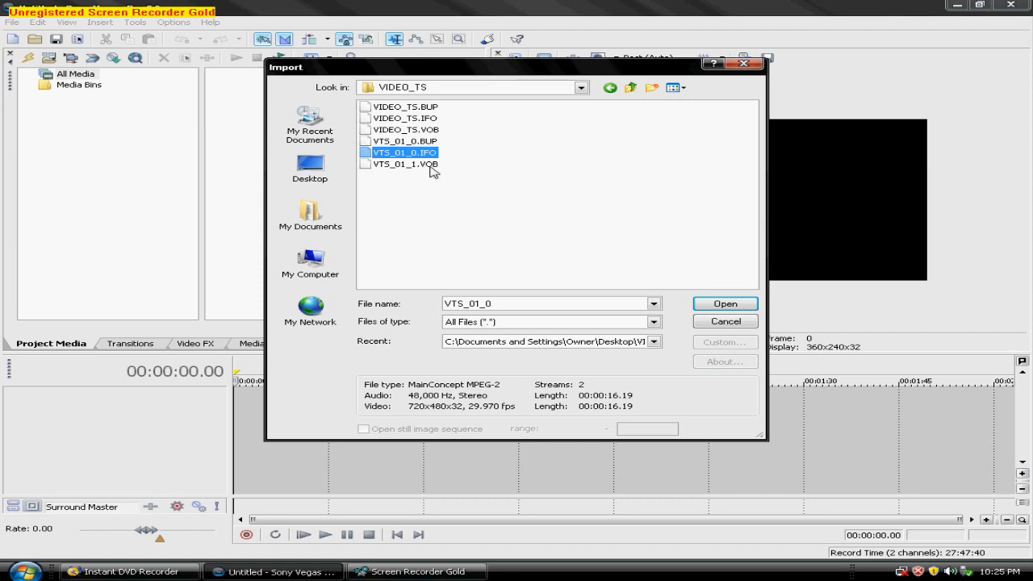
mouse_move(726, 304)
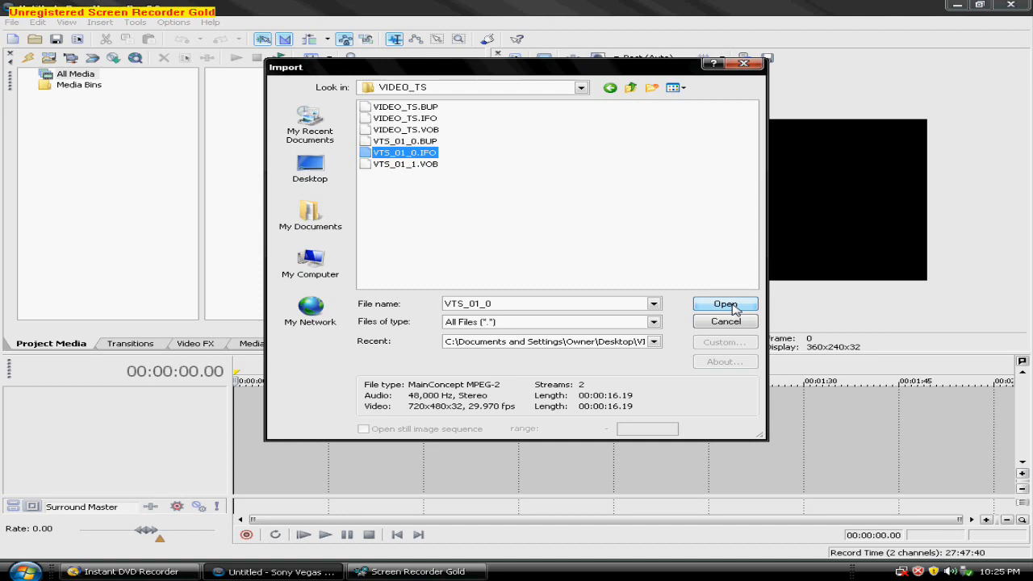
click(724, 304)
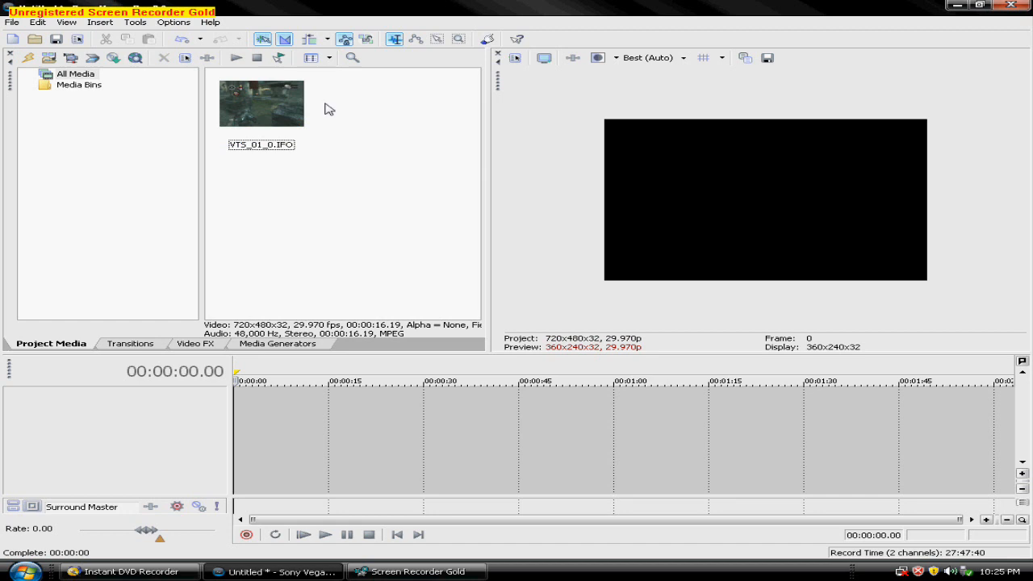
Place the VTS_01_0.IFO clip at the timeline start and dismiss the Pinnacle Instant DVD Recorder prompt.
click(262, 103)
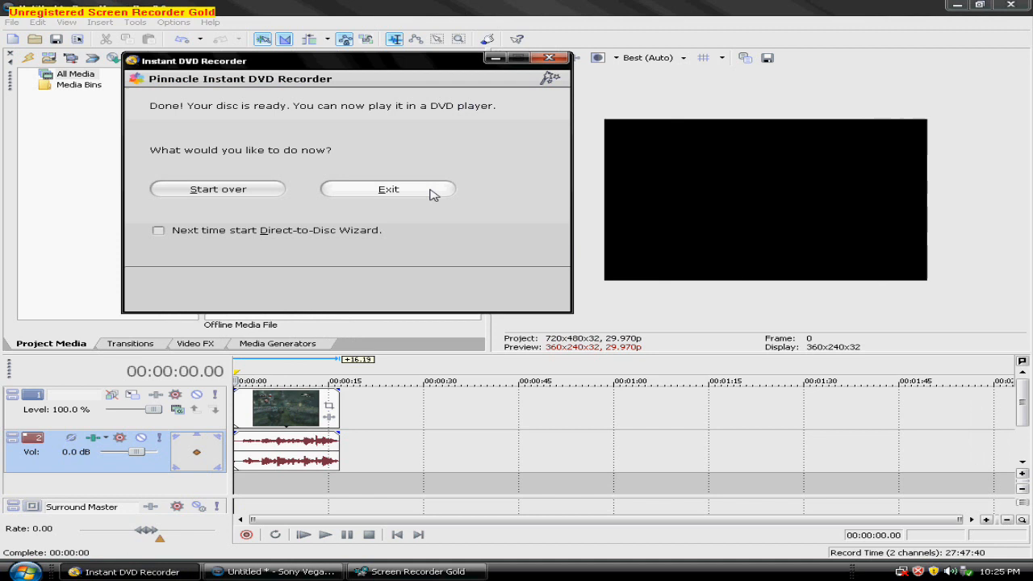
click(388, 189)
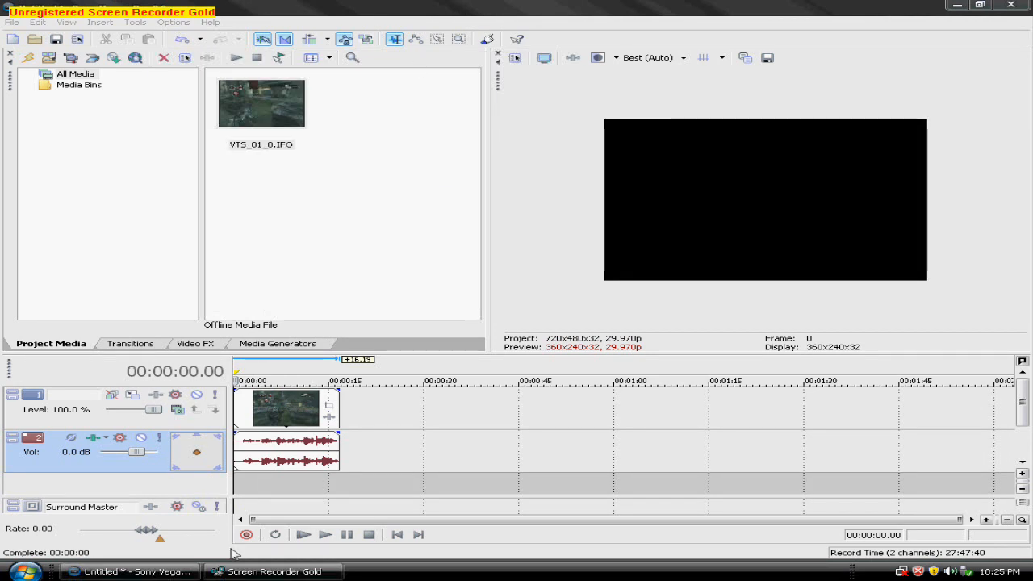
mouse_move(520, 426)
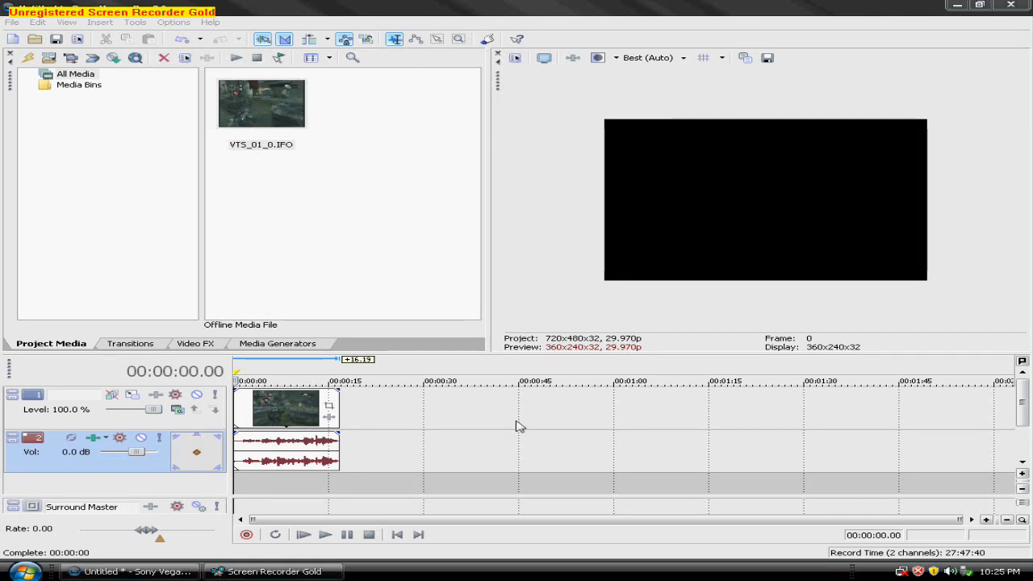
Play the roughly fifteen-second gameplay clip in the preview, then stop back at the start.
click(306, 534)
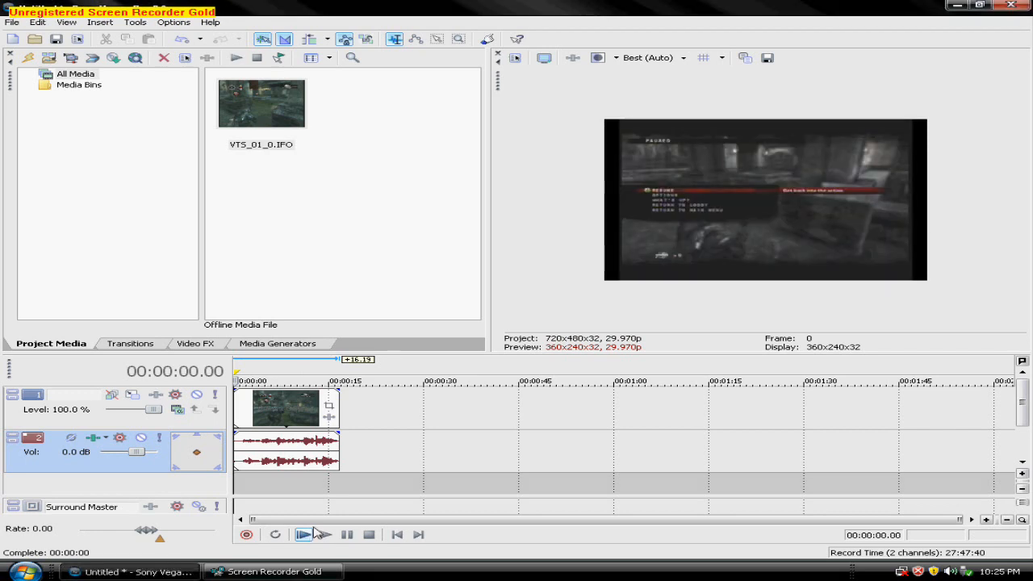
click(313, 536)
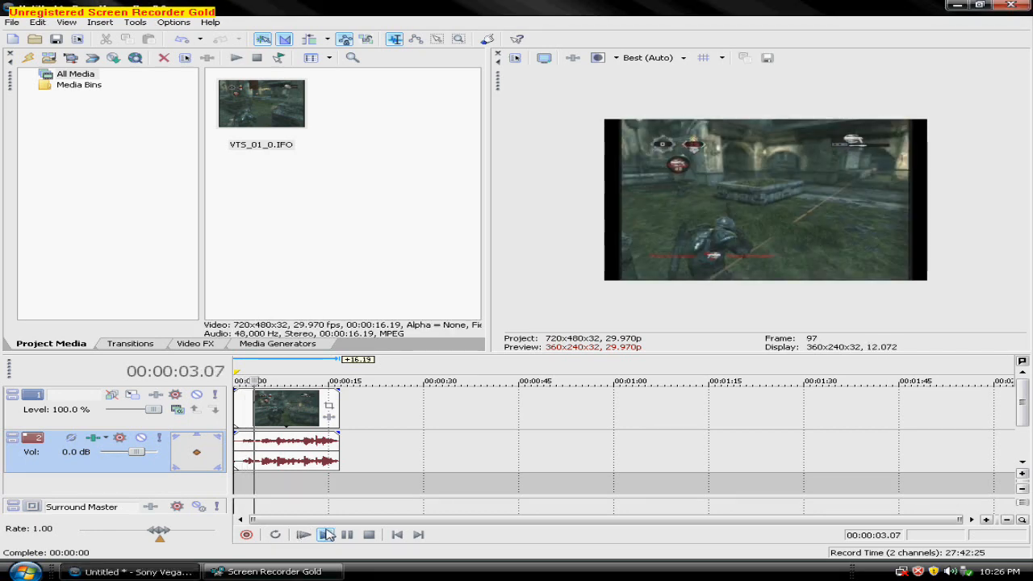
click(329, 534)
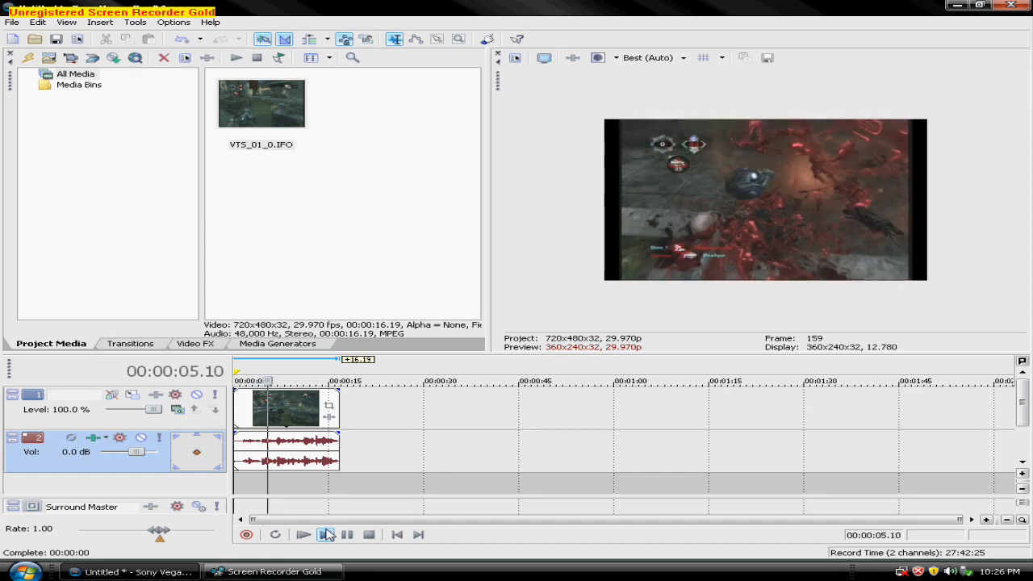
click(327, 535)
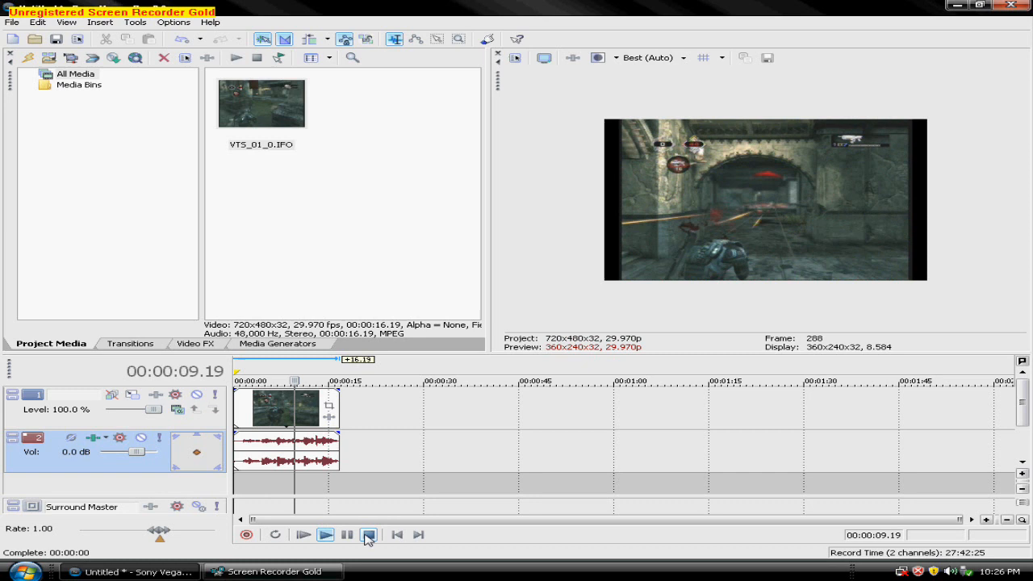
click(329, 536)
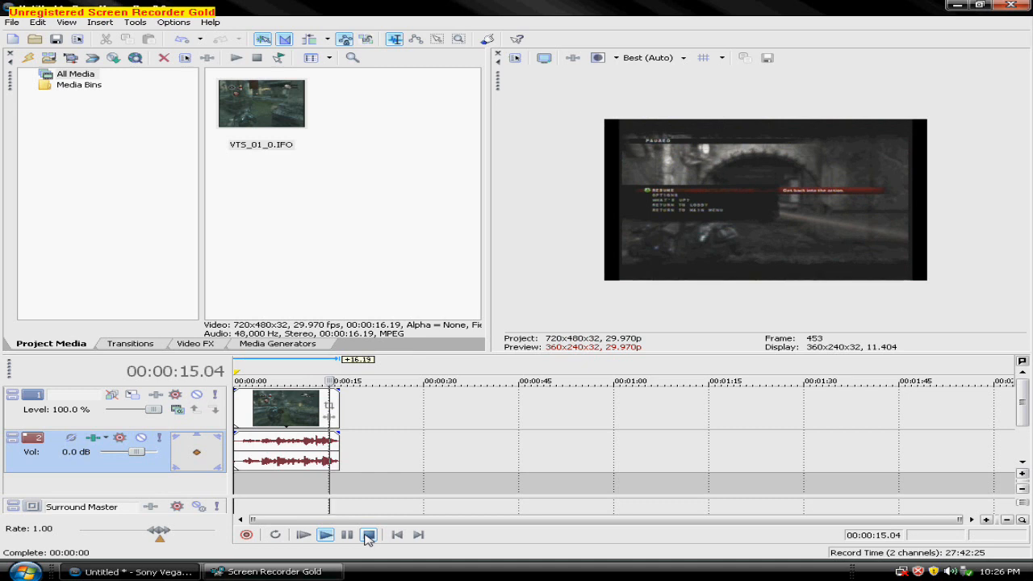
click(371, 535)
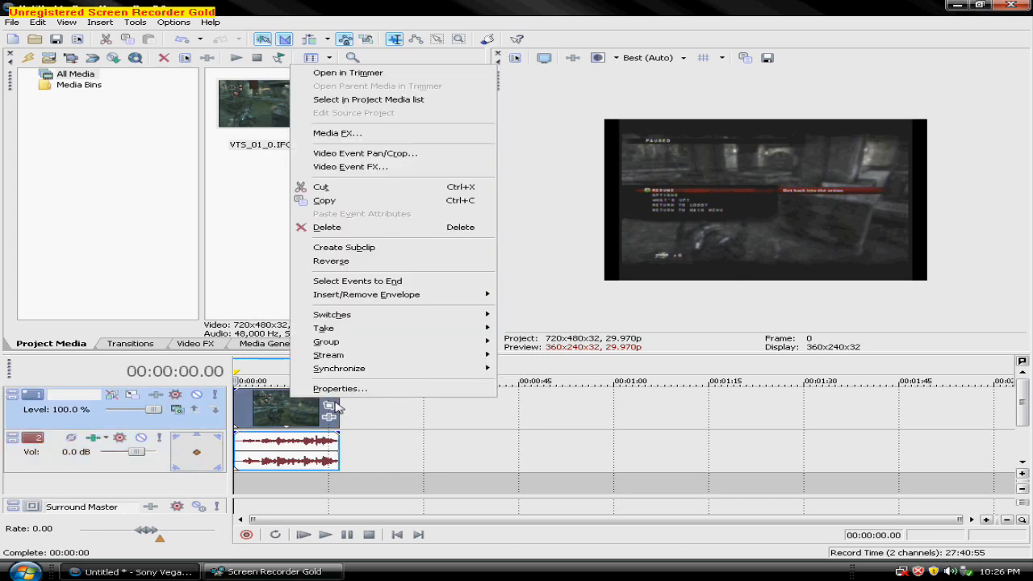
In the clip's properties switch off aspect-ratio maintenance, set pixel aspect ratio to 1.0000 (Square) and confirm.
click(339, 387)
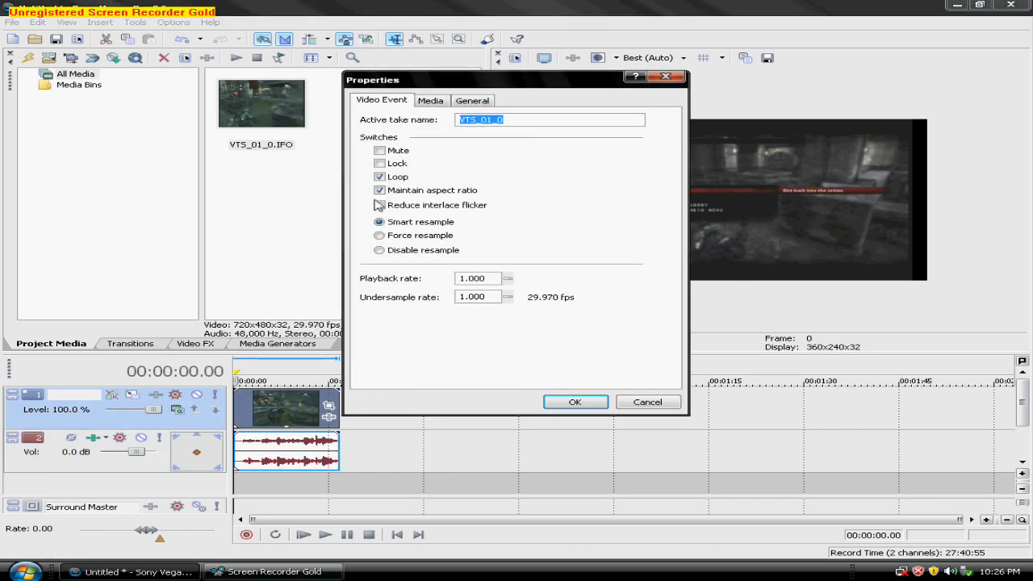
click(379, 190)
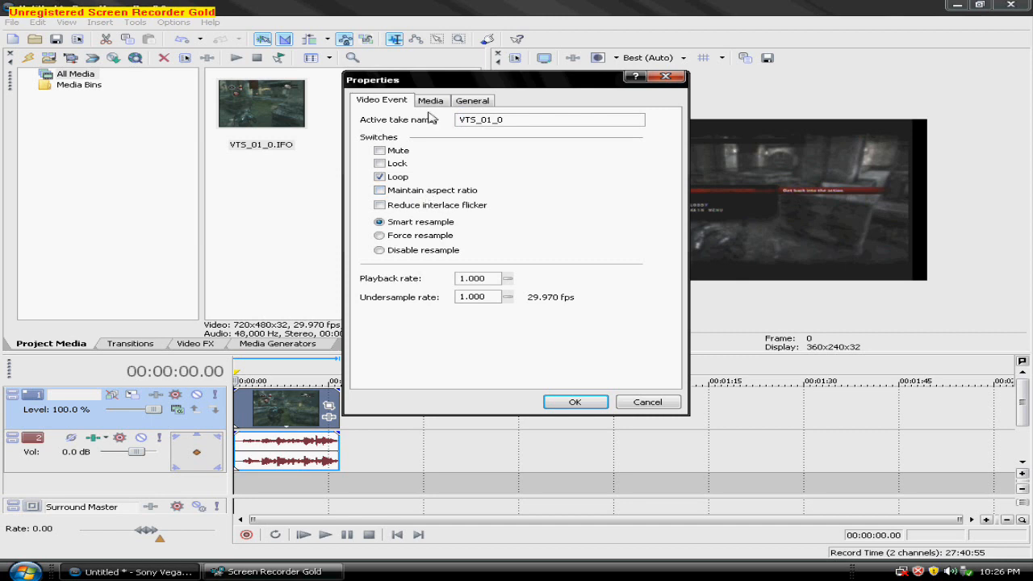
click(432, 100)
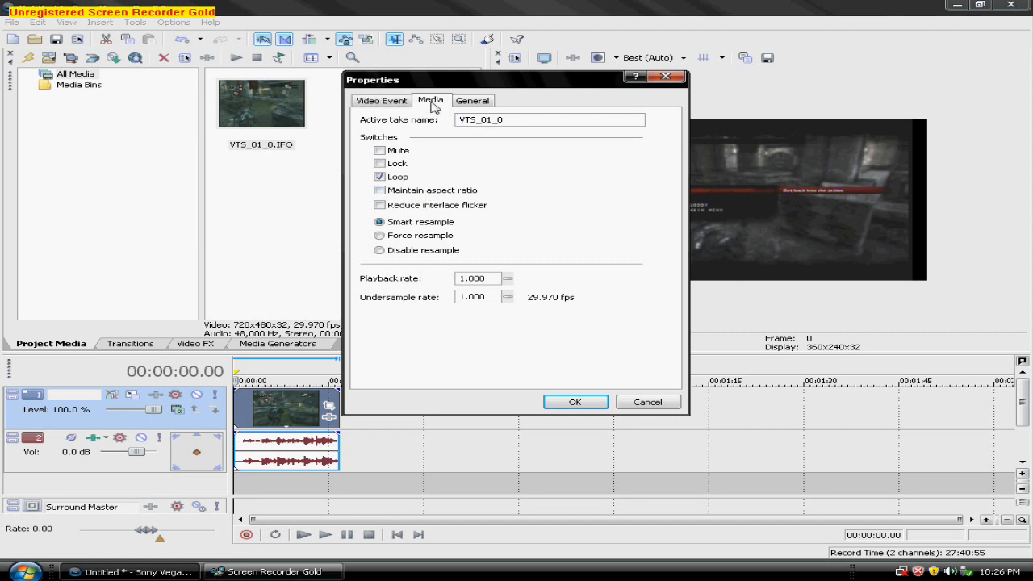
click(431, 100)
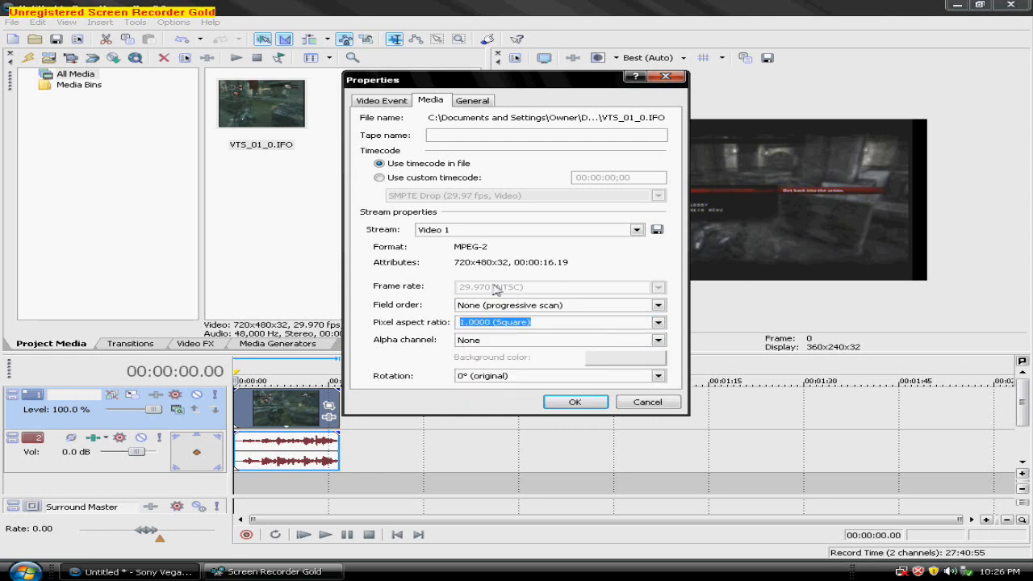
mouse_move(575, 402)
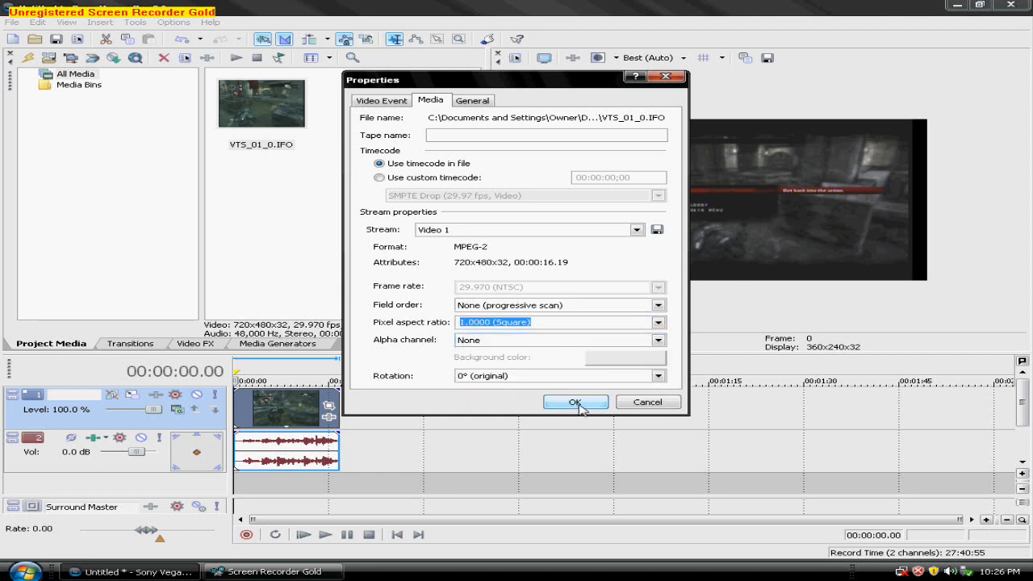
click(574, 402)
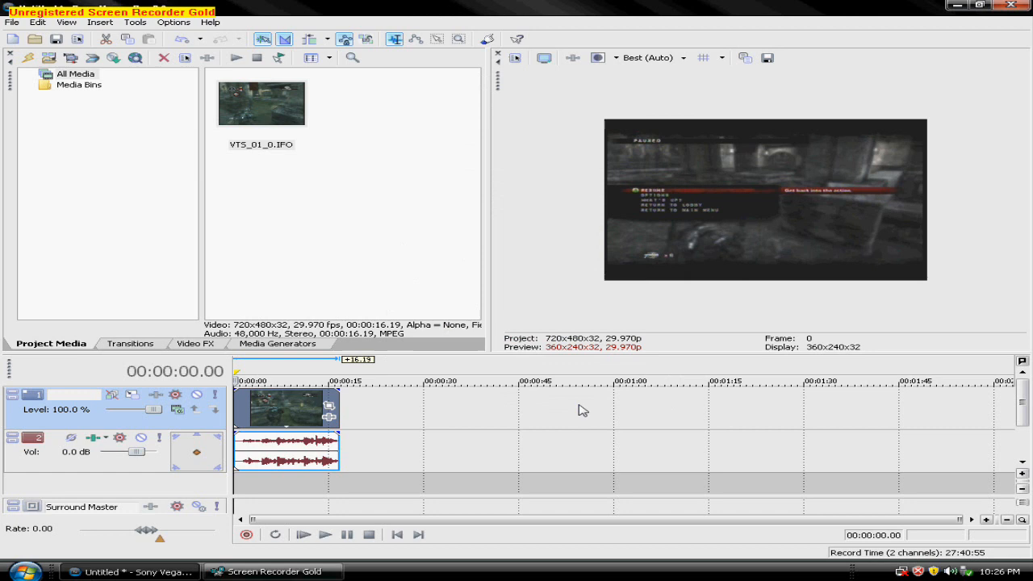
mouse_move(258, 410)
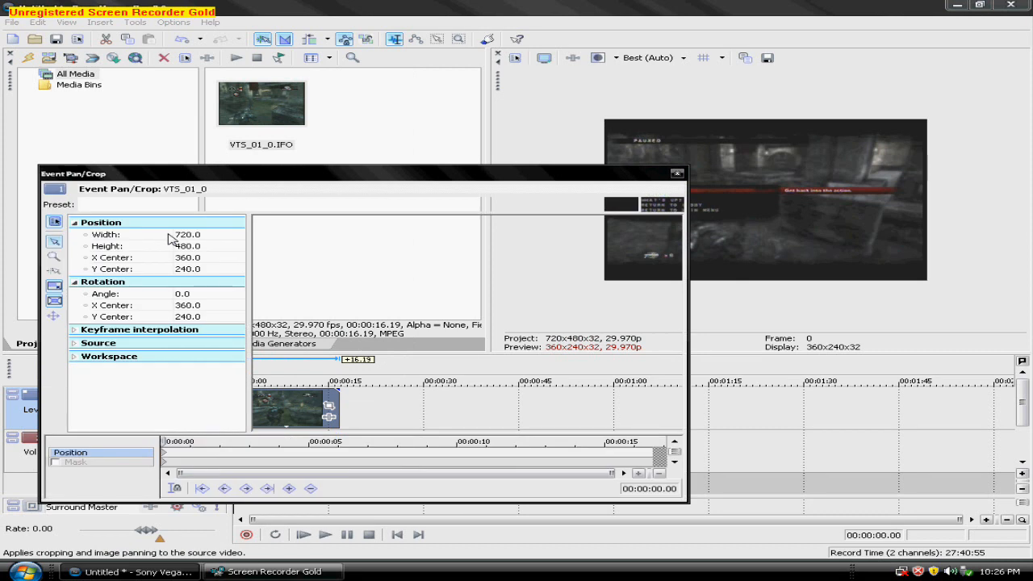
Set the Event Pan/Crop width to 700 (frame 700 × 466.7) and close the editor.
click(188, 234)
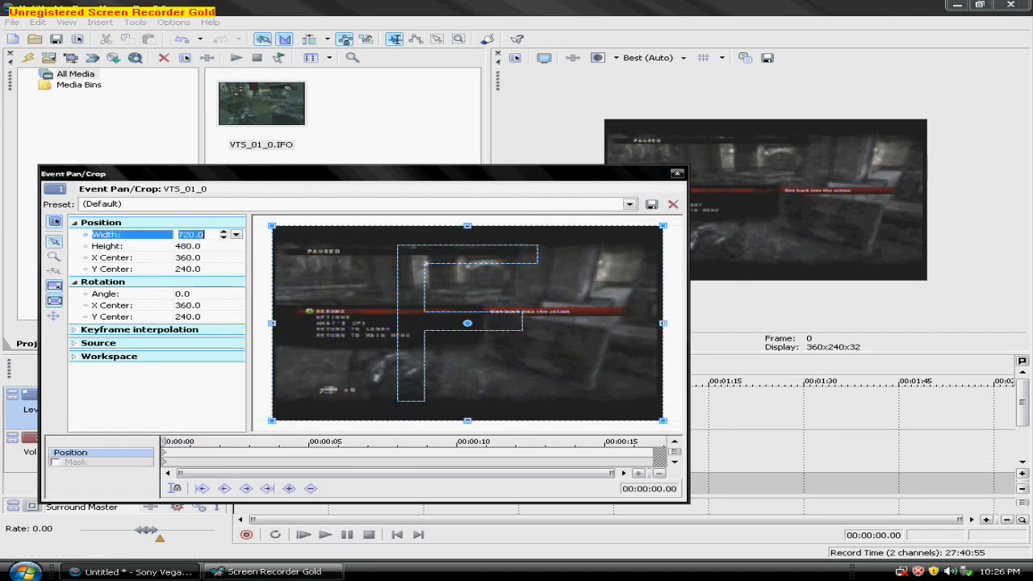
text(710)
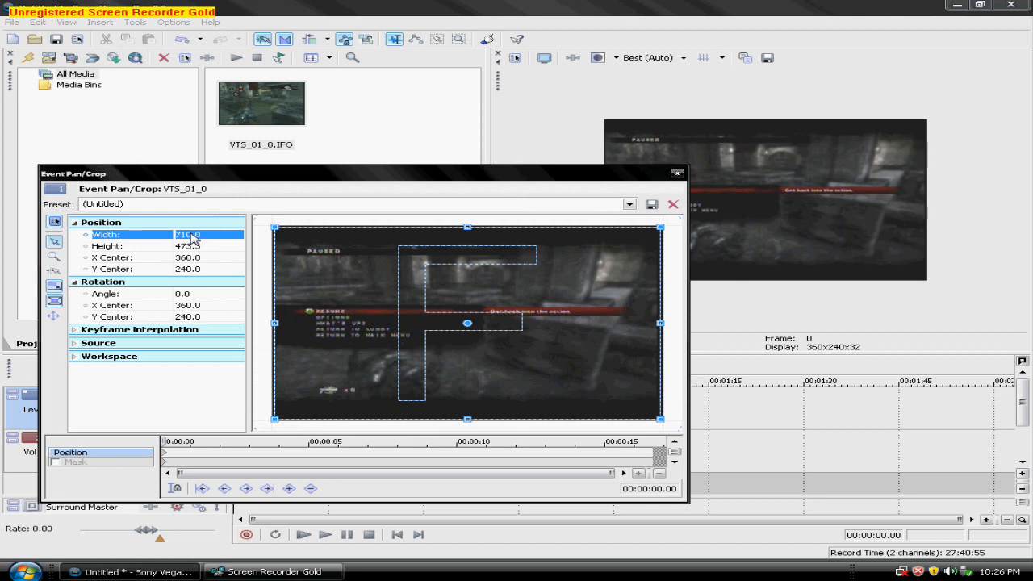
text(700)
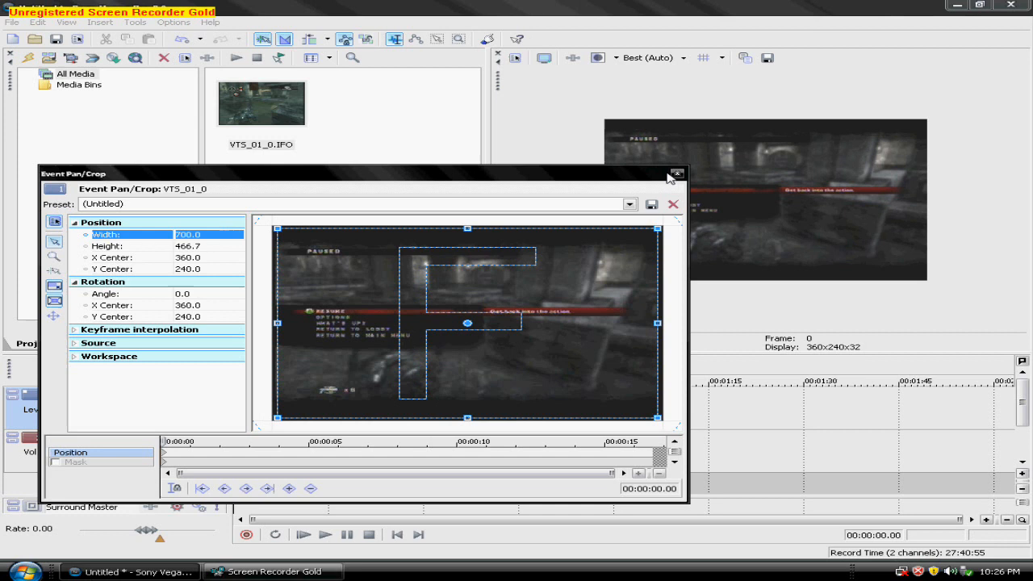
click(673, 176)
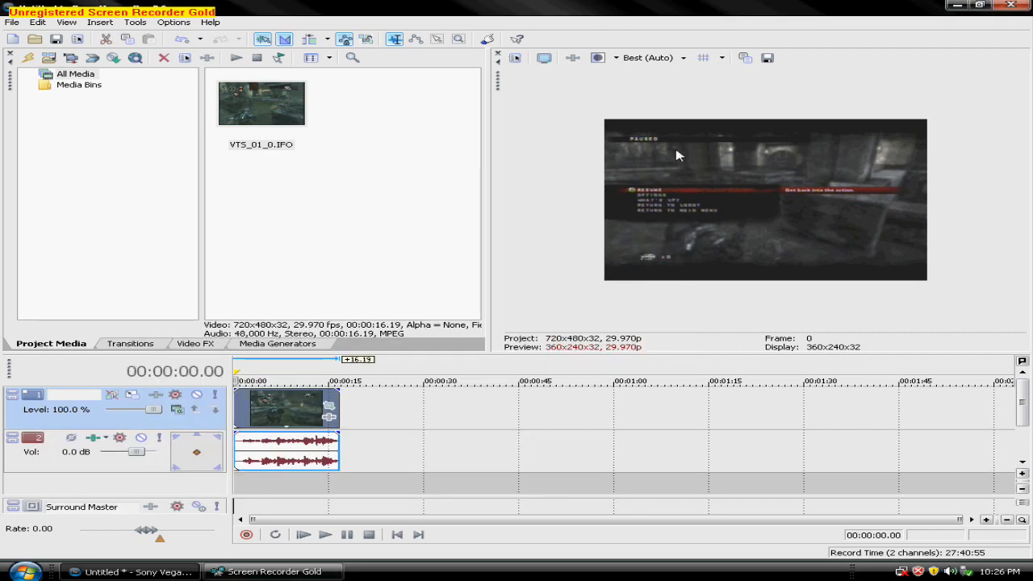
mouse_move(589, 161)
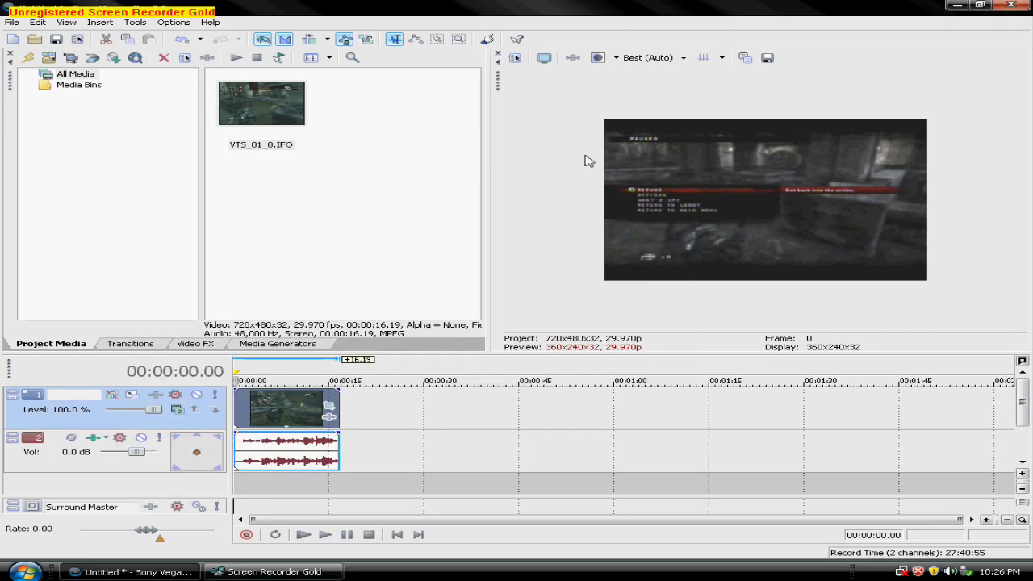
In project properties keep 720 × 480, 29.970 fps progressive scan and tick 'Start all new projects with these settings'.
click(10, 23)
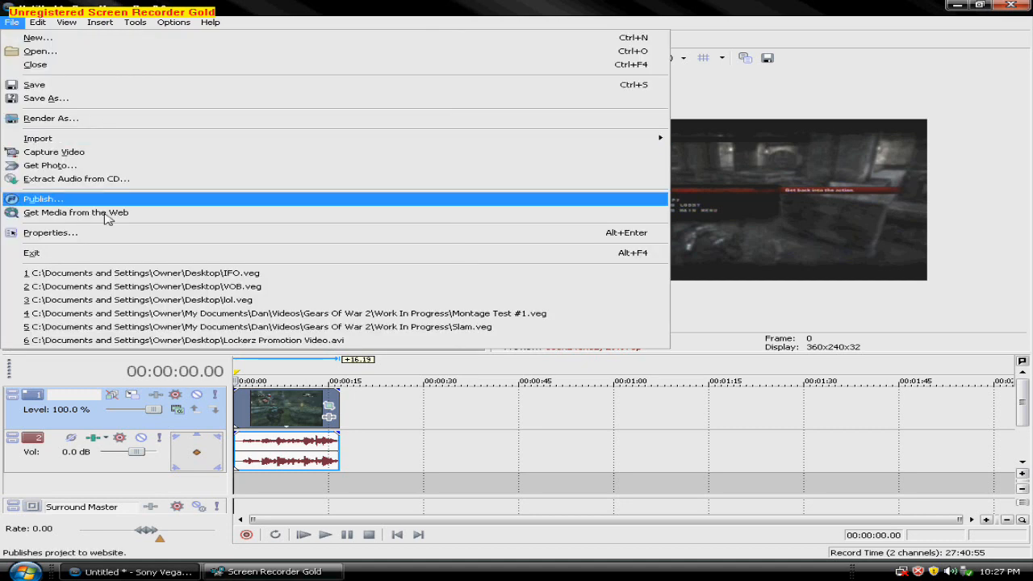
click(50, 233)
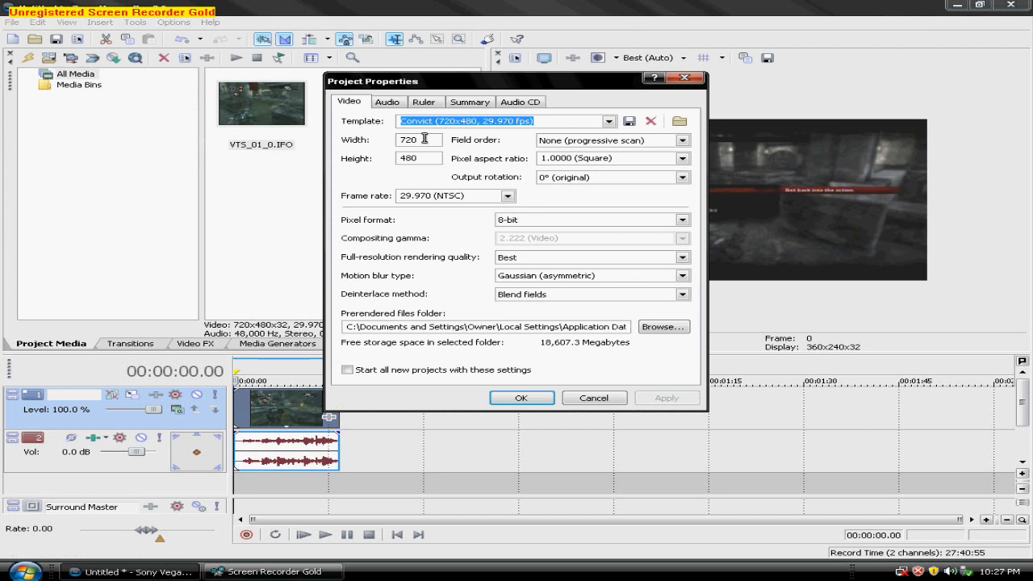
click(417, 158)
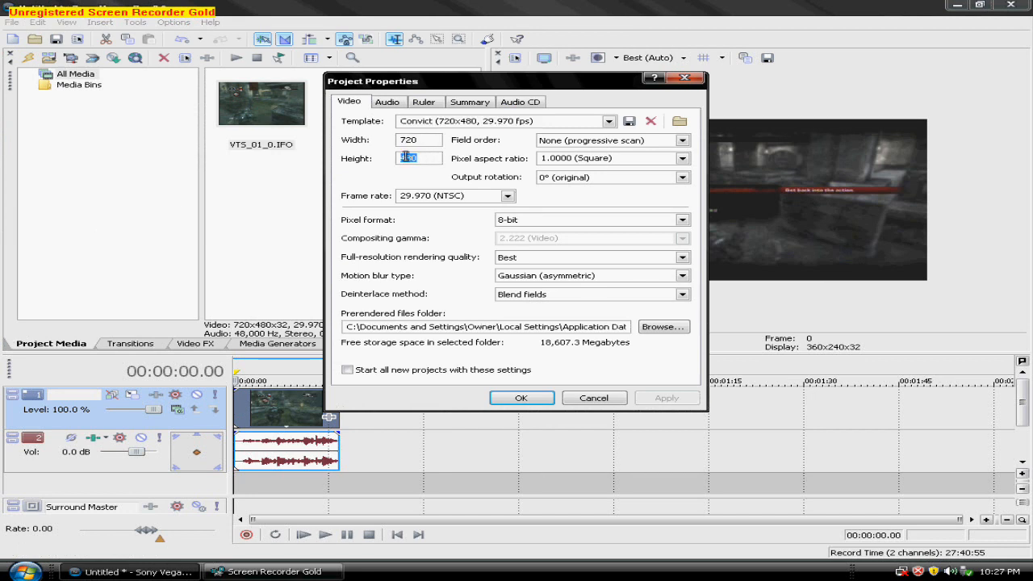
click(681, 138)
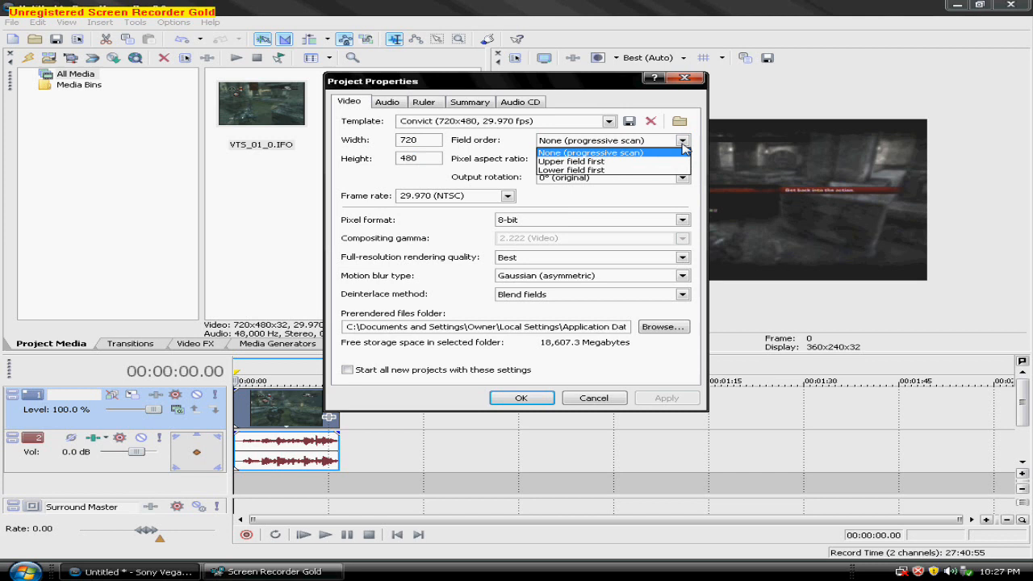
click(601, 151)
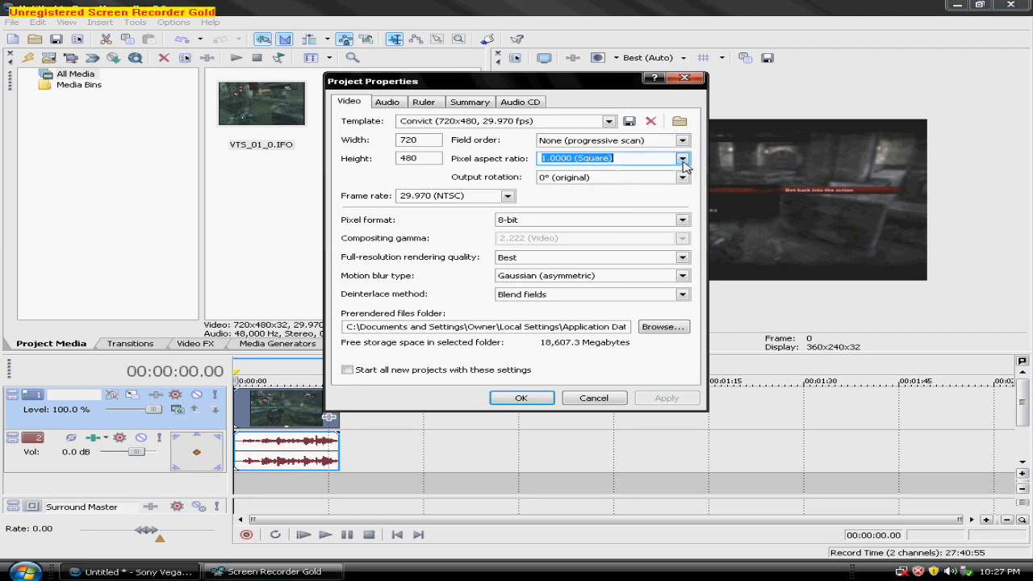
mouse_move(668, 222)
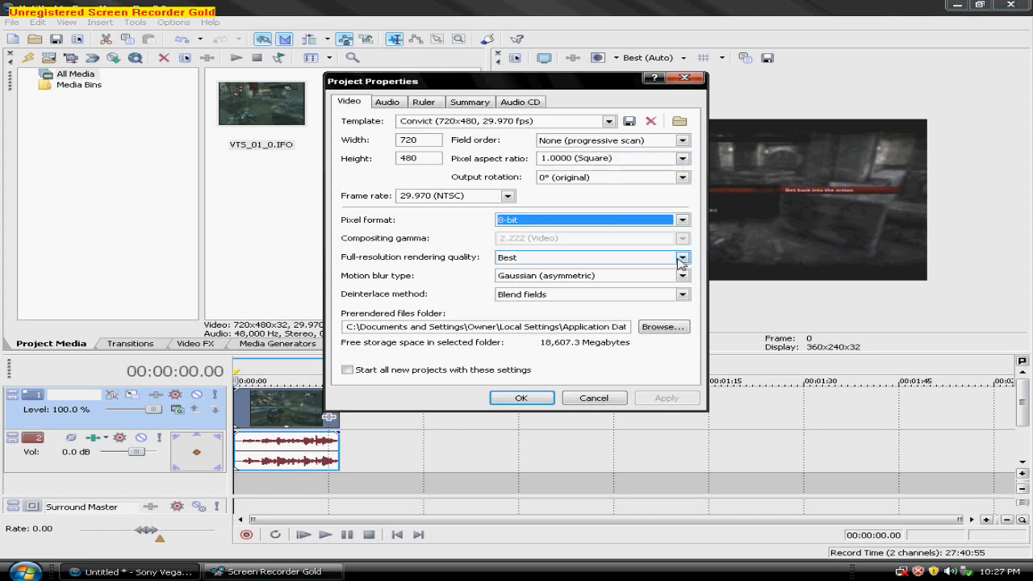
mouse_move(676, 261)
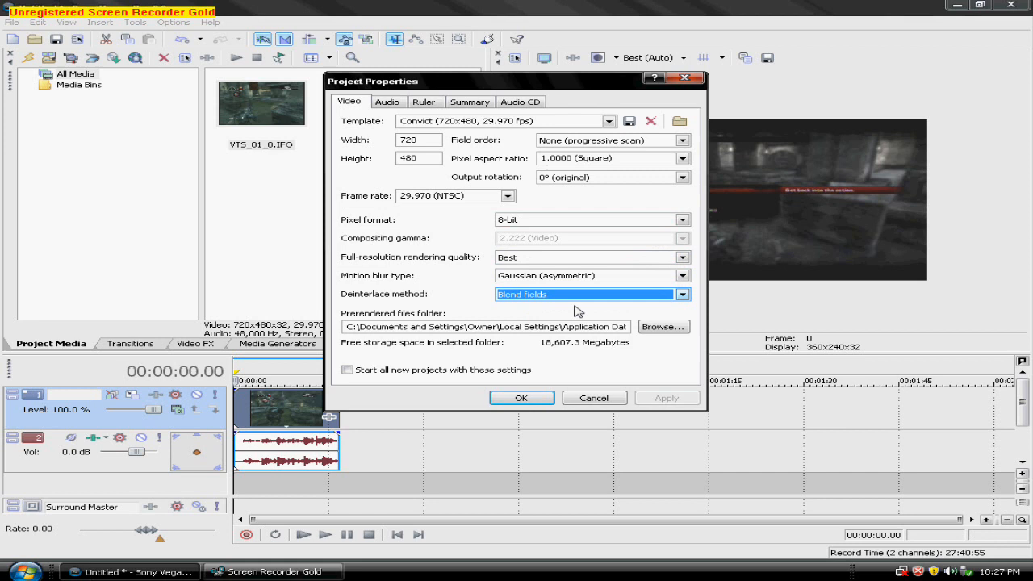
mouse_move(446, 450)
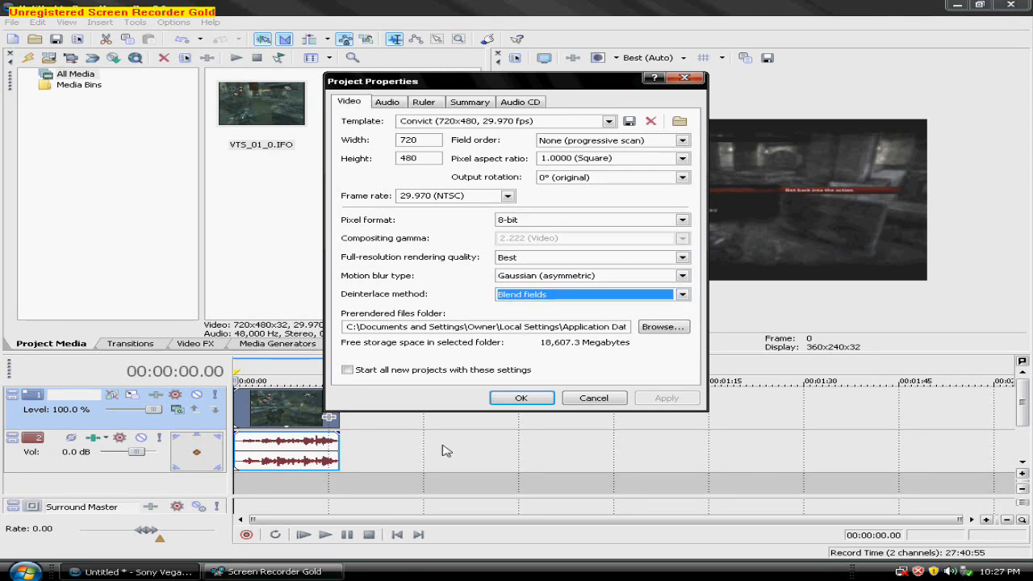
mouse_move(488, 344)
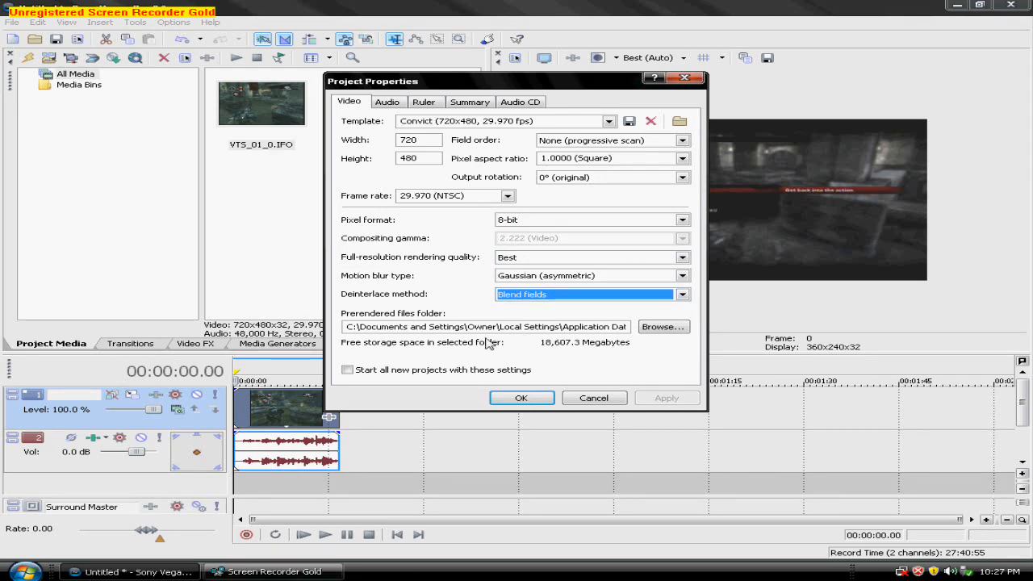
click(349, 369)
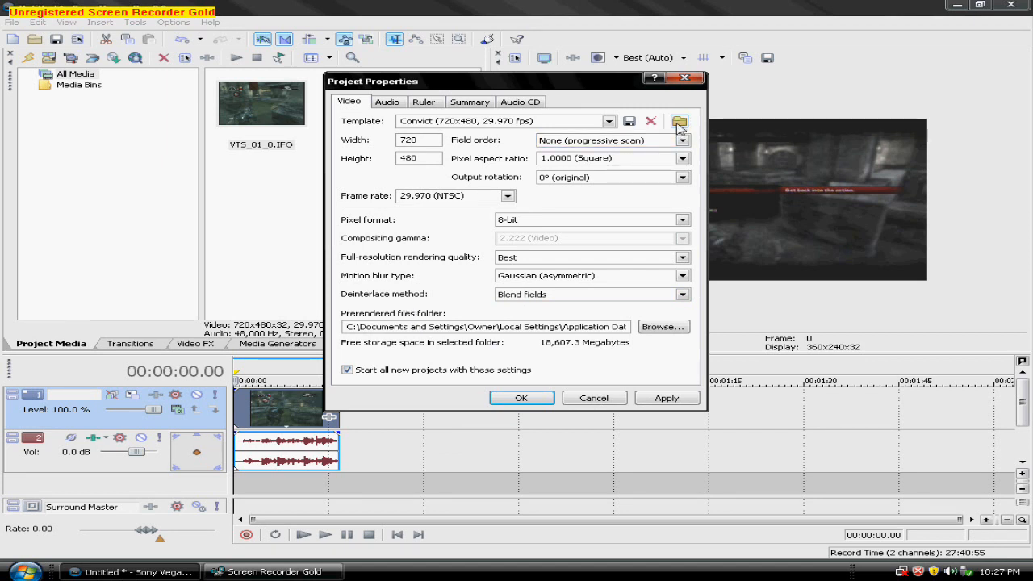
mouse_move(668, 142)
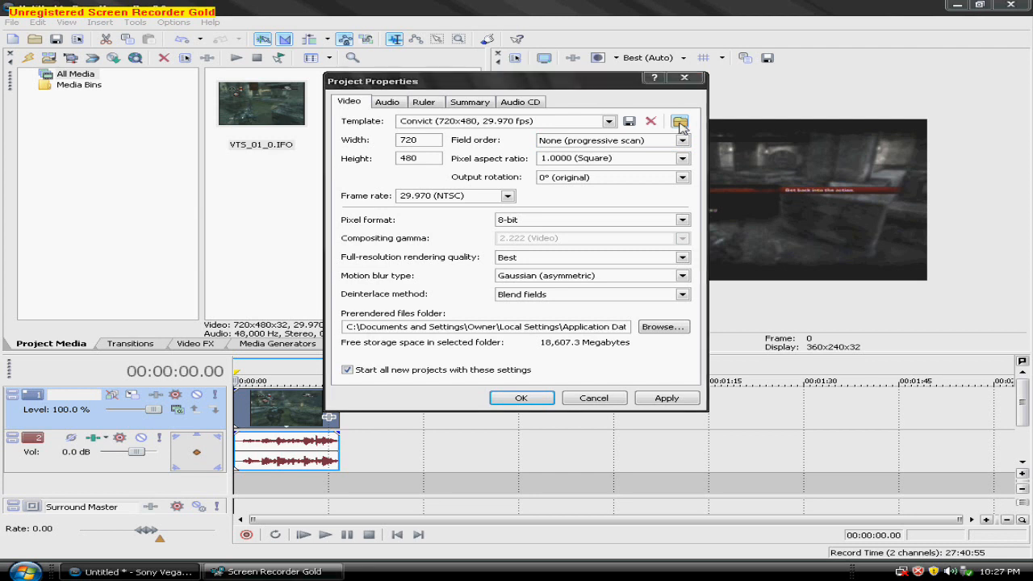
Match the project video settings to VTS_01_0.IFO from the VIDEO_TS folder.
click(679, 121)
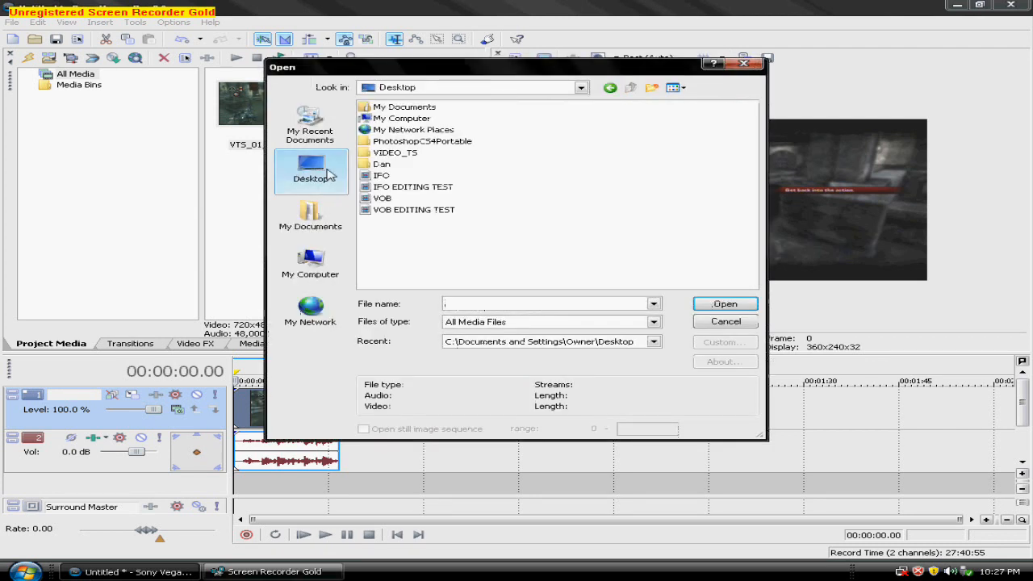
double_click(395, 152)
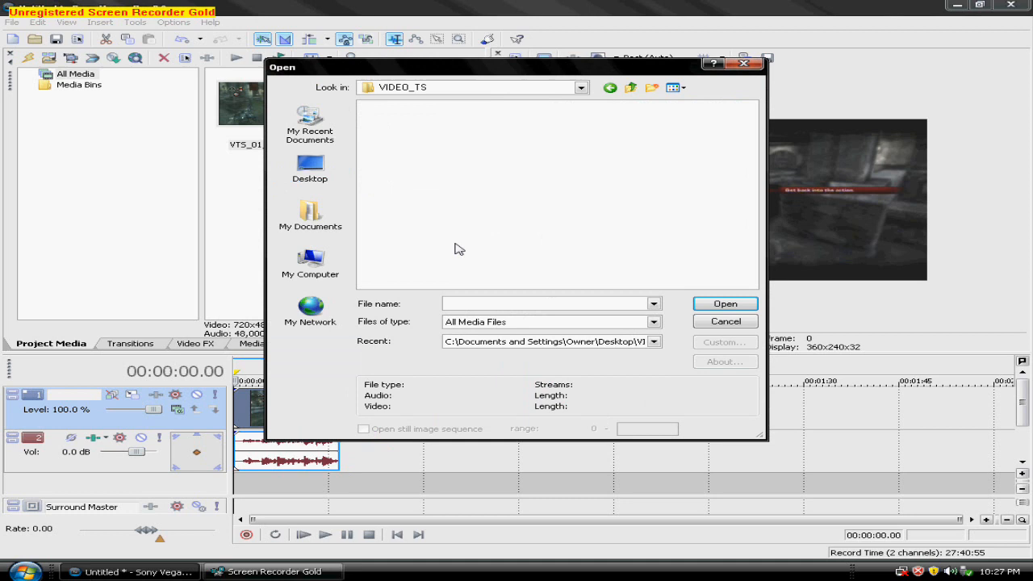
click(652, 323)
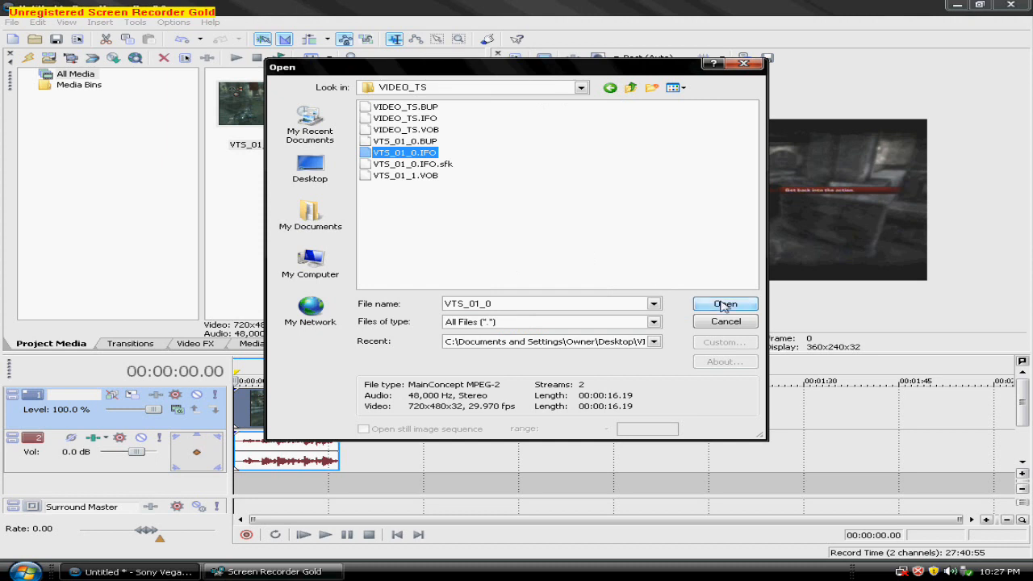
click(723, 303)
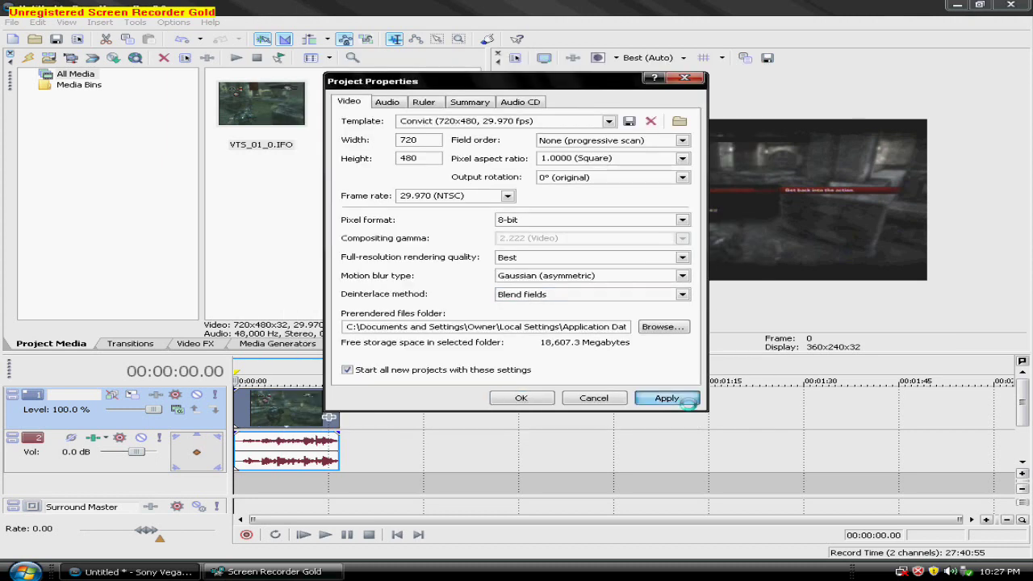
Apply the 720x480, 29.970p settings, review the Audio and Ruler tabs, and confirm the project properties.
click(665, 397)
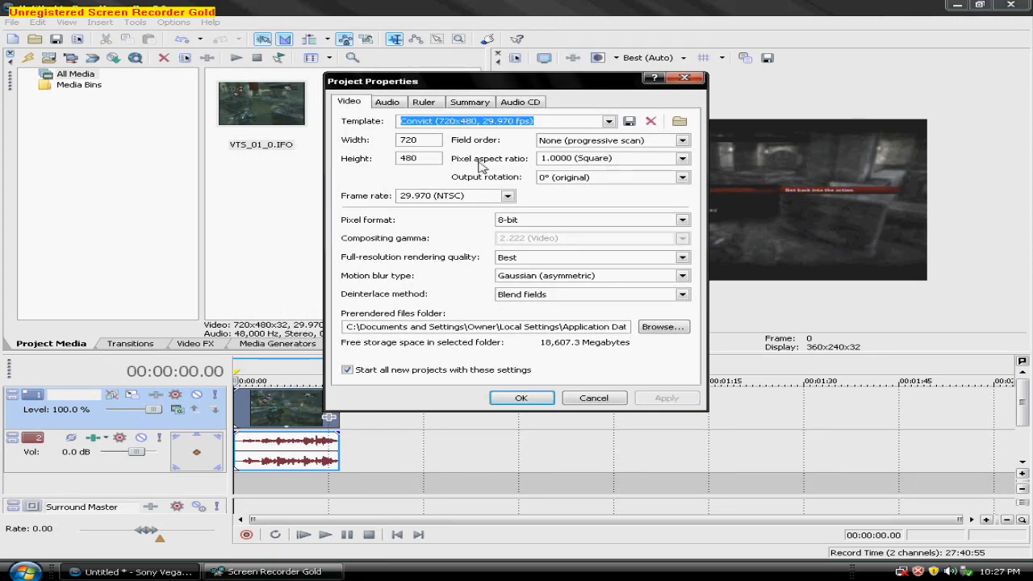
click(387, 101)
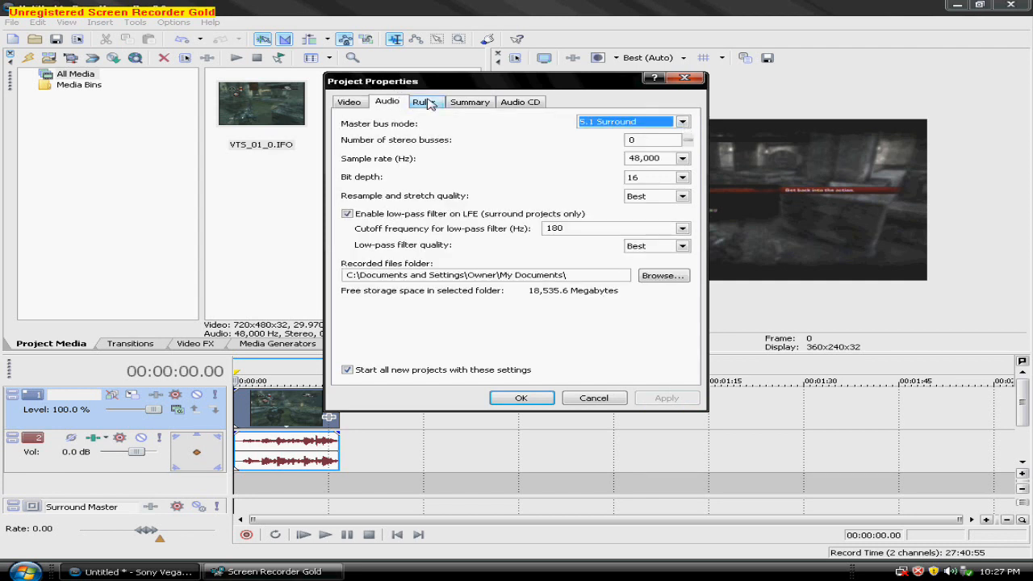
click(424, 101)
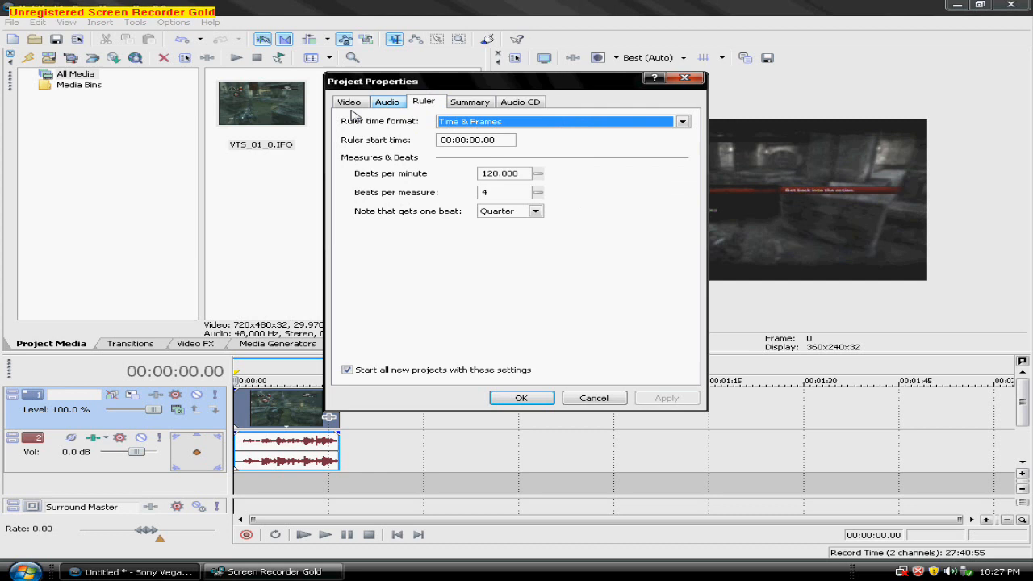
click(348, 100)
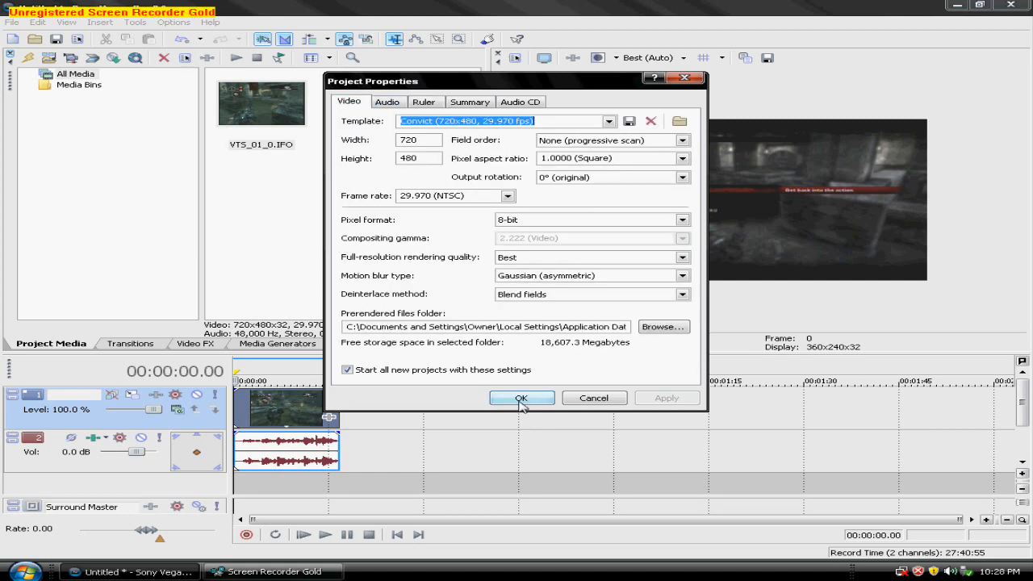
click(521, 397)
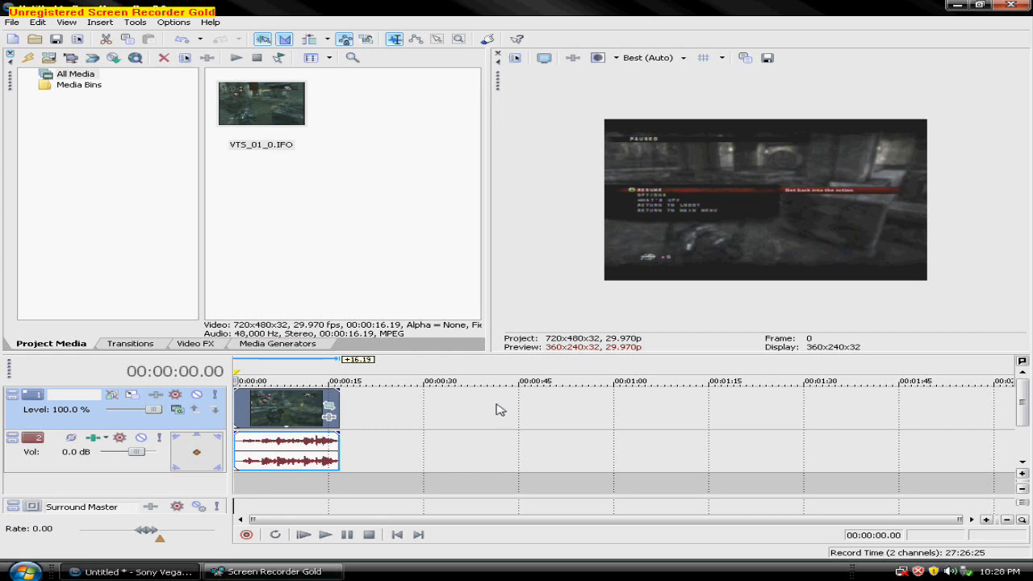
mouse_move(139, 361)
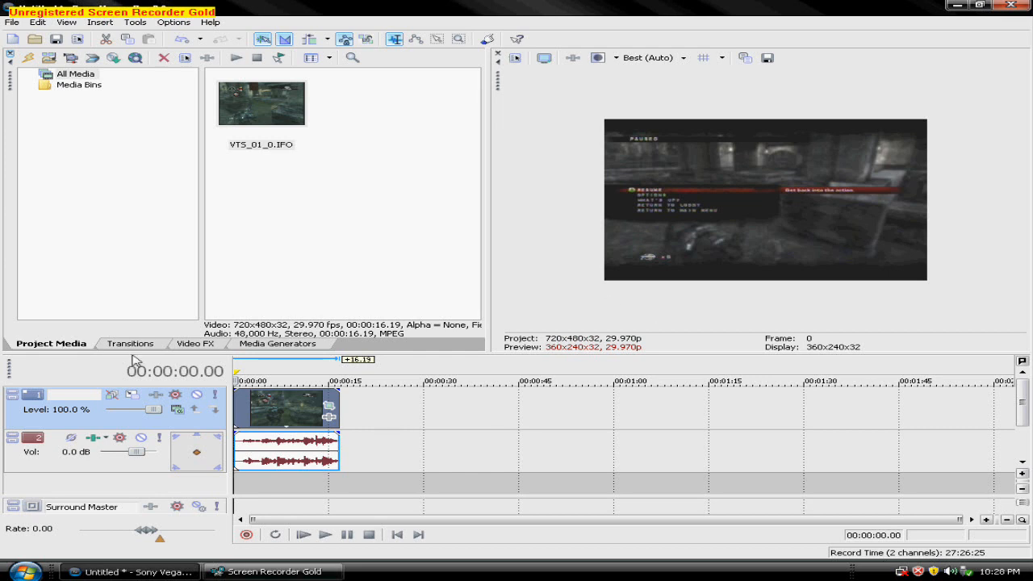
Apply the Color Corrector effect from the Video FX list to the VTS_01_0 clip, saturation 1.833.
click(194, 342)
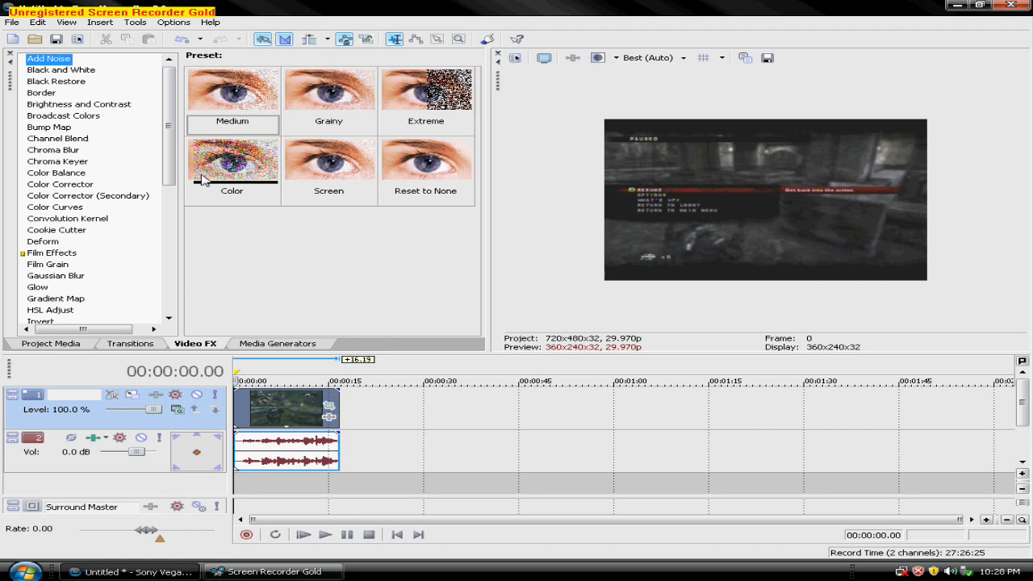
scroll(down, 3)
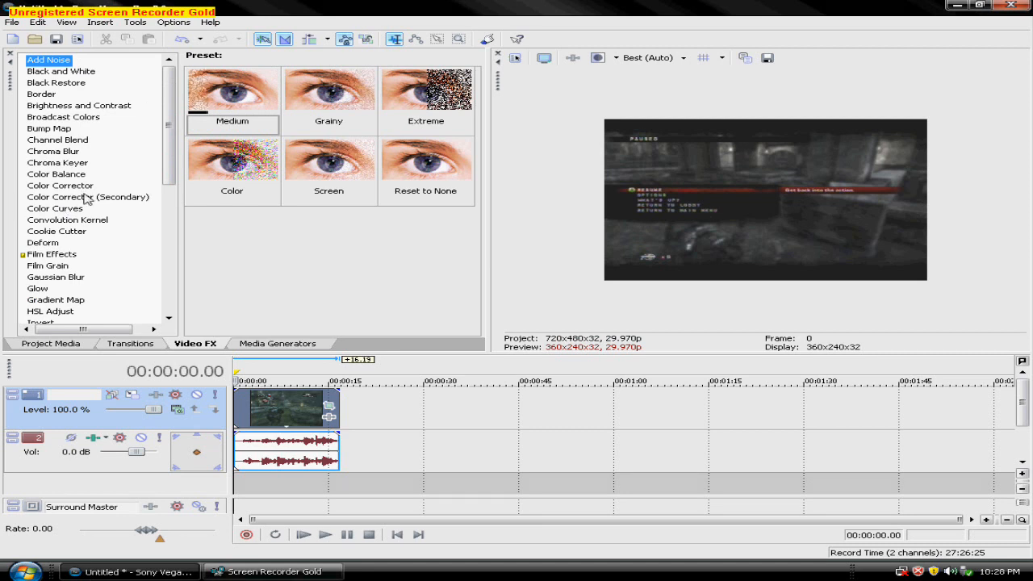
click(60, 186)
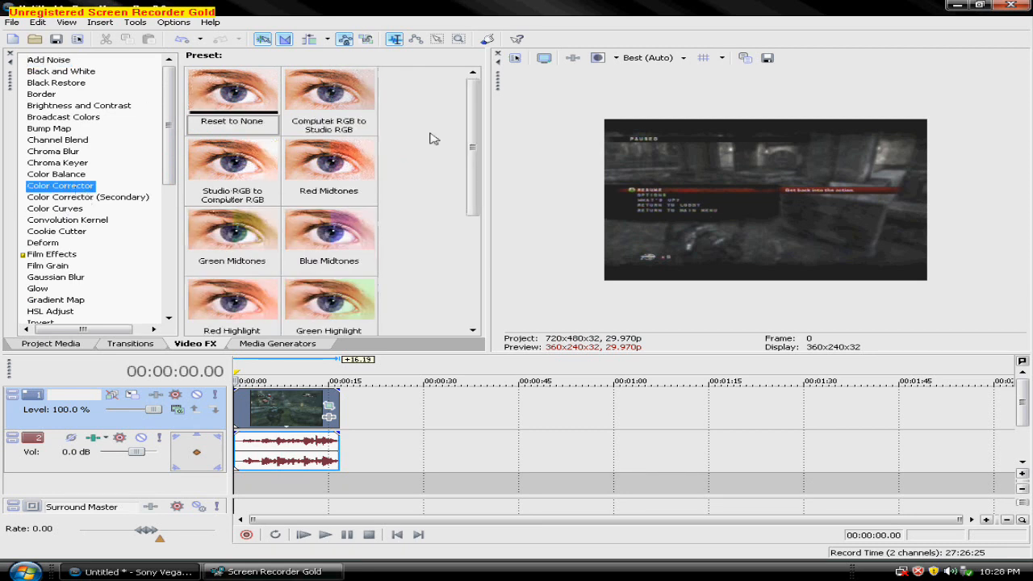
scroll(down, 3)
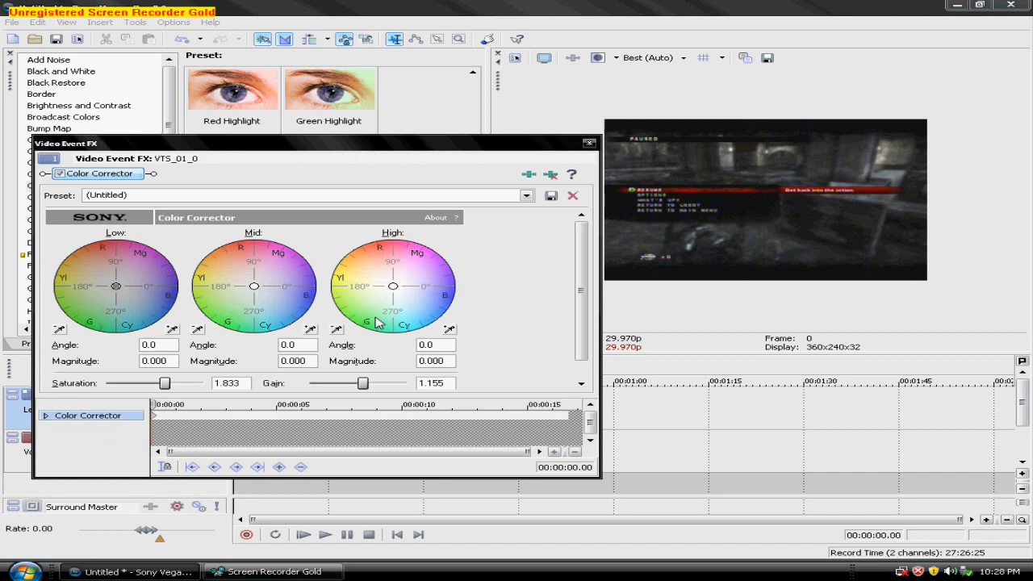
Apply the Convict preset to the Color Corrector (offset -18.6) and close its settings window.
click(573, 195)
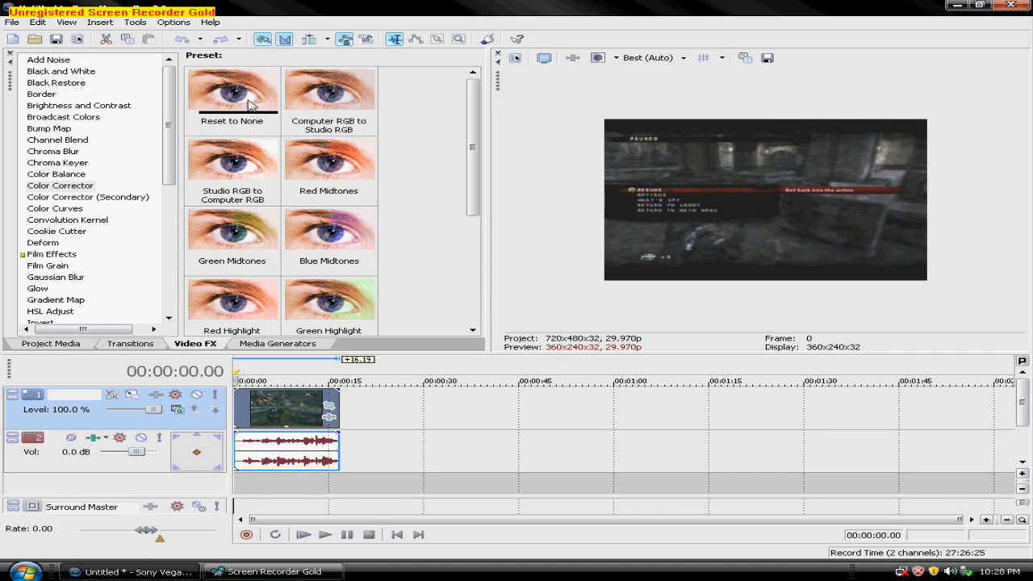
mouse_move(250, 229)
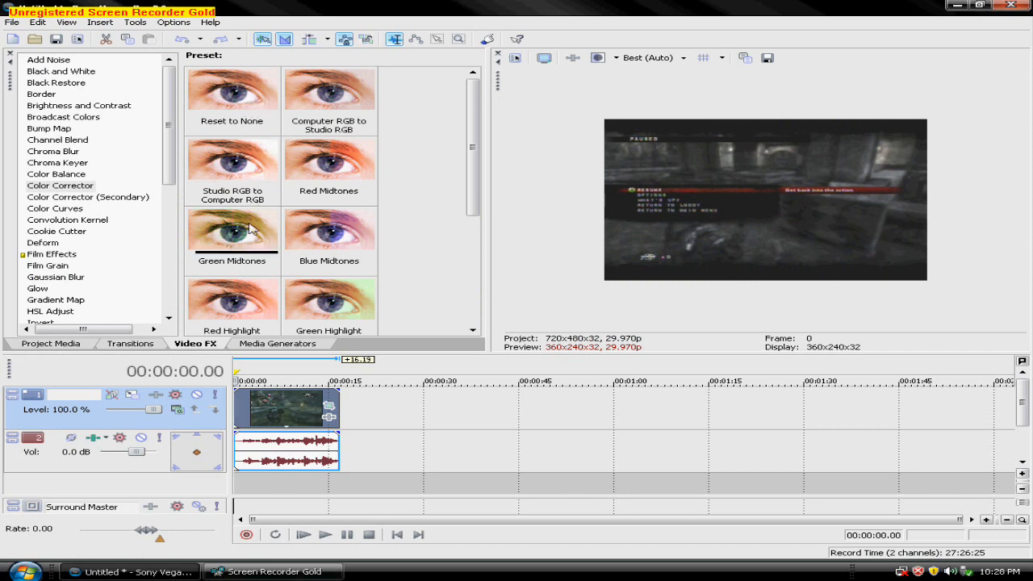
mouse_move(584, 213)
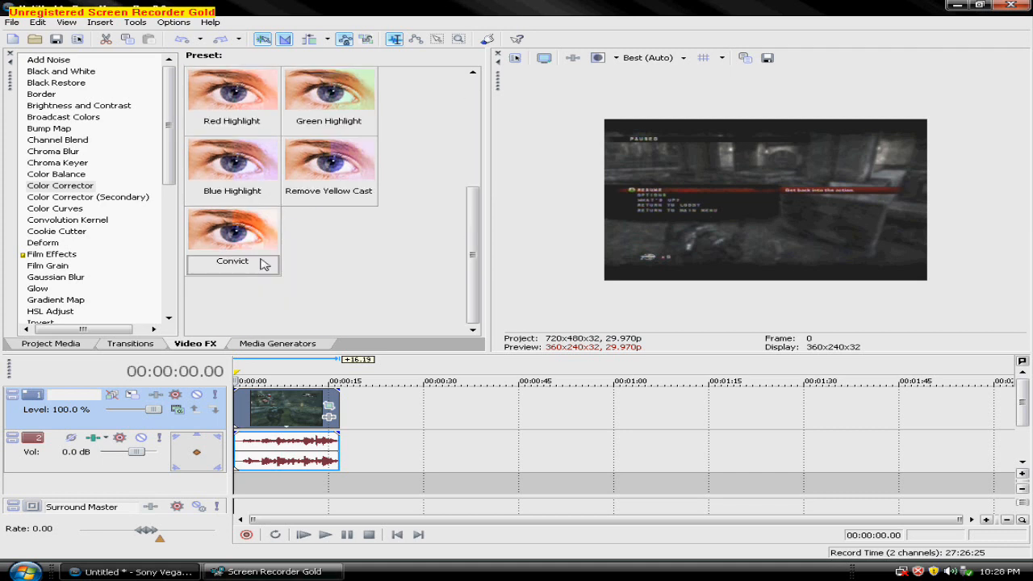
double_click(233, 229)
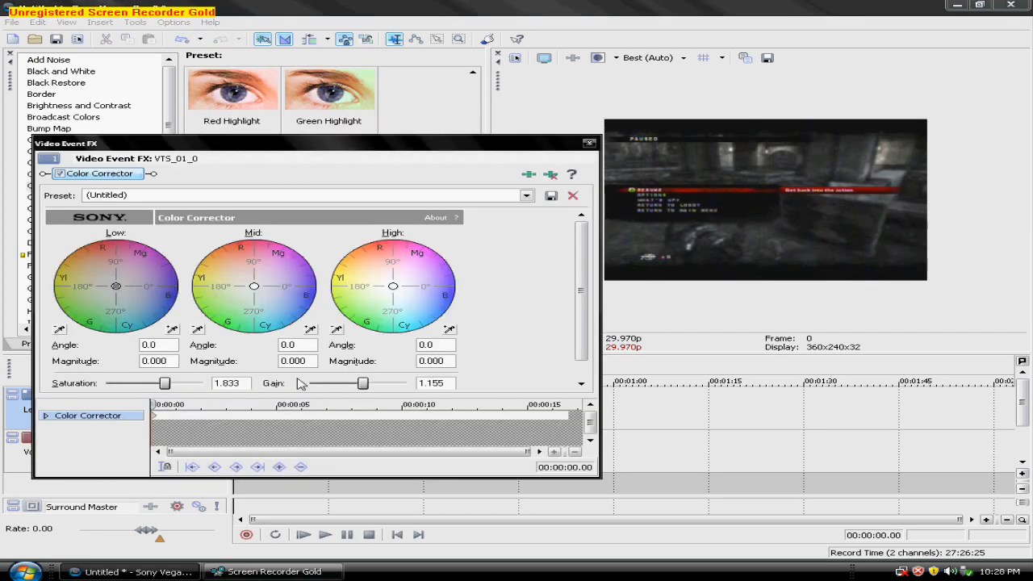
mouse_move(176, 389)
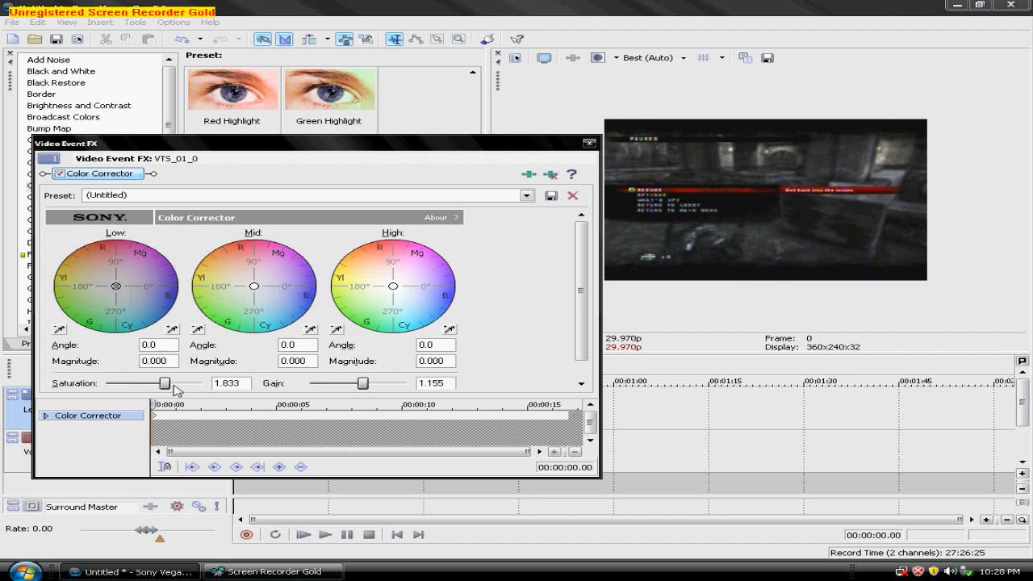
mouse_move(255, 388)
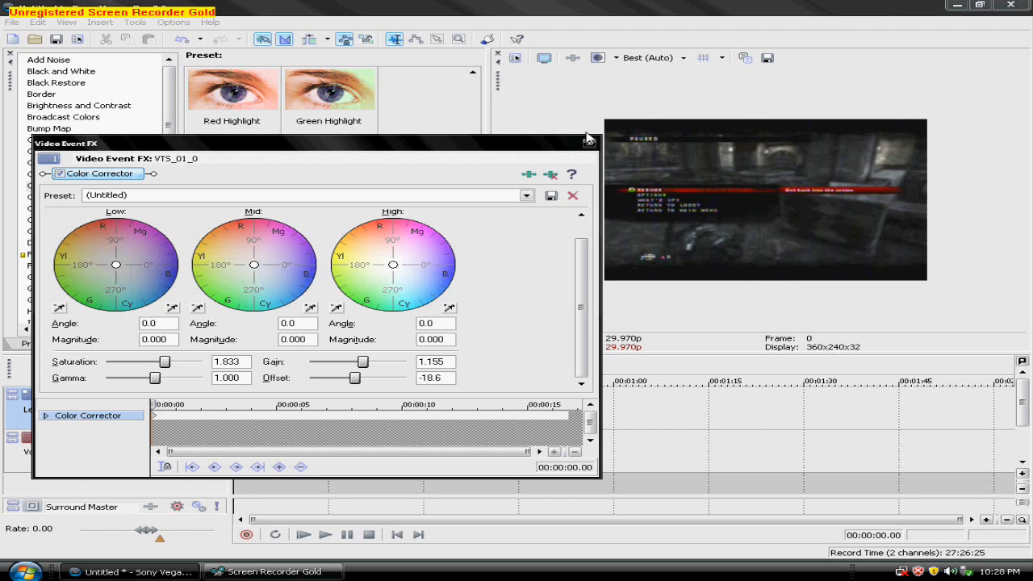
click(586, 137)
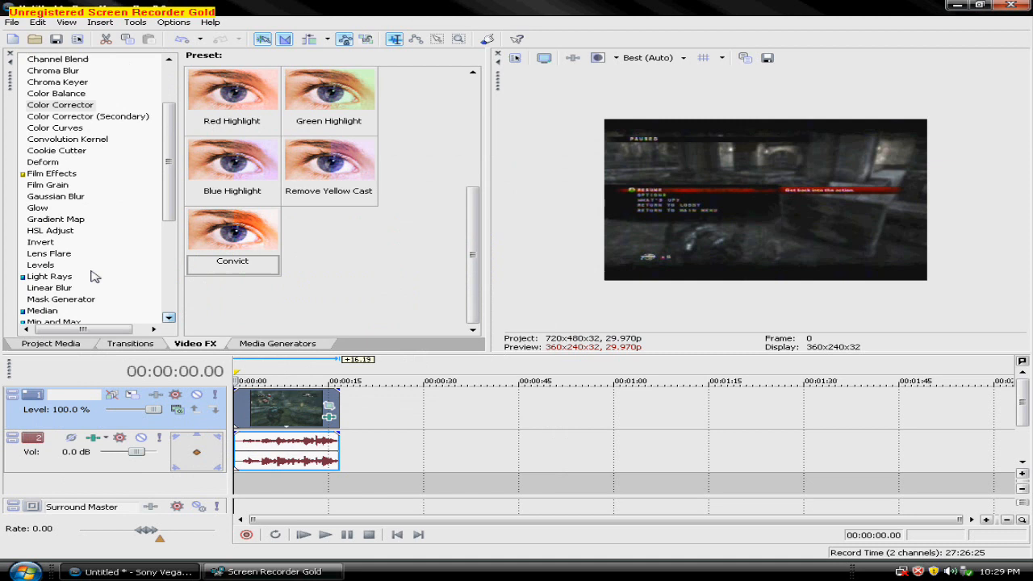
Chain a Glow effect after the Color Corrector at glow 0.045, intensity 0.606, suppression 0.235.
click(37, 206)
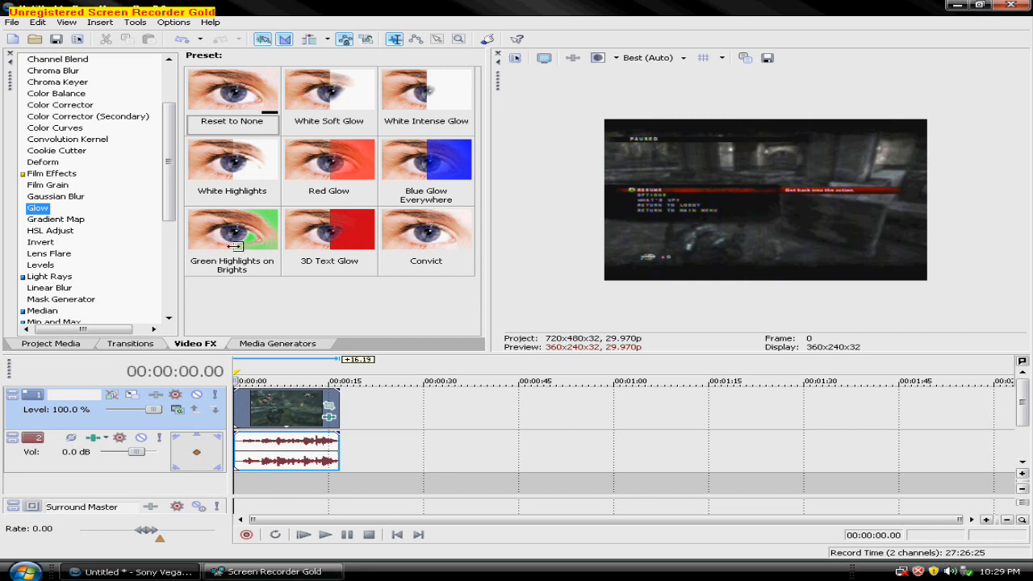
mouse_move(349, 129)
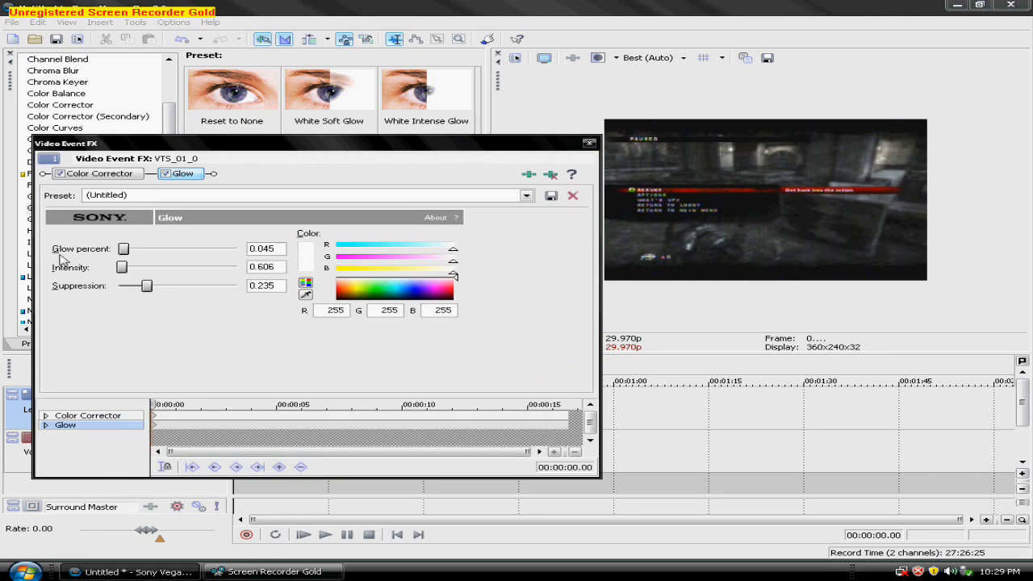
click(266, 248)
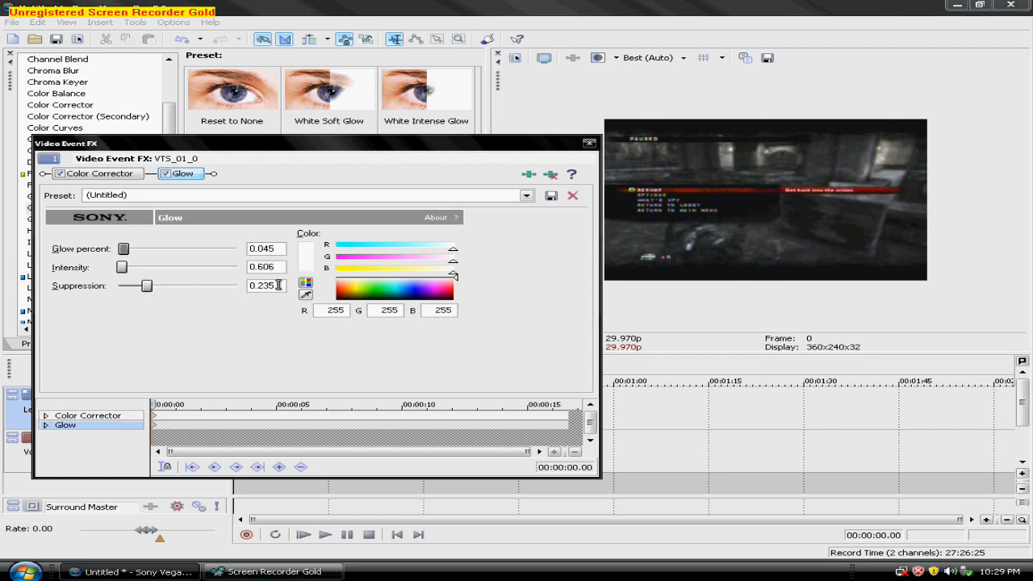
mouse_move(278, 284)
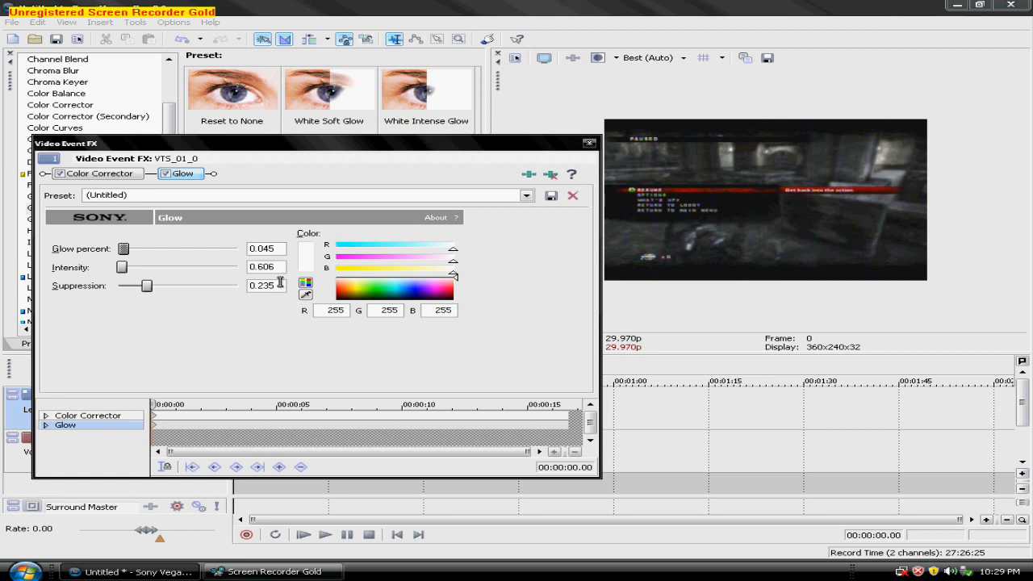
mouse_move(600, 171)
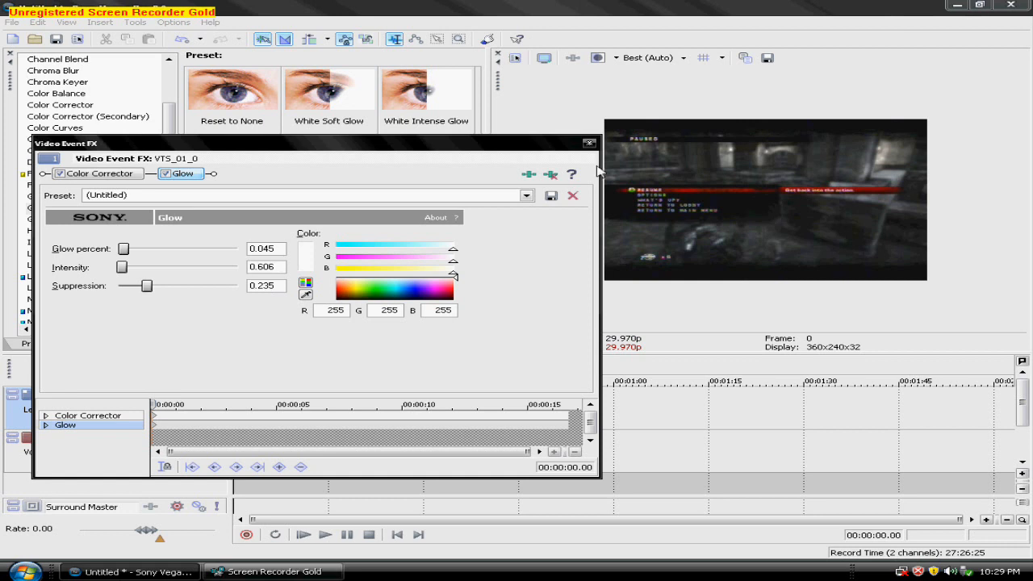
click(587, 142)
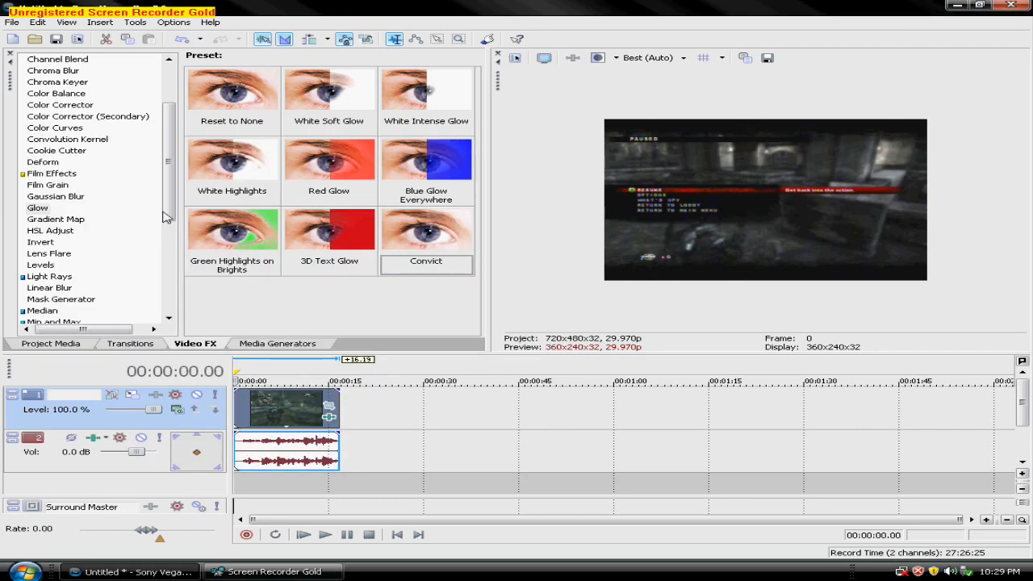
Add a Saturation Adjust effect with amount 0.4640 after Glow and close the FX window.
scroll(down, 3)
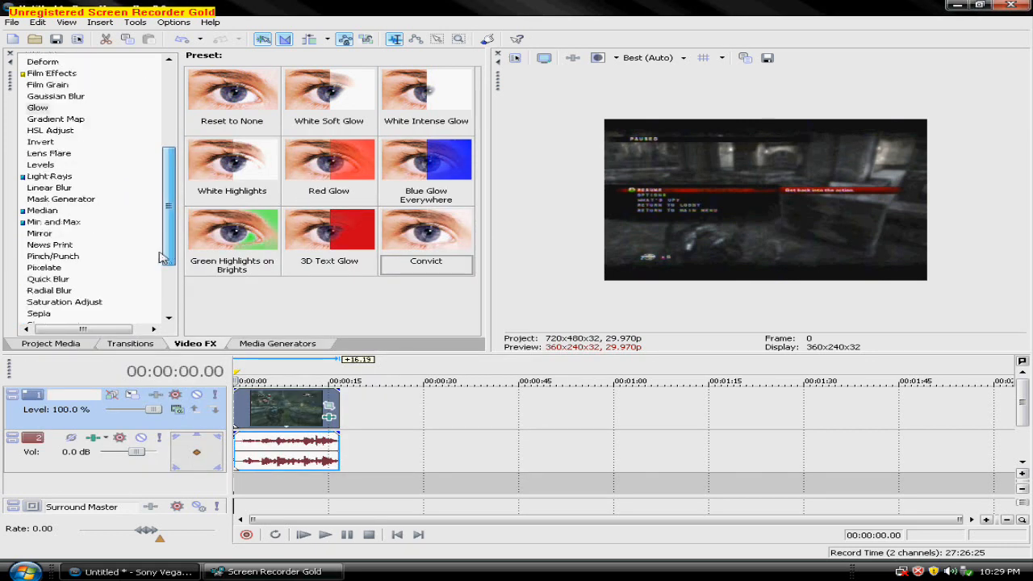
click(63, 243)
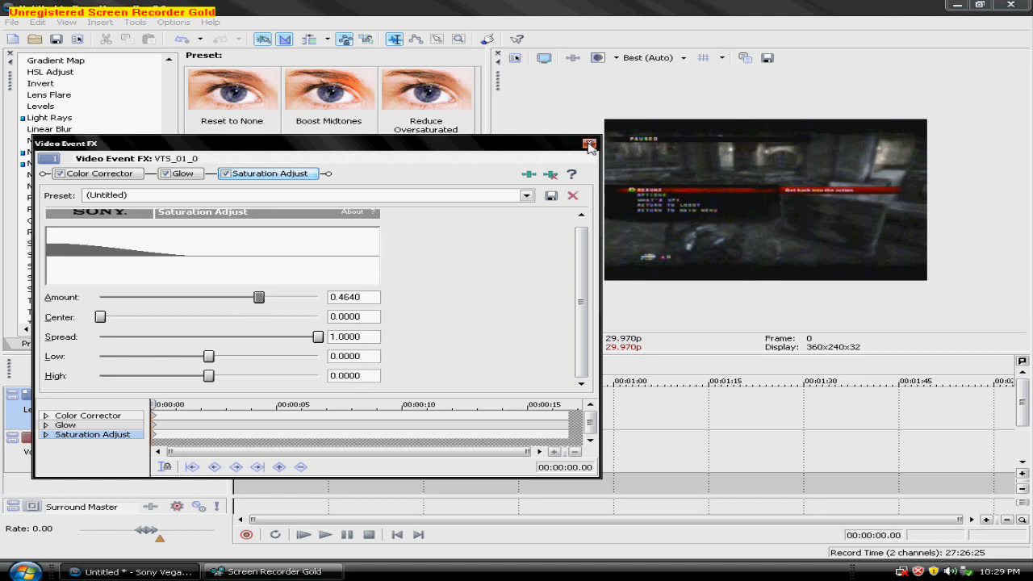
click(587, 145)
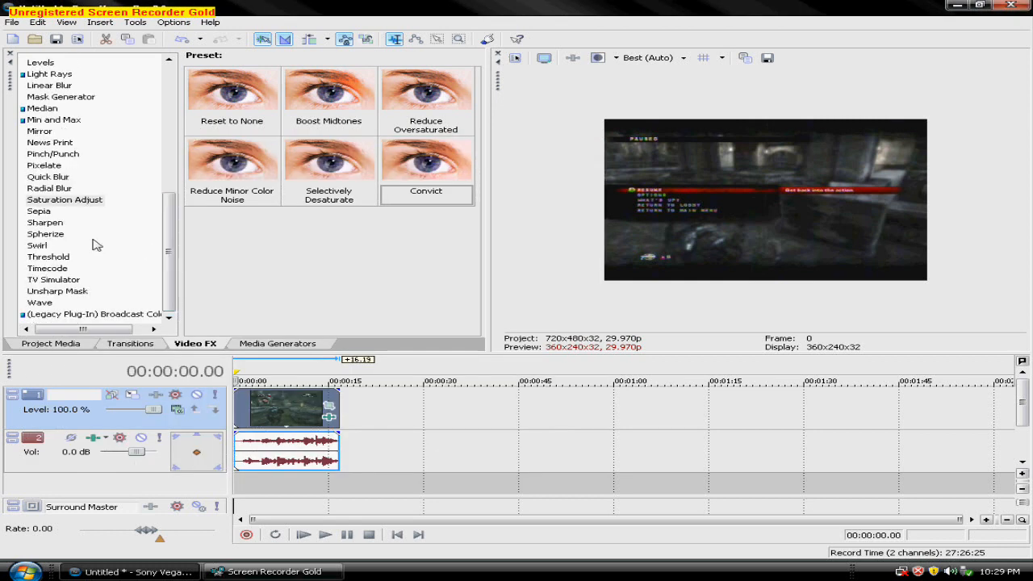
Add a Sharpen effect at amount 0.250 to the end of the clip's FX chain.
click(45, 223)
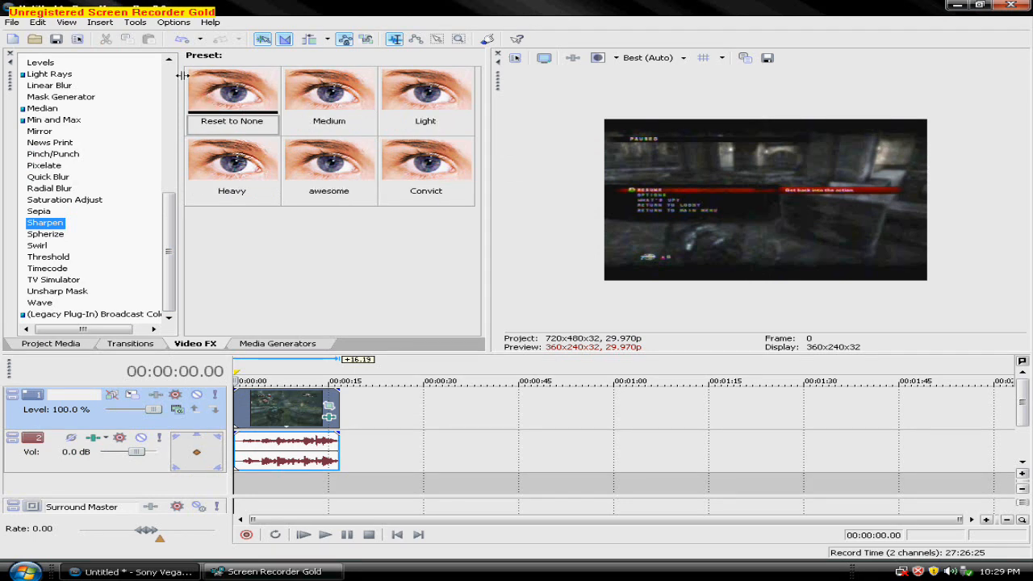
click(426, 158)
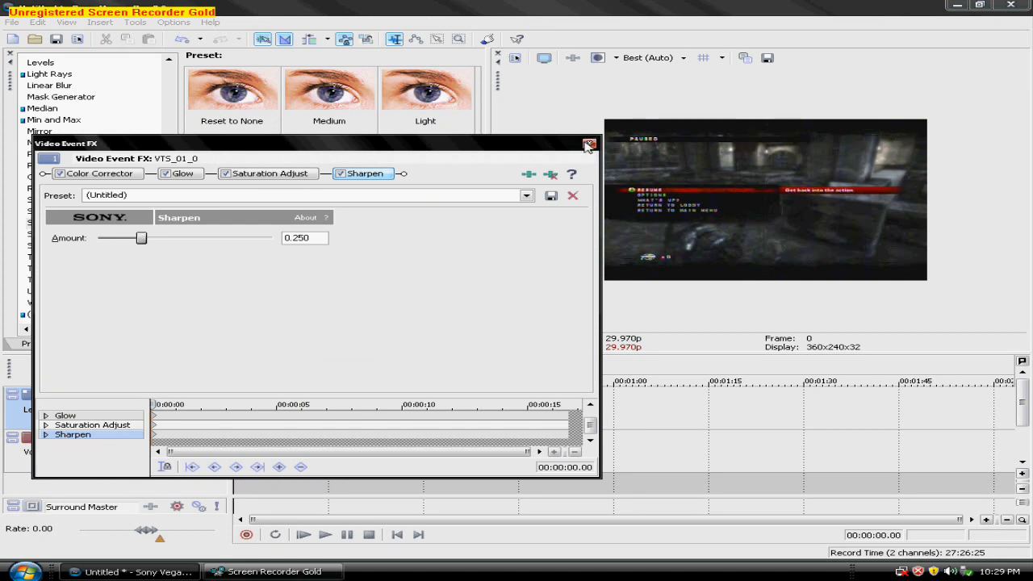
click(588, 143)
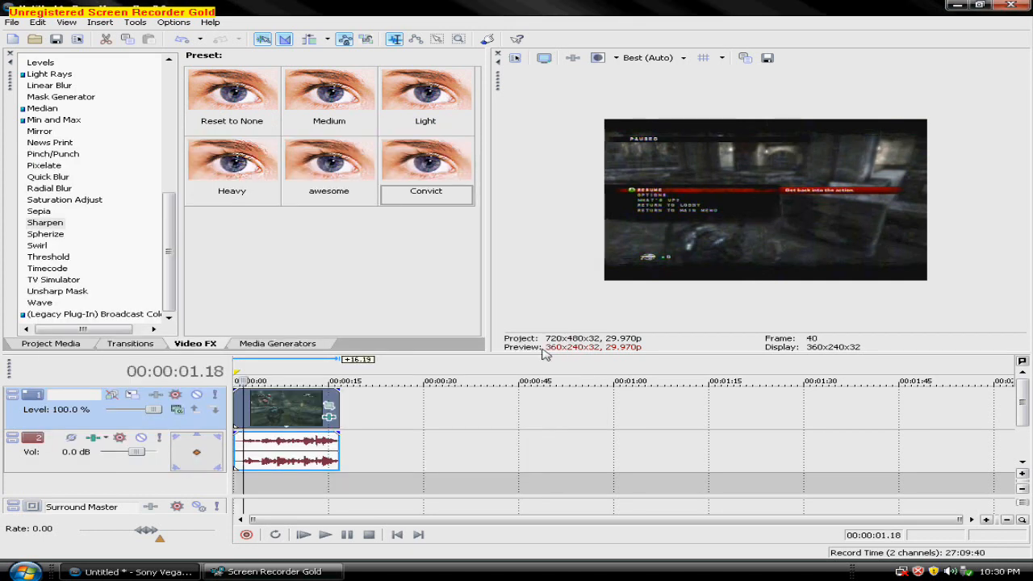
Preview the effected gameplay to about 00:00:03.10 and bring up the clip's options.
click(333, 535)
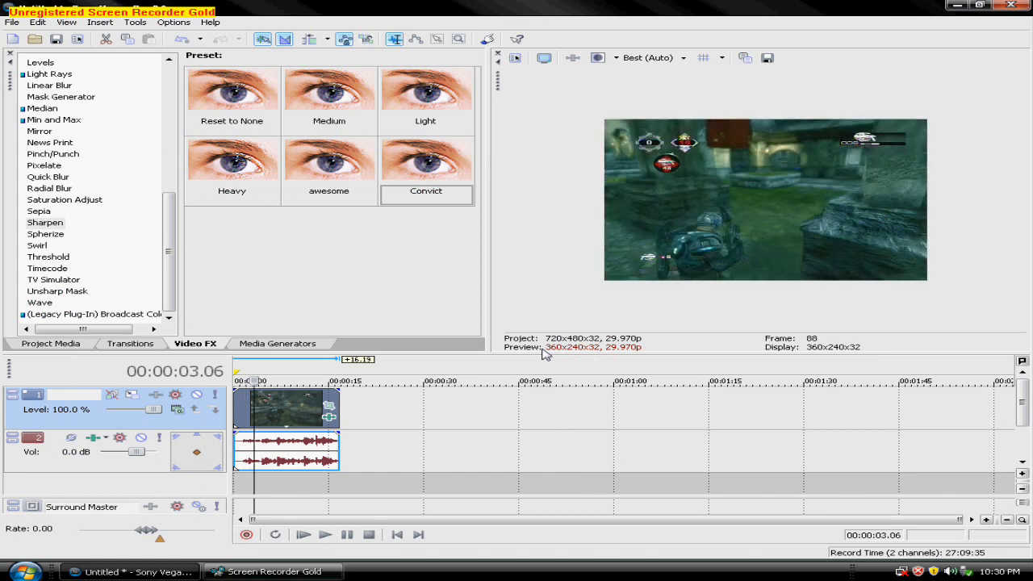
click(332, 536)
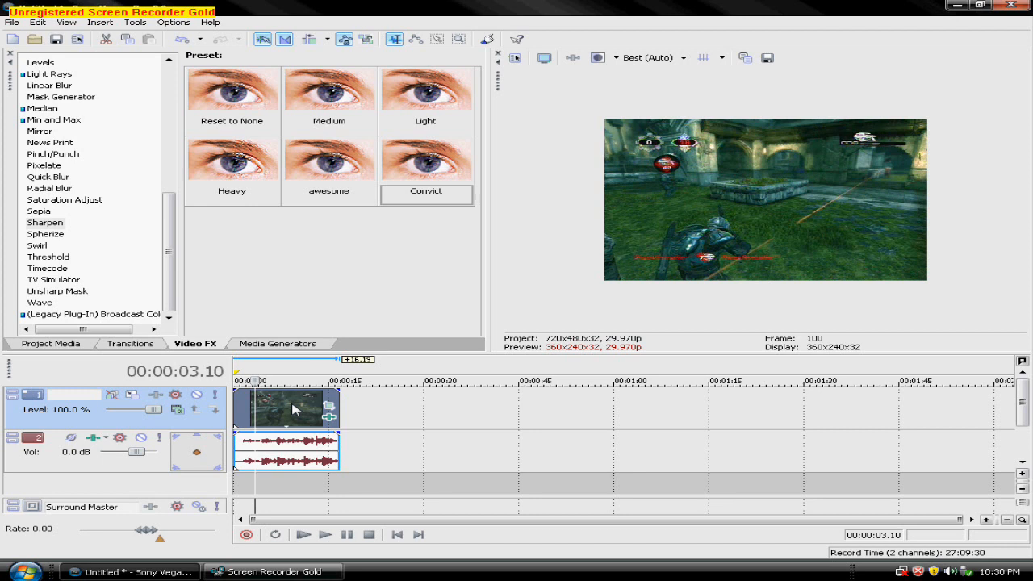
right_click(287, 410)
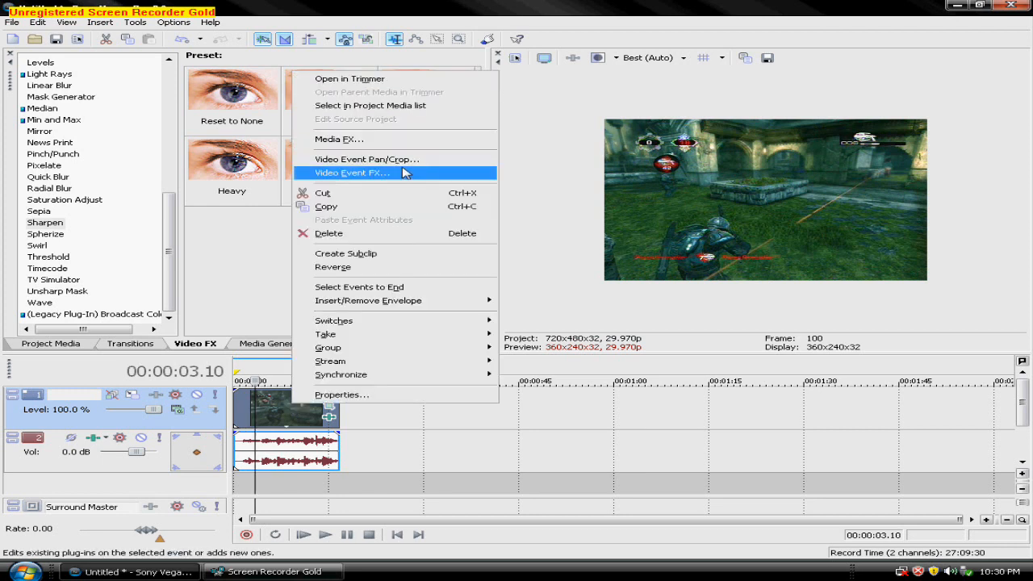
click(352, 173)
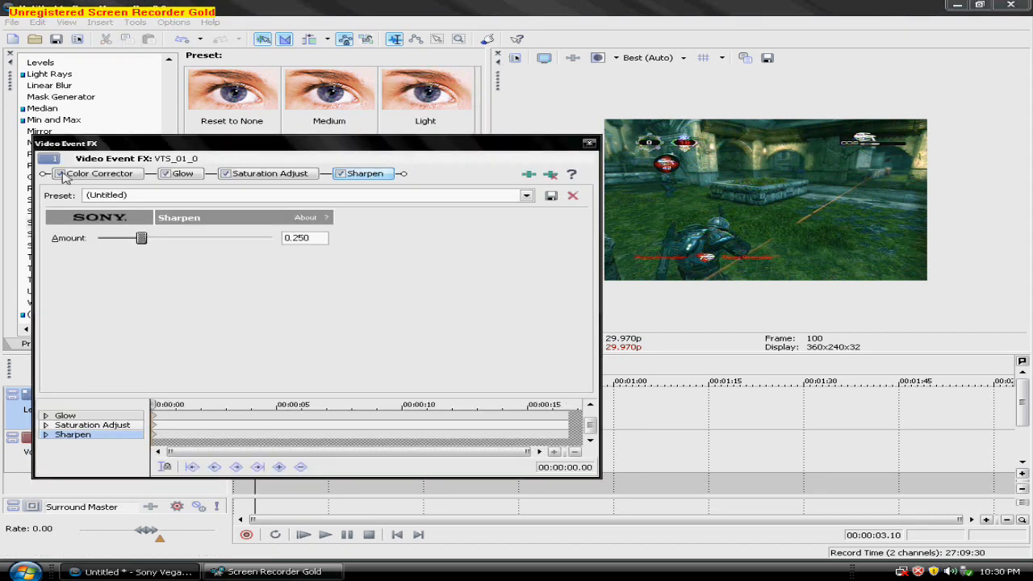
click(184, 173)
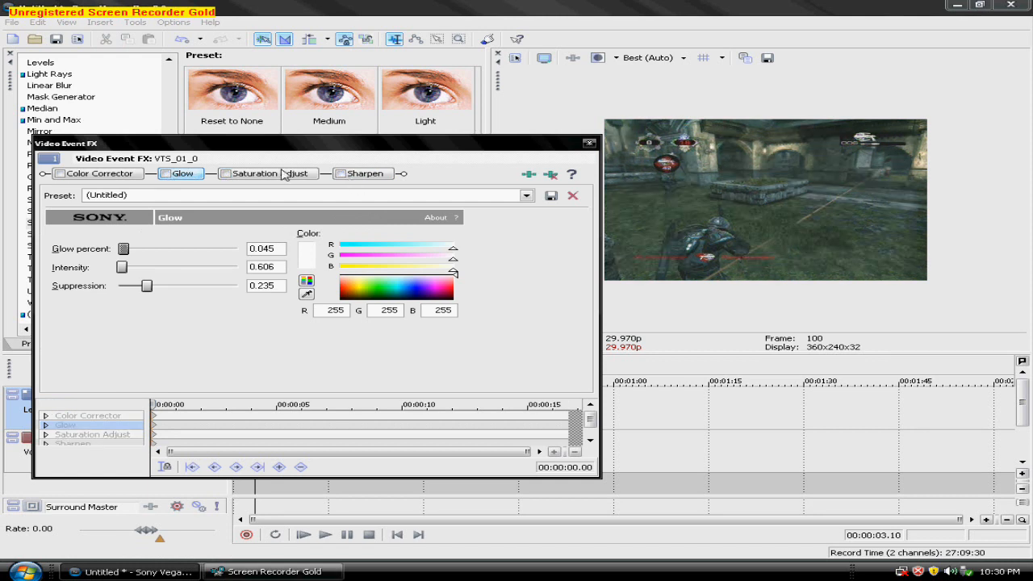
click(58, 175)
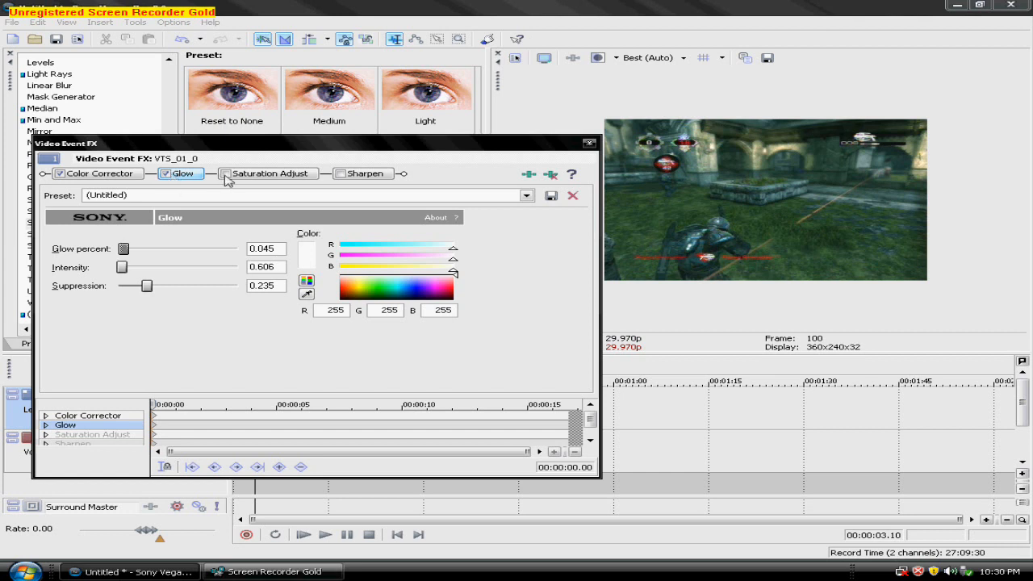
click(226, 174)
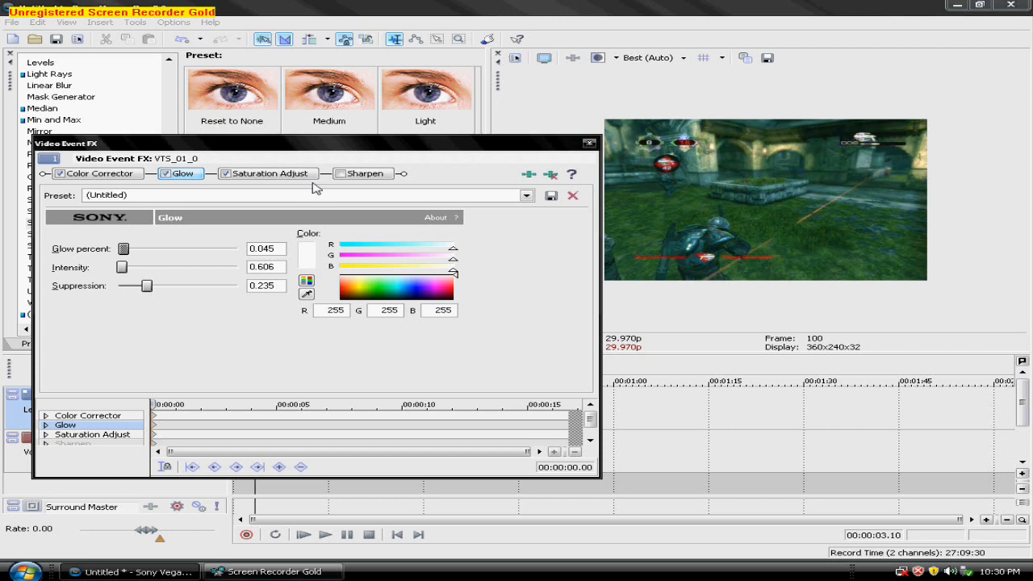
mouse_move(342, 175)
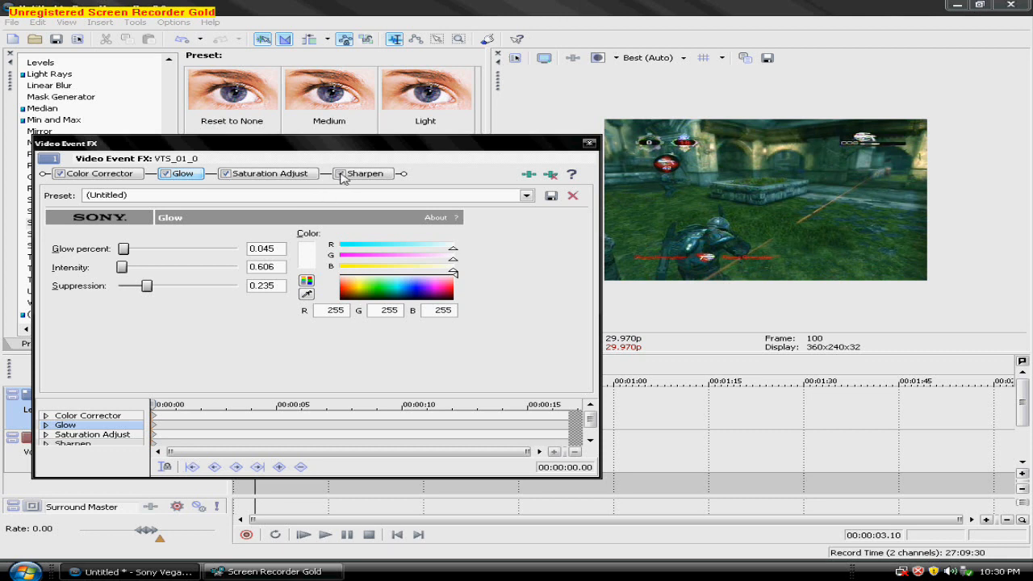
mouse_move(493, 178)
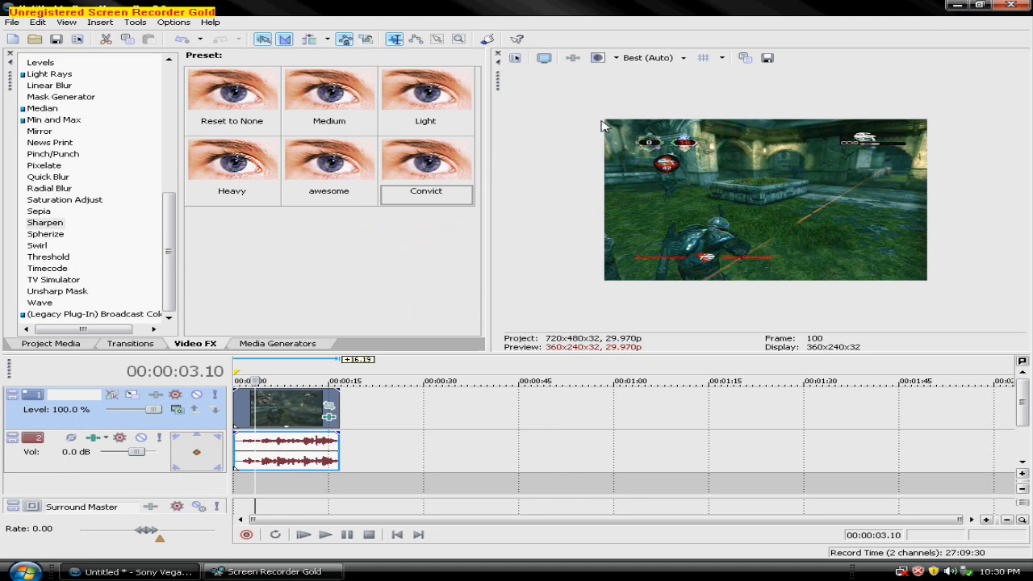
mouse_move(600, 118)
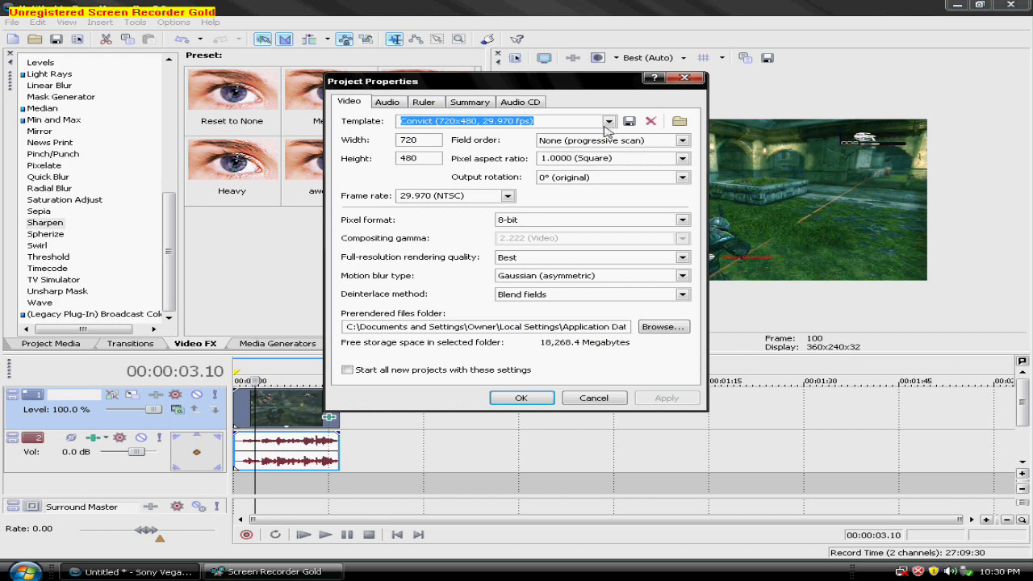
Switch the project to the HDV 720-30p template, 1280×720 at 29.970 fps.
click(607, 121)
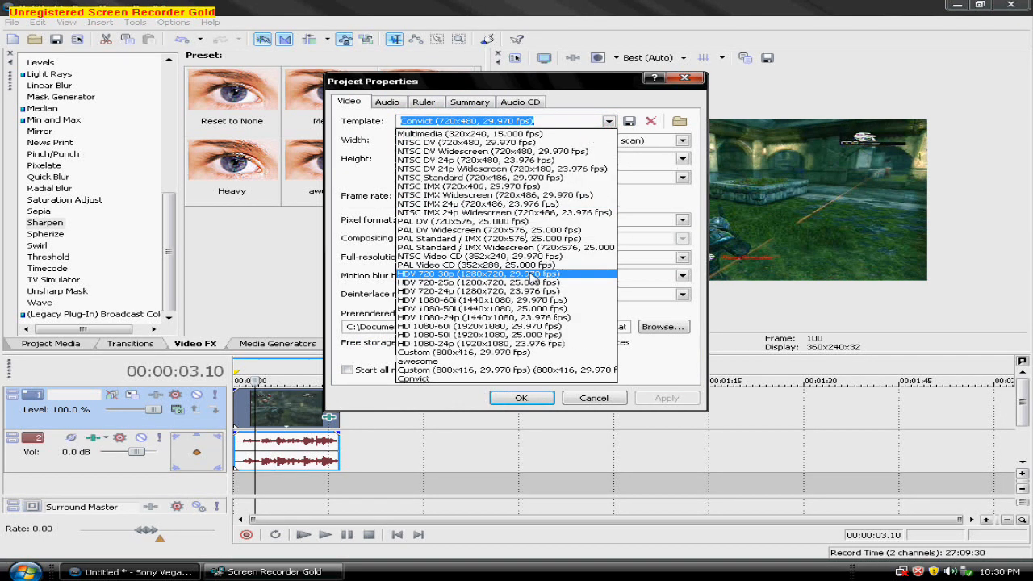
mouse_move(547, 279)
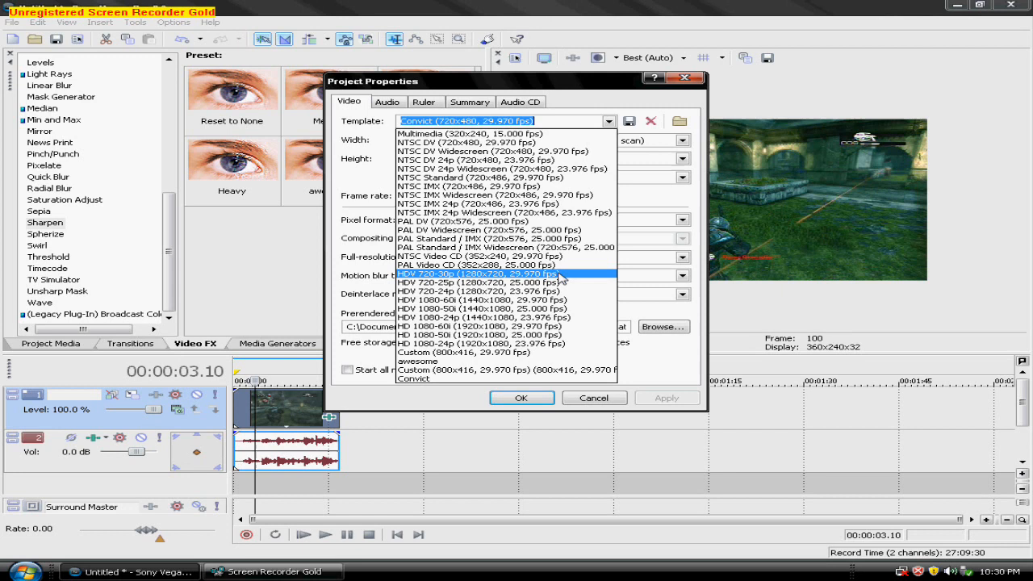
click(476, 275)
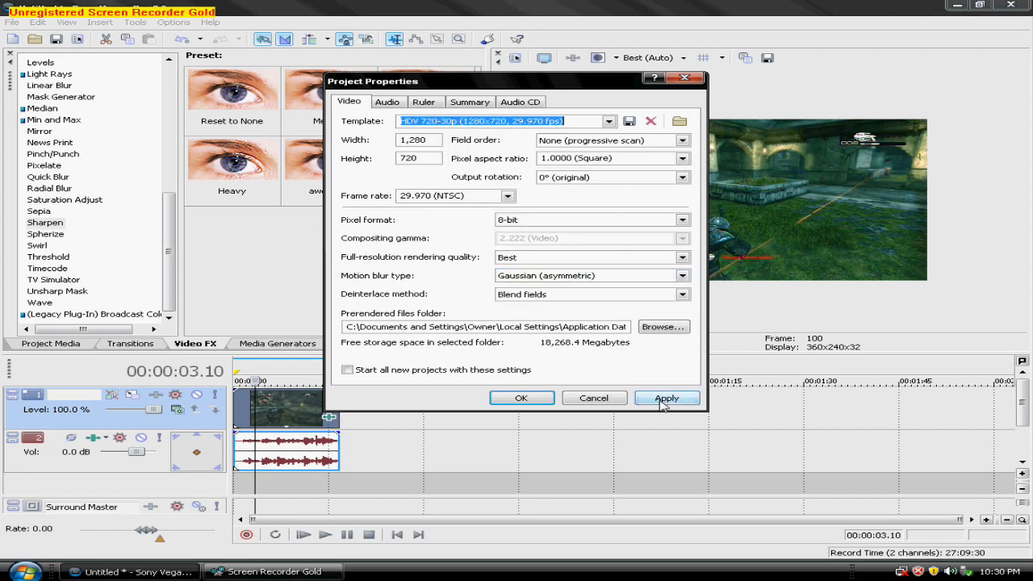
click(521, 396)
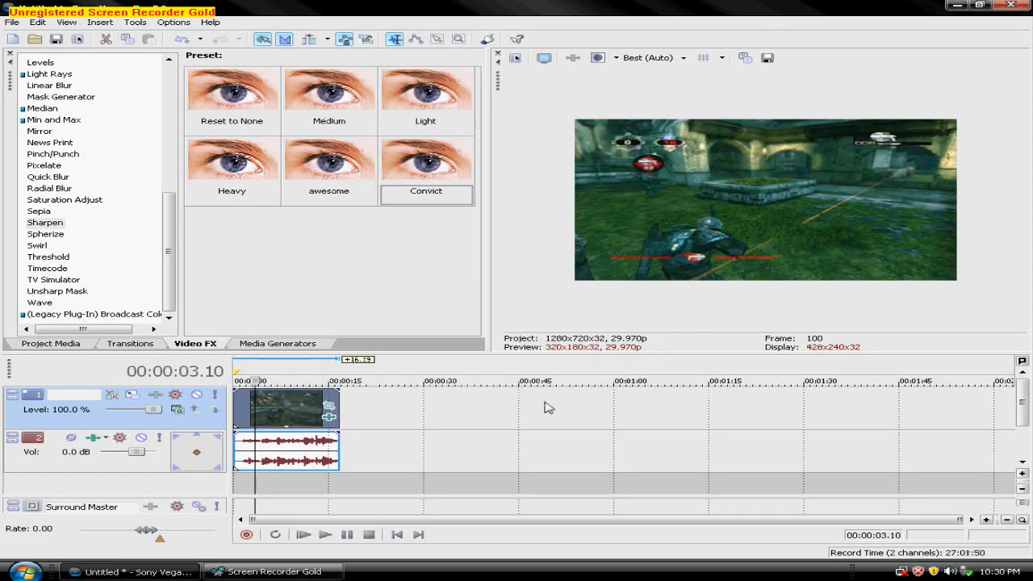
mouse_move(13, 34)
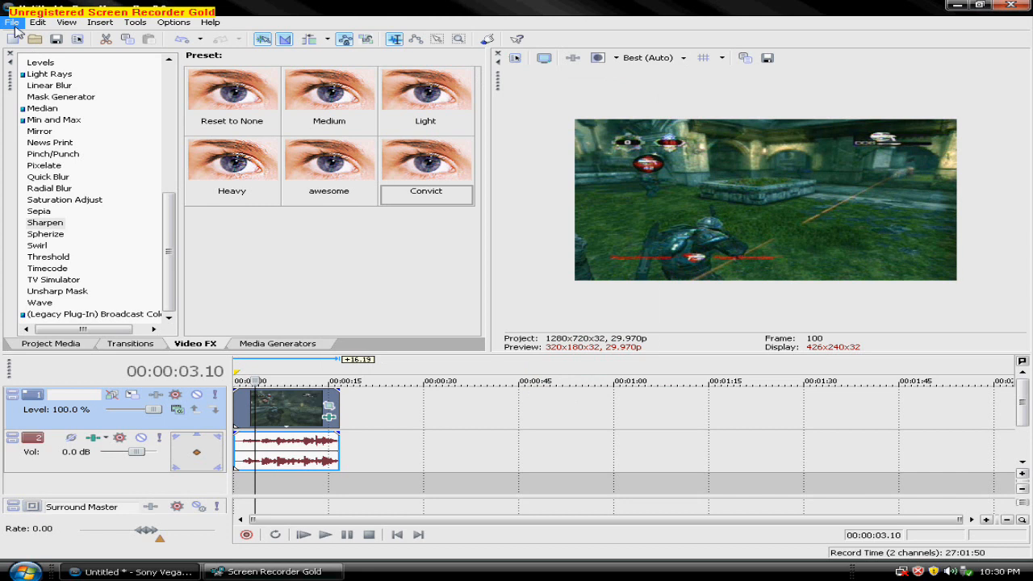
Set Render As to Windows Media Video V9 and bring up the template's custom settings.
click(11, 24)
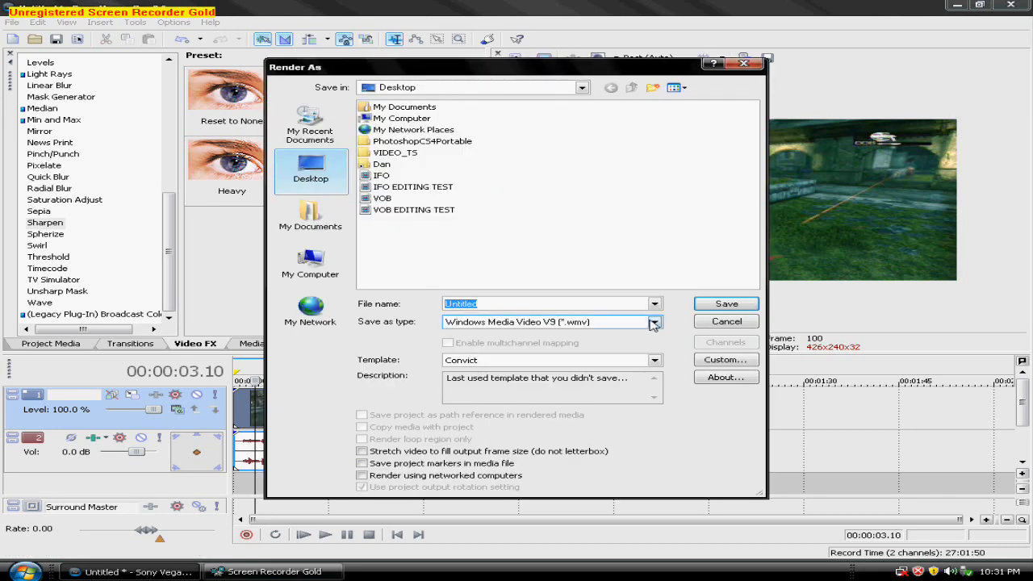
click(653, 323)
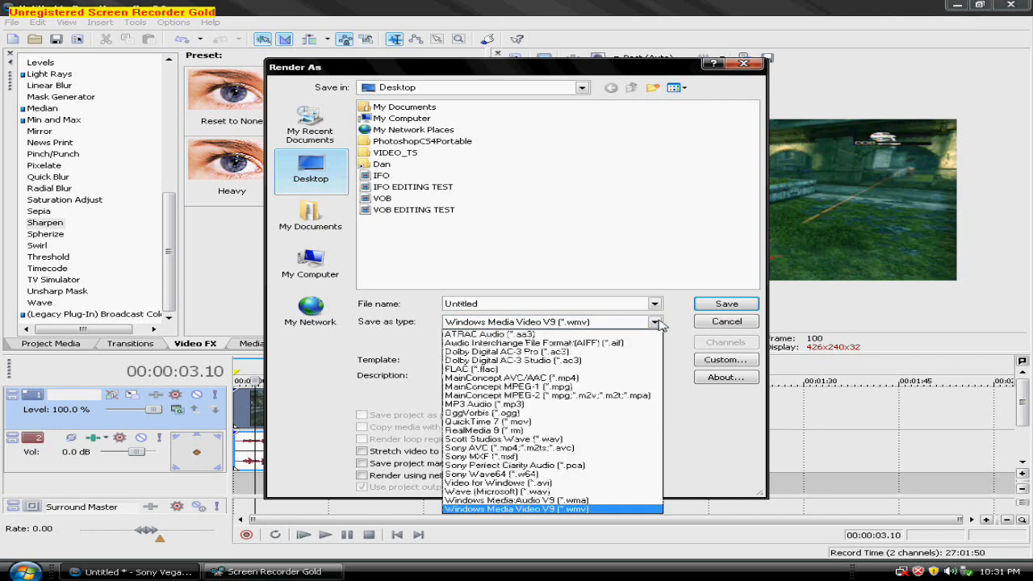
click(542, 523)
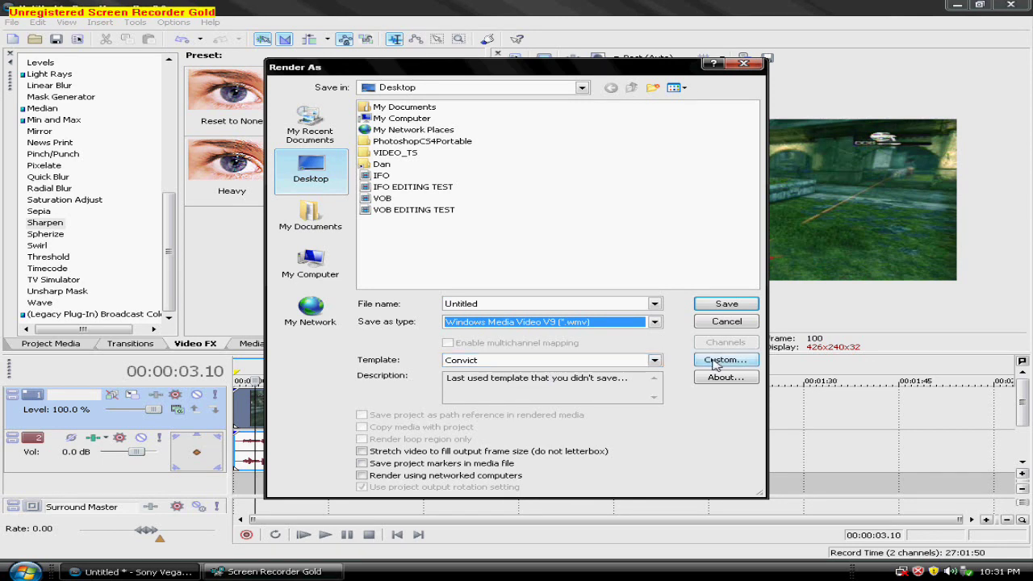
click(726, 360)
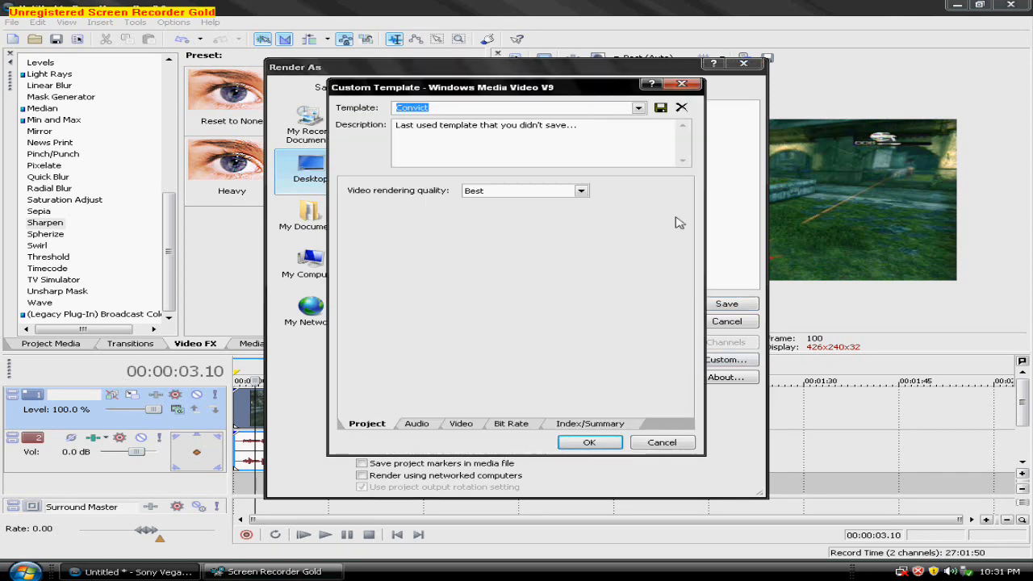
mouse_move(426, 392)
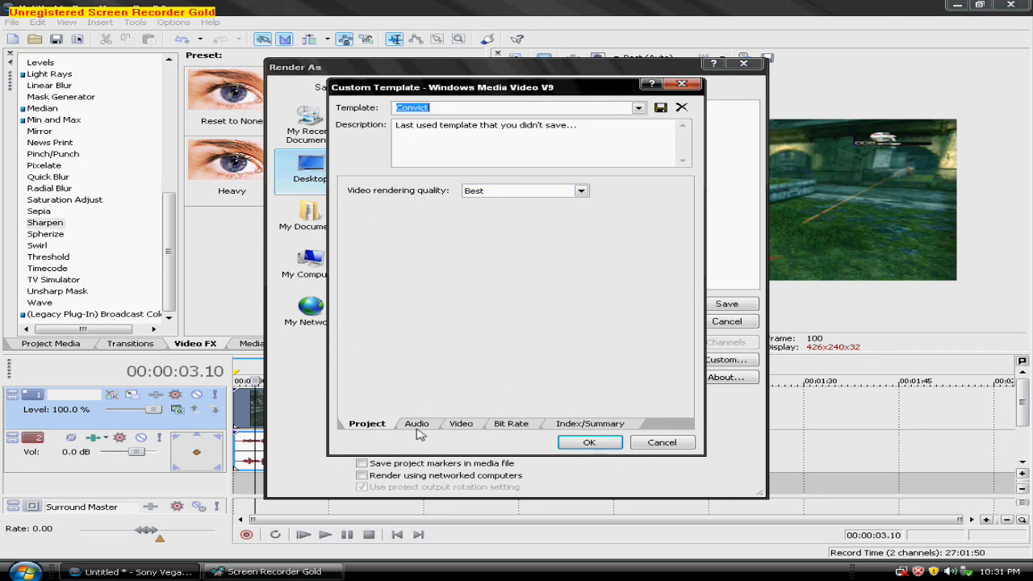
mouse_move(418, 428)
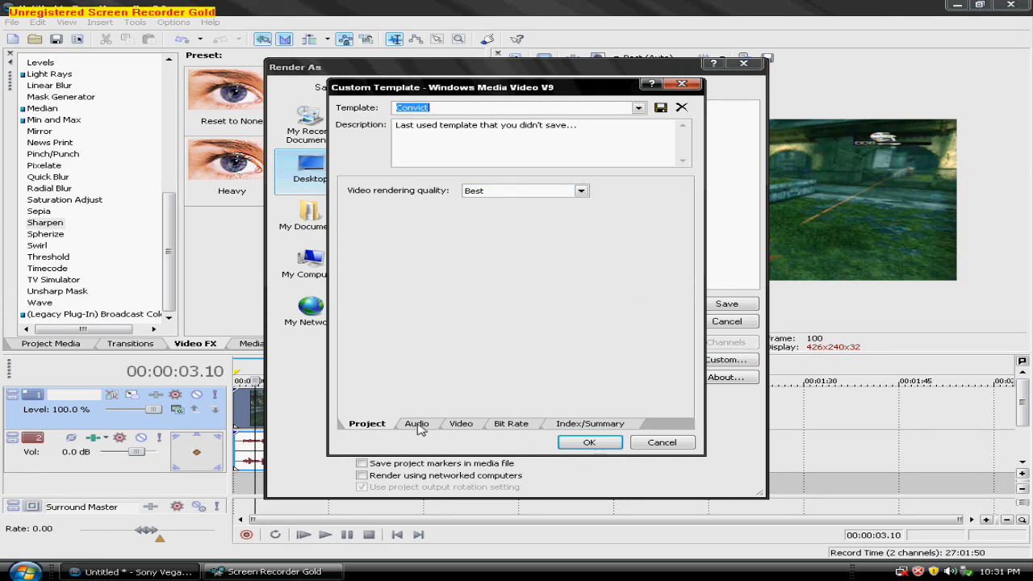
Review the template's audio: CBR Windows Media Audio 9.2, 192 kbps, 48 kHz stereo.
click(416, 423)
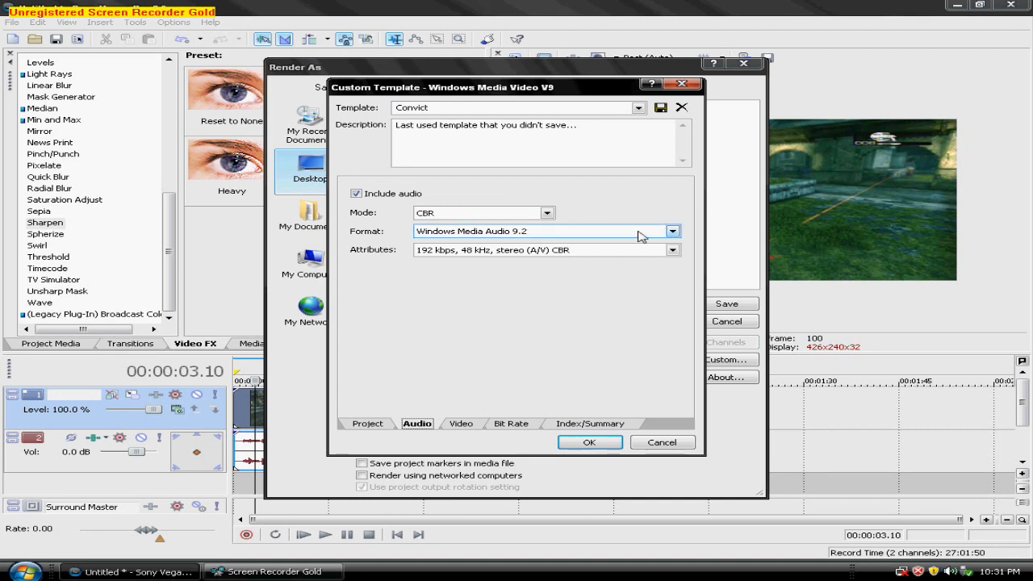
mouse_move(697, 265)
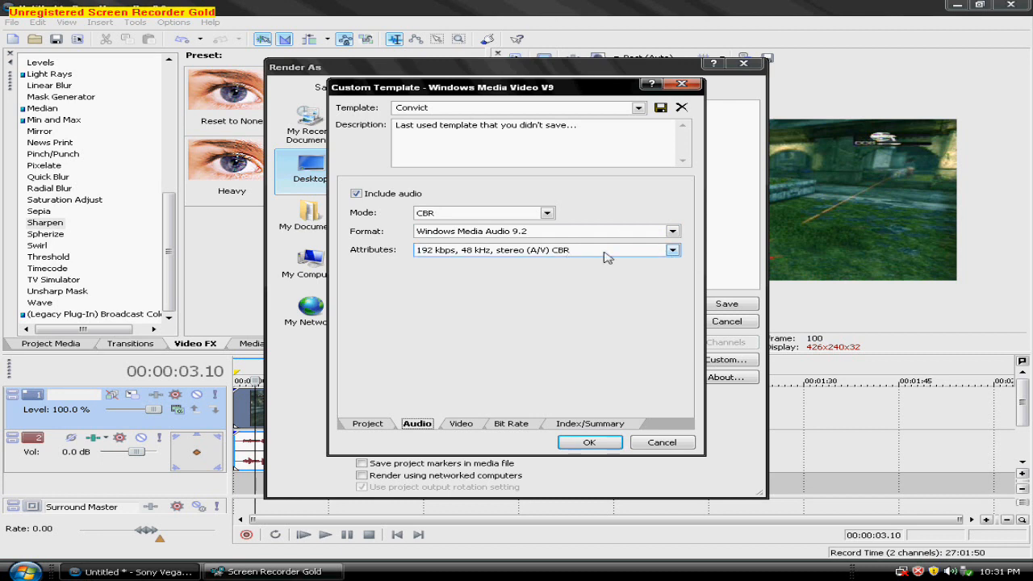
mouse_move(604, 255)
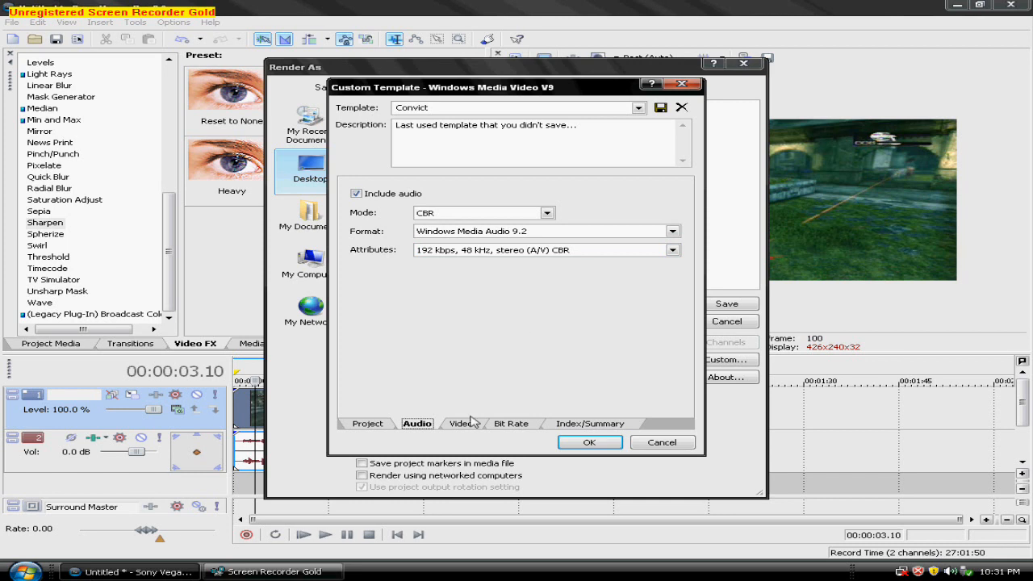
click(461, 423)
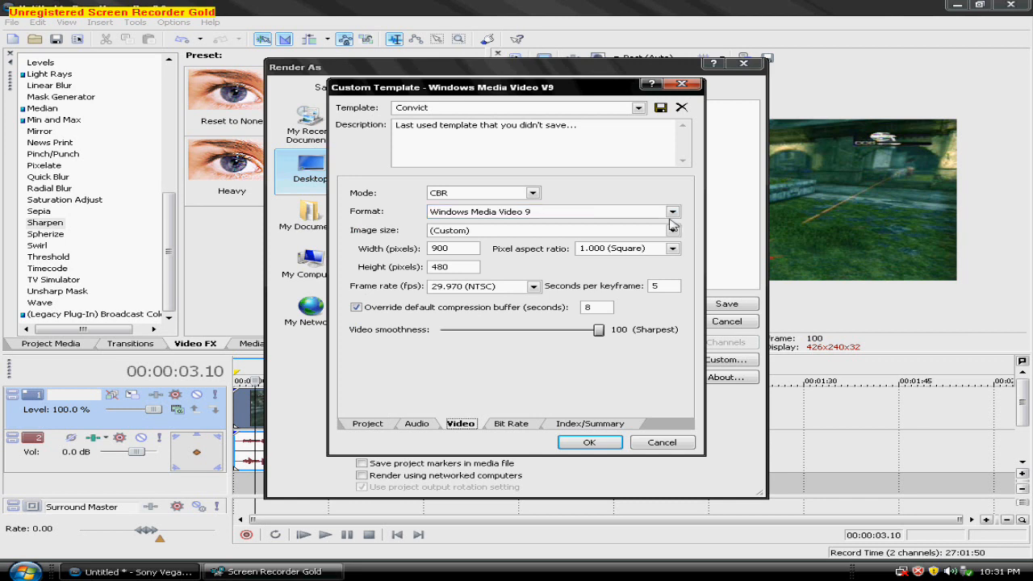
mouse_move(482, 281)
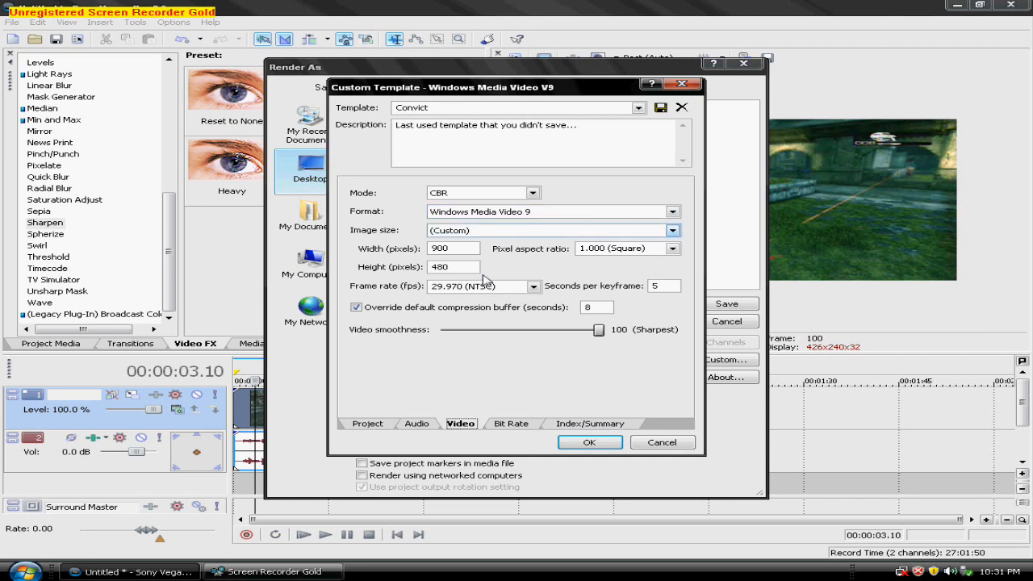
Check the video settings: 900×480, square pixels, 29.970 fps, then the Internet/LAN 6 M bit rate.
click(453, 248)
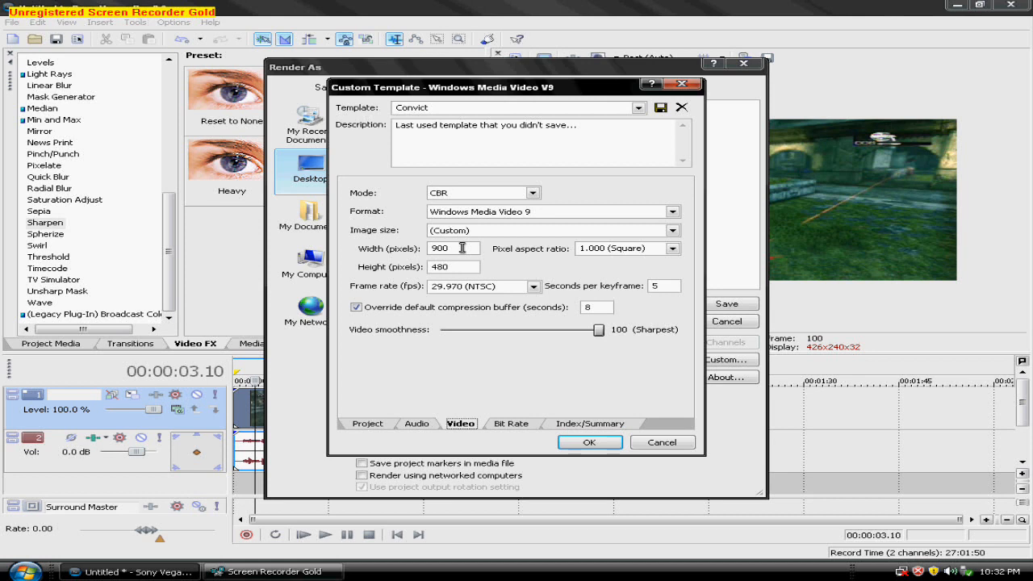
click(678, 248)
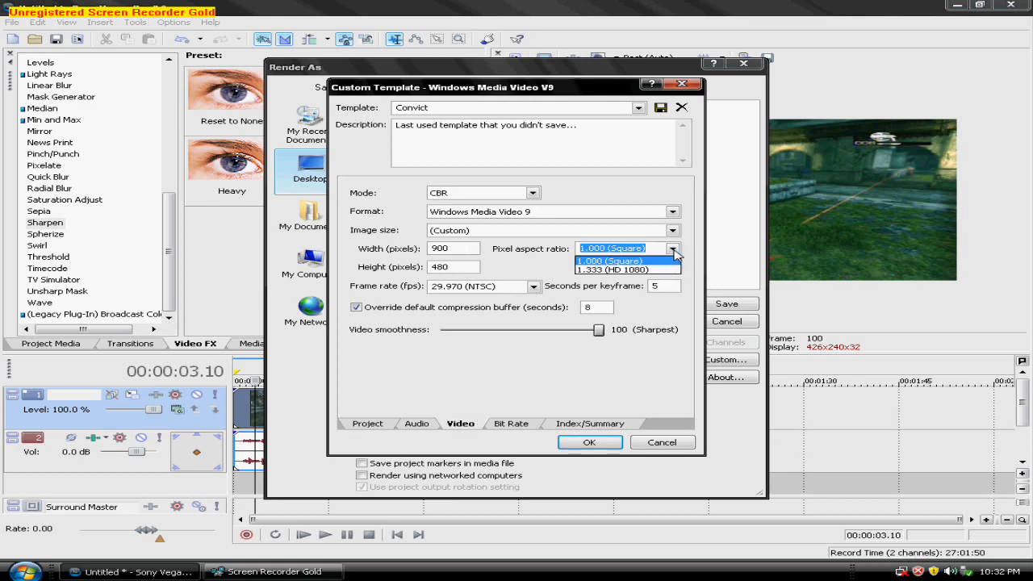
click(621, 261)
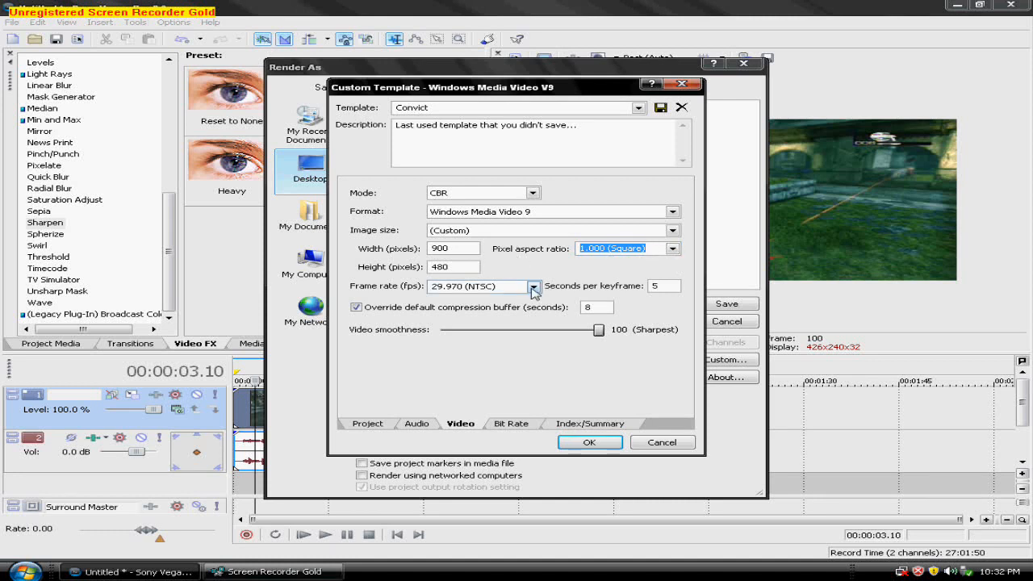
click(533, 287)
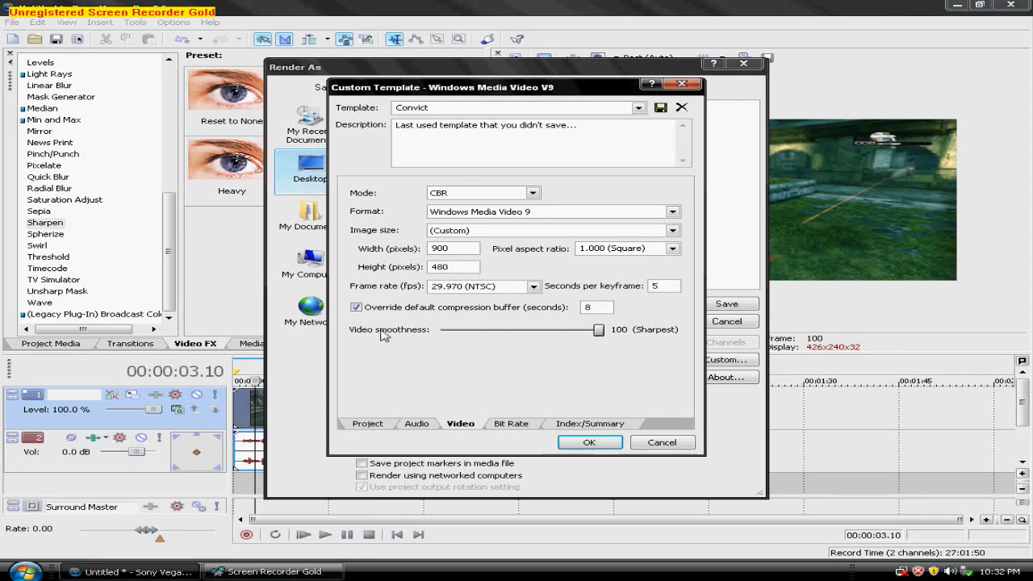
click(511, 423)
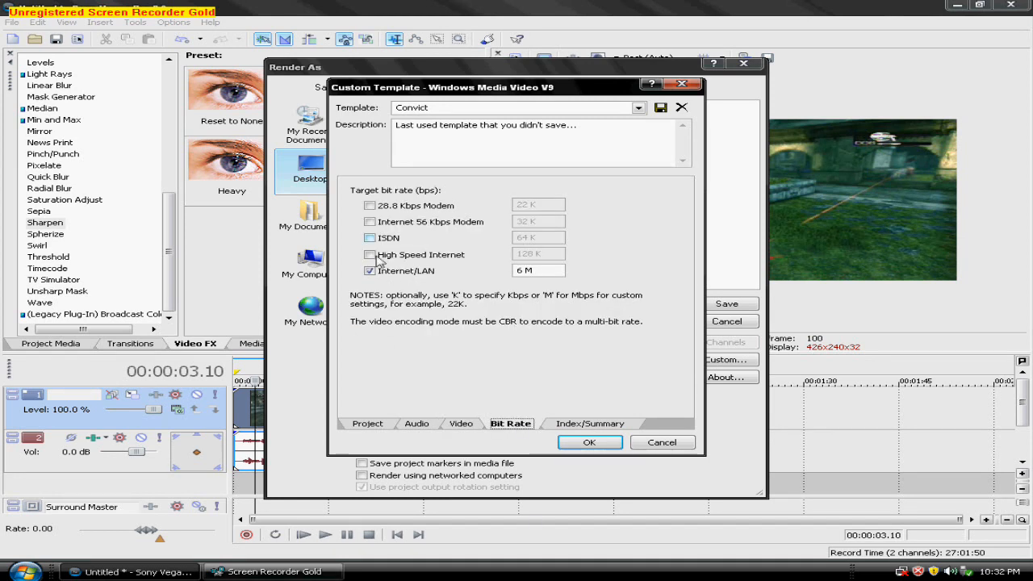
Confirm the custom template and start rendering to Untitled.wmv on the Desktop.
click(591, 423)
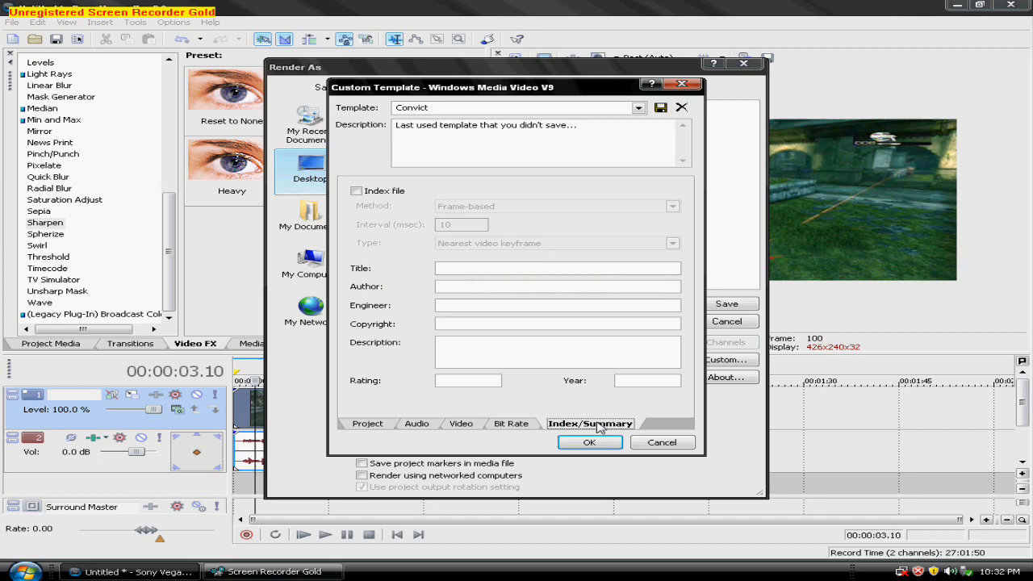
click(591, 442)
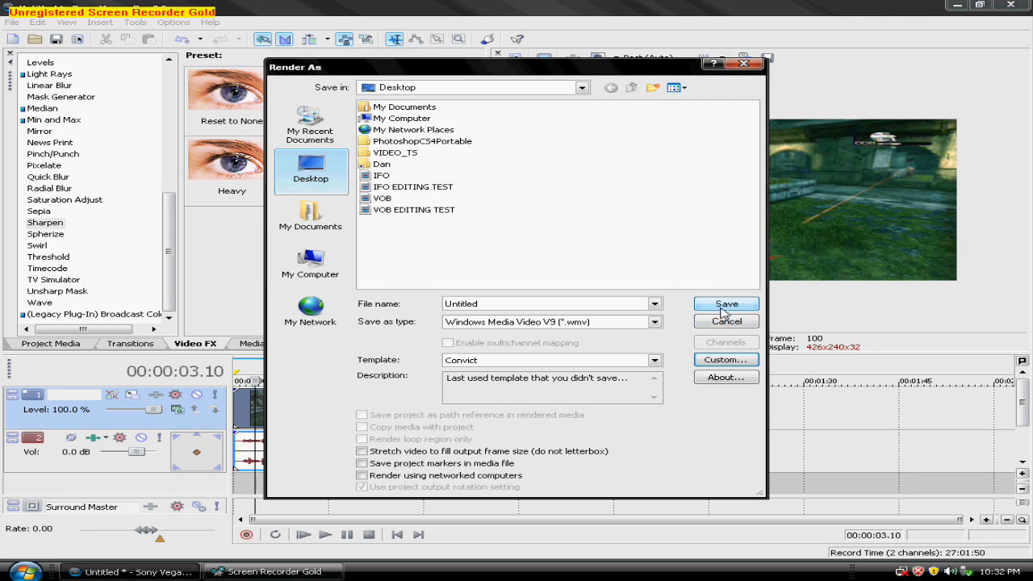
click(726, 303)
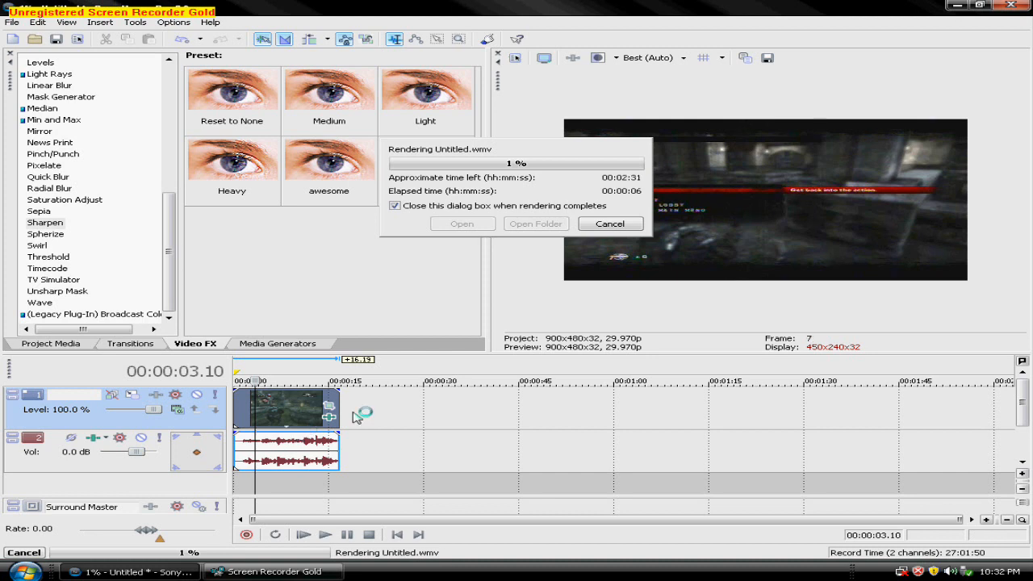
mouse_move(605, 324)
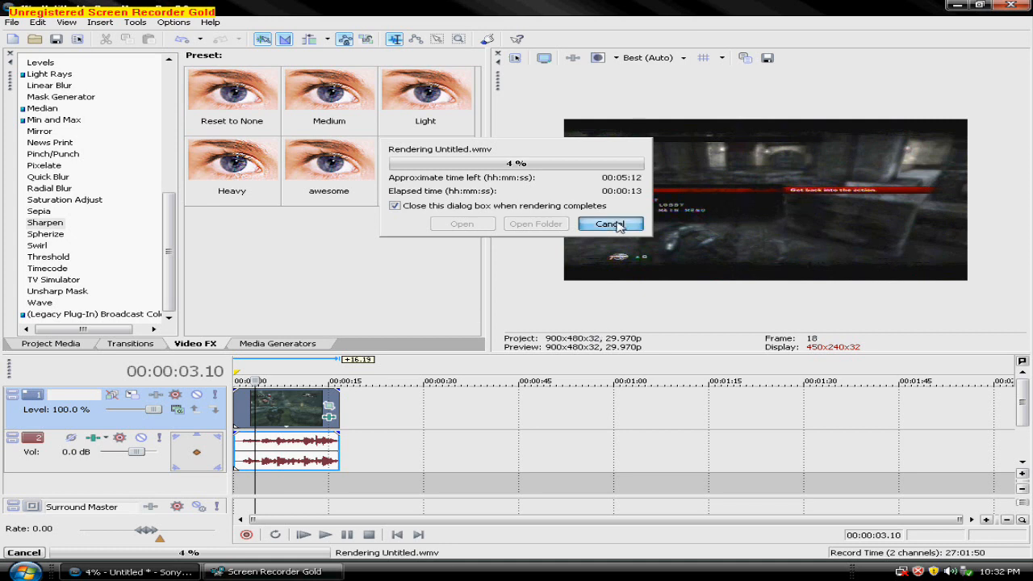
Cancel the Untitled.wmv render at 4% and dismiss the progress window.
click(610, 223)
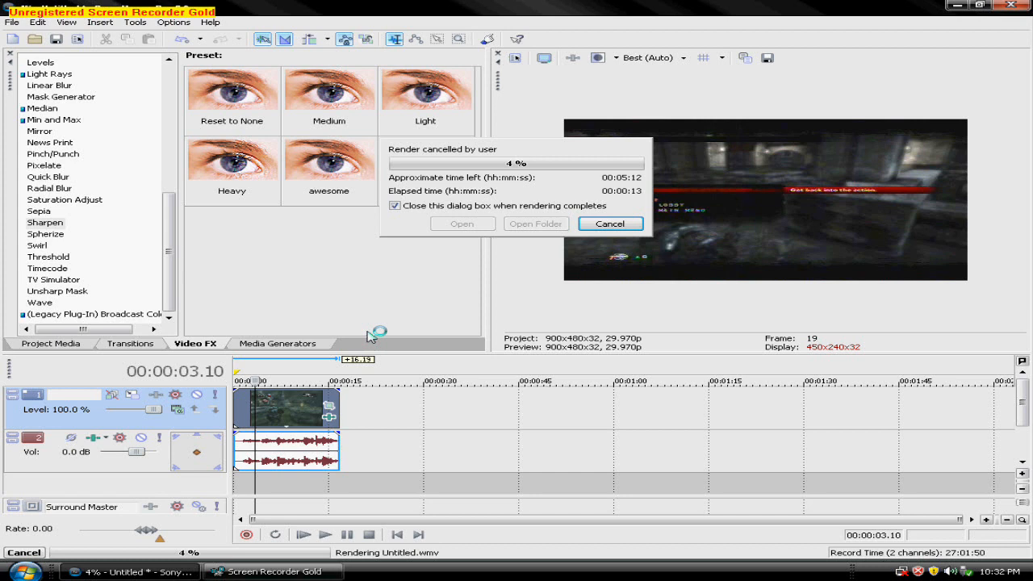
click(610, 223)
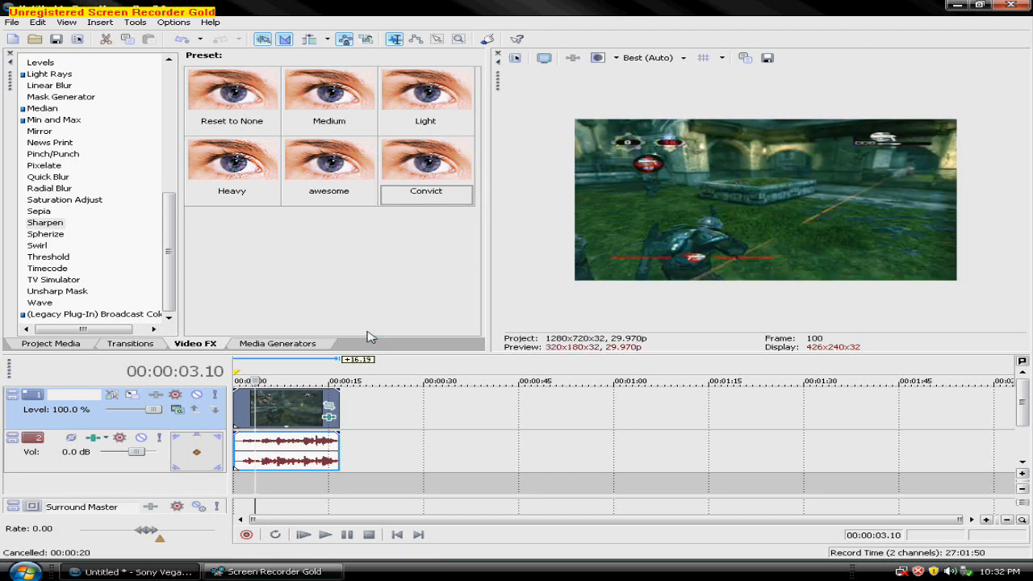